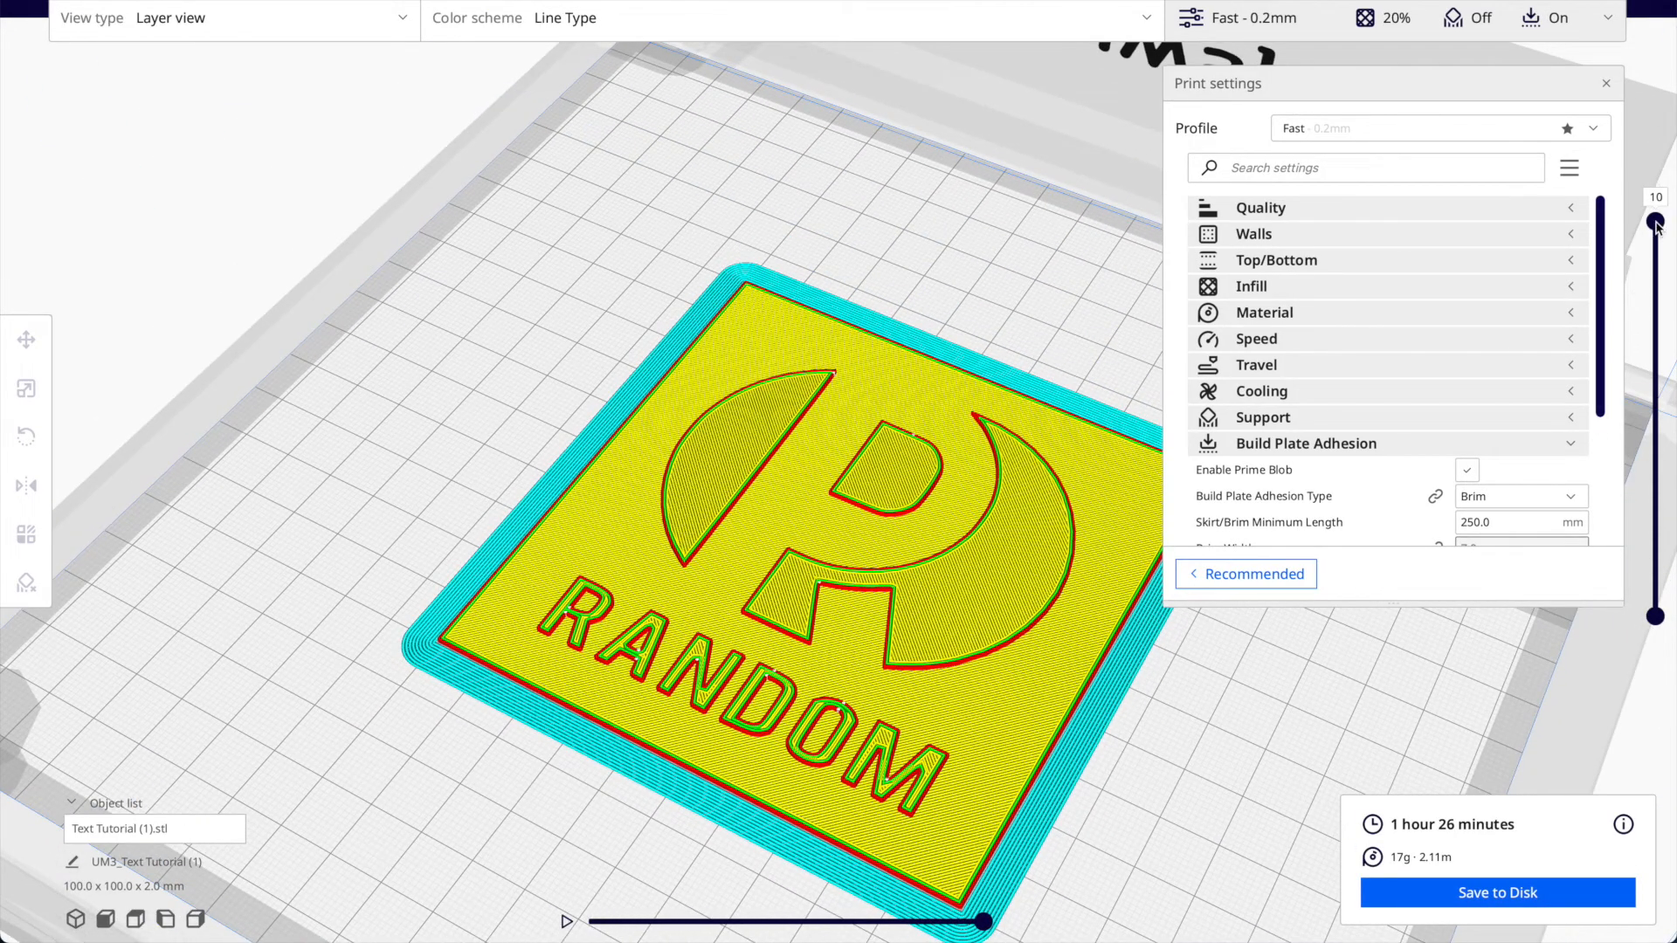
Clear the previously sliced logo plate, leaving an empty build plate in the Prepare view.
left_click_drag(1654, 222, 1654, 489)
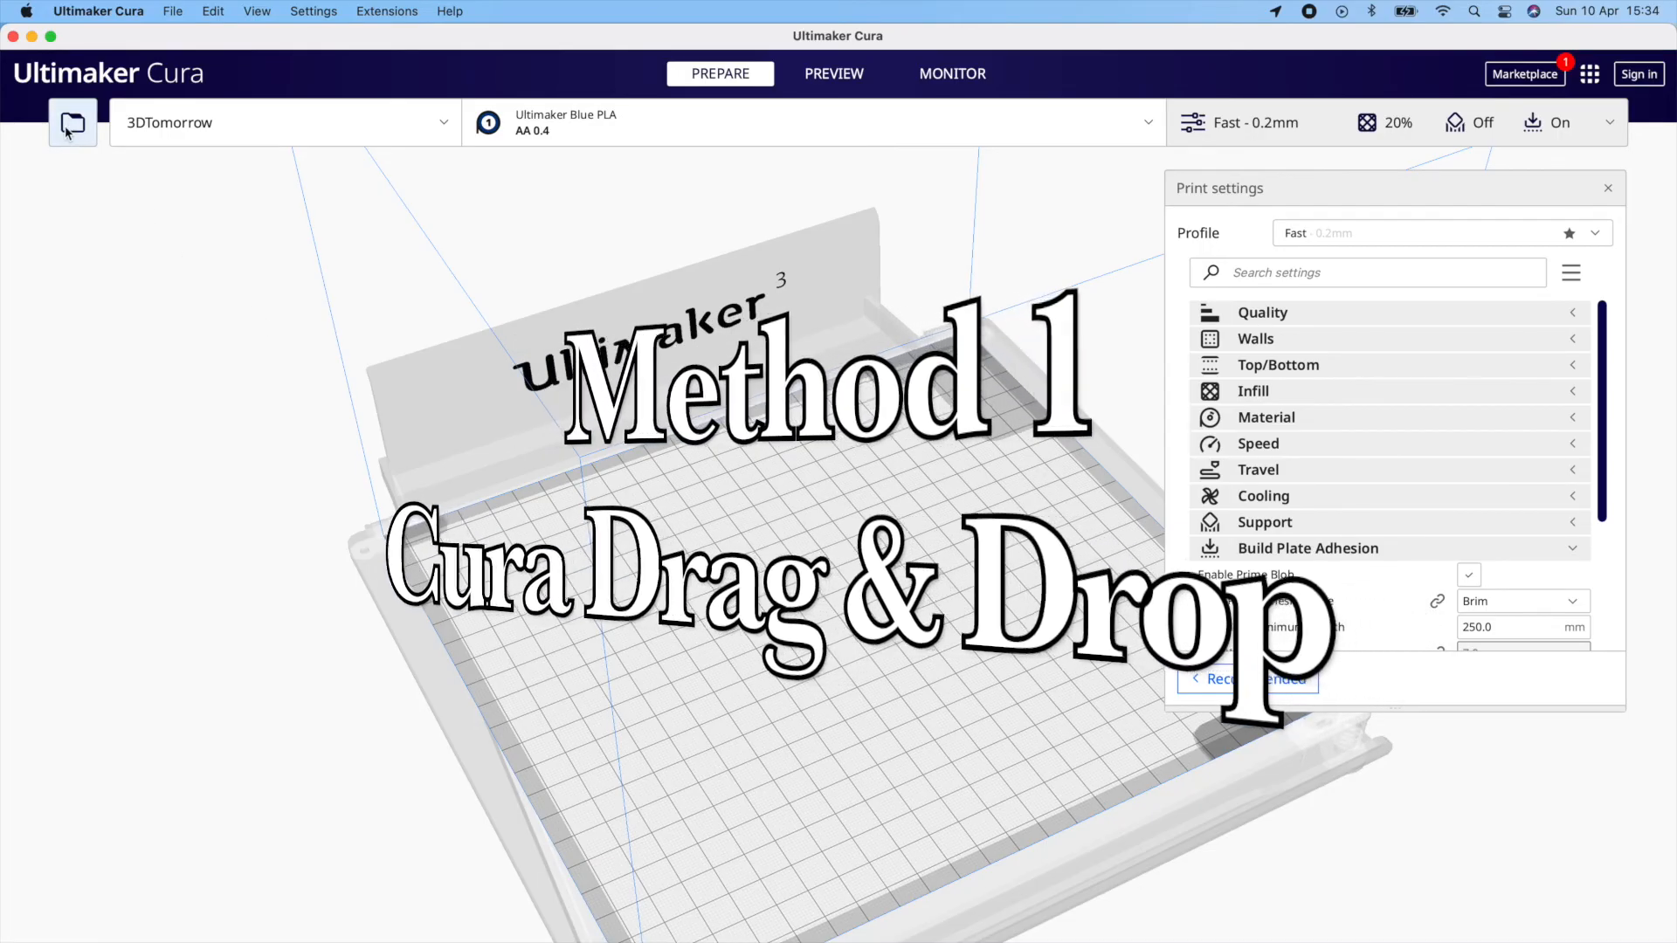
left_click(171, 10)
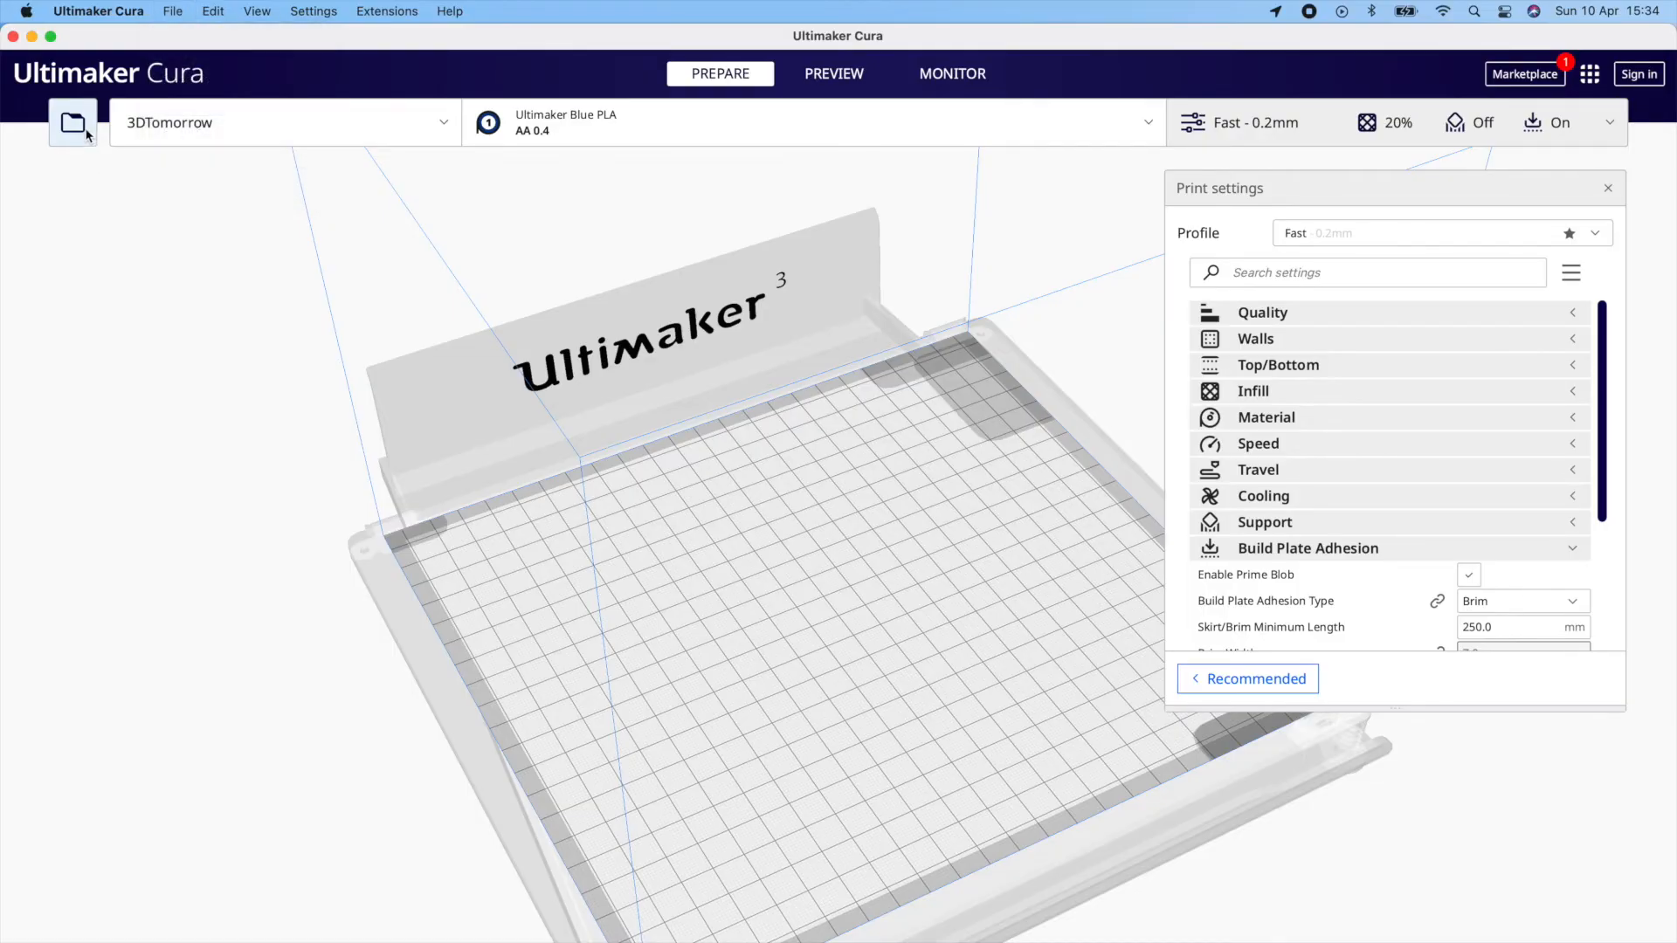
Load maxresdefault.jpeg from the Desktop, bringing up the Convert Image dialog.
left_click(72, 123)
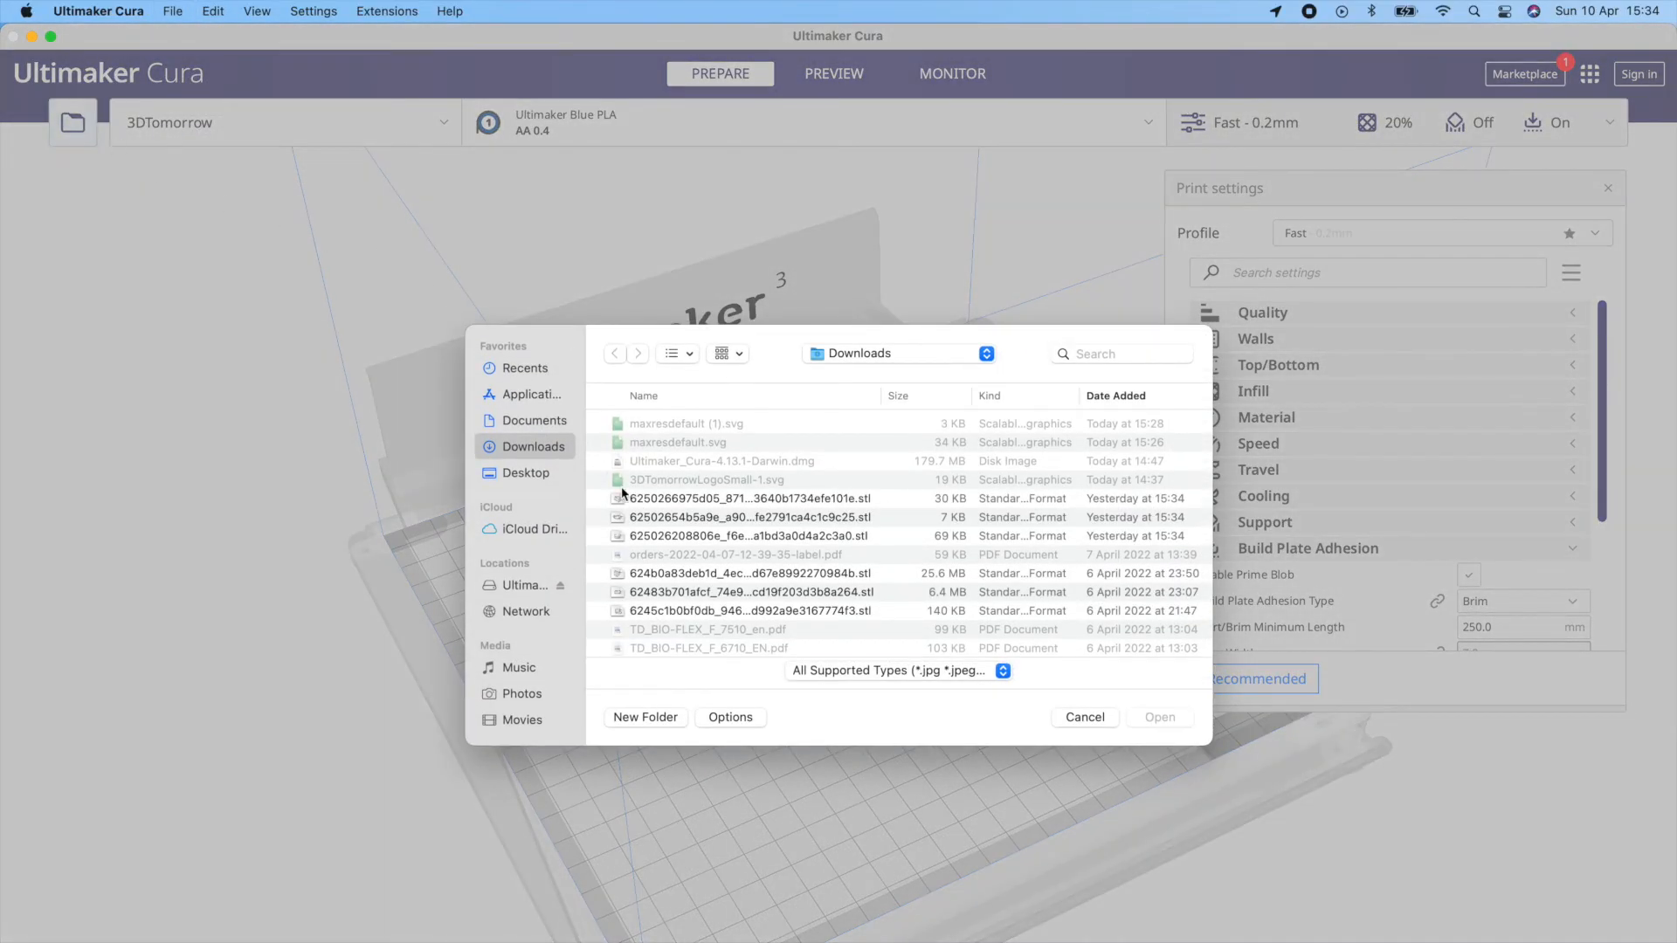
left_click(526, 472)
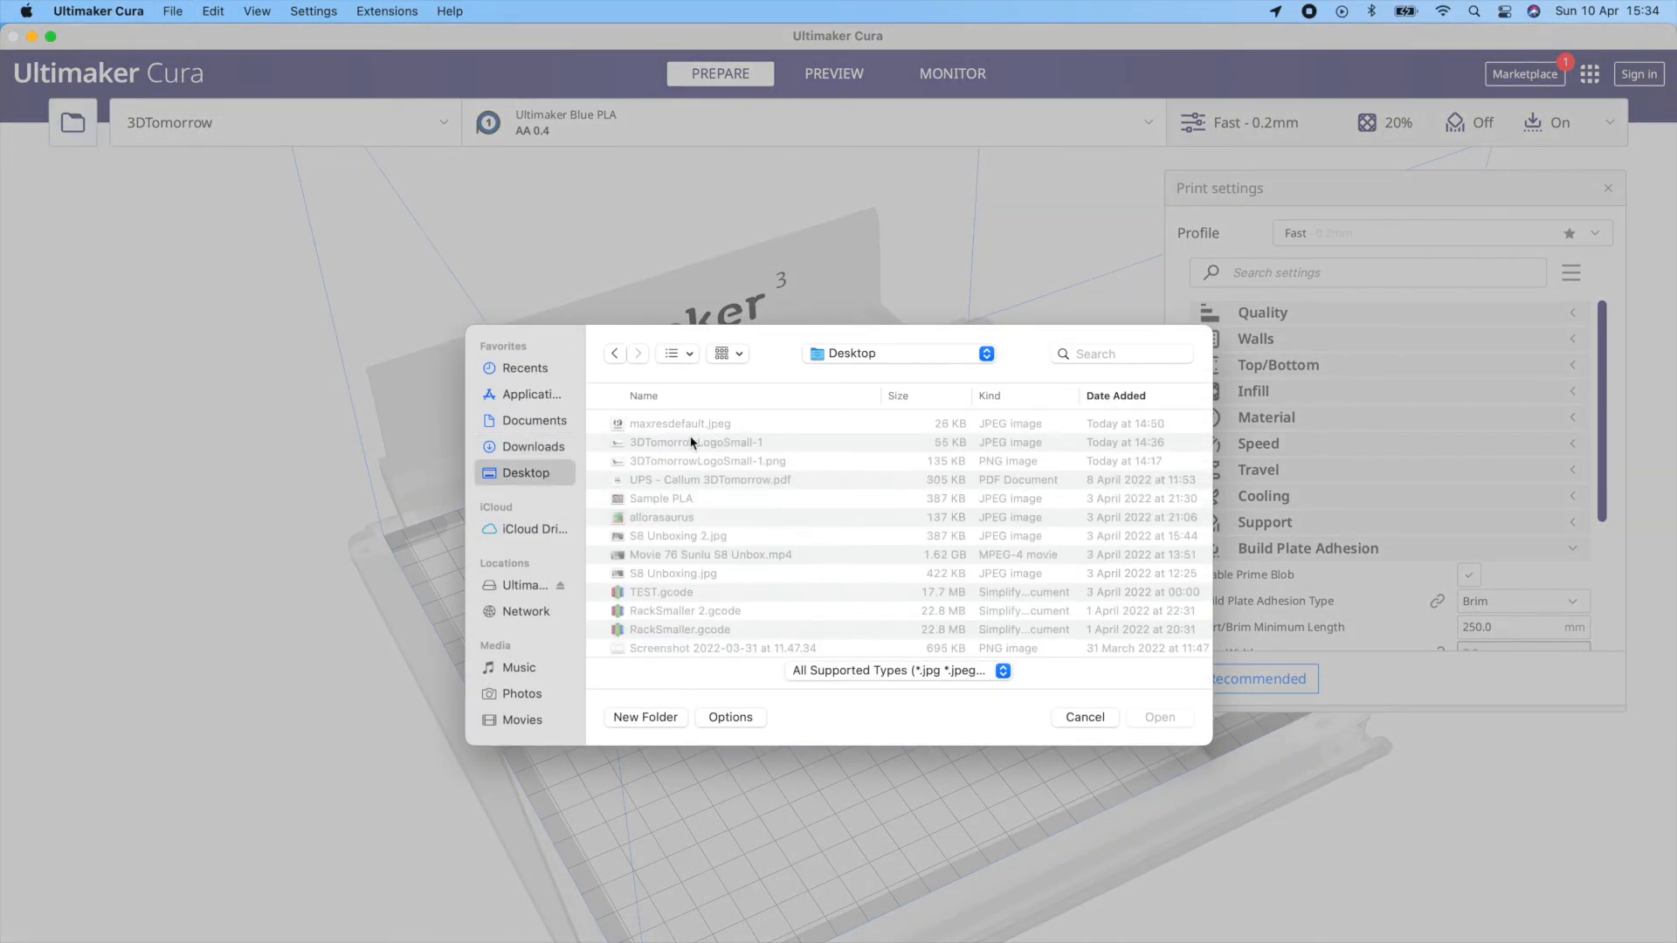
left_click(679, 422)
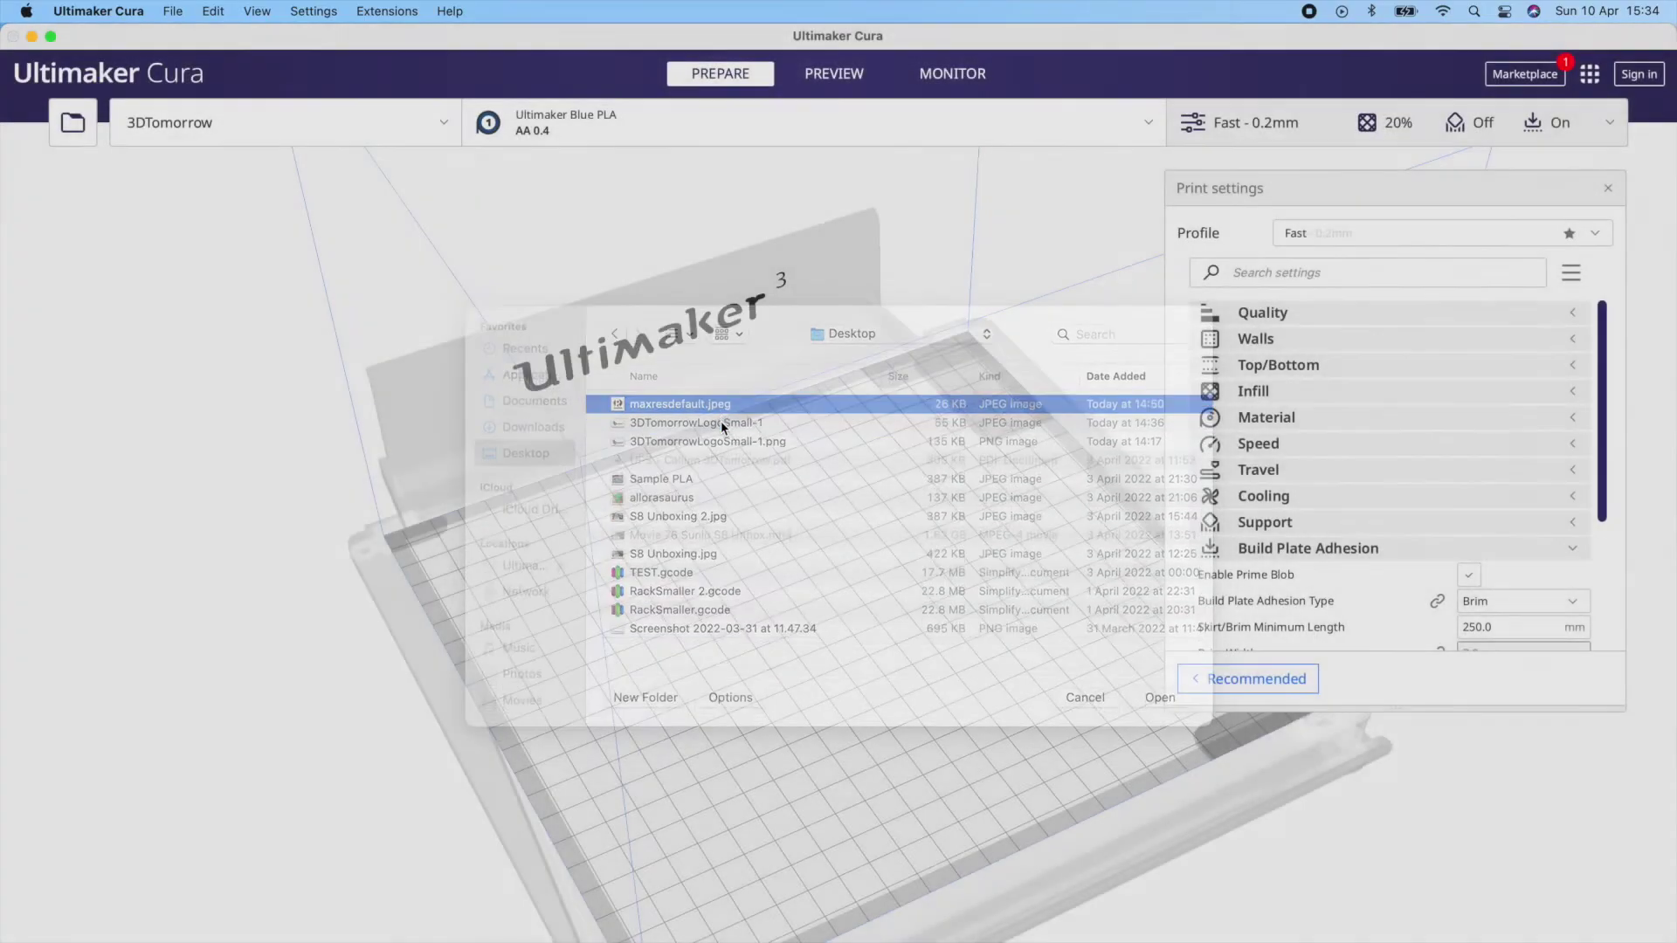
left_click(1159, 699)
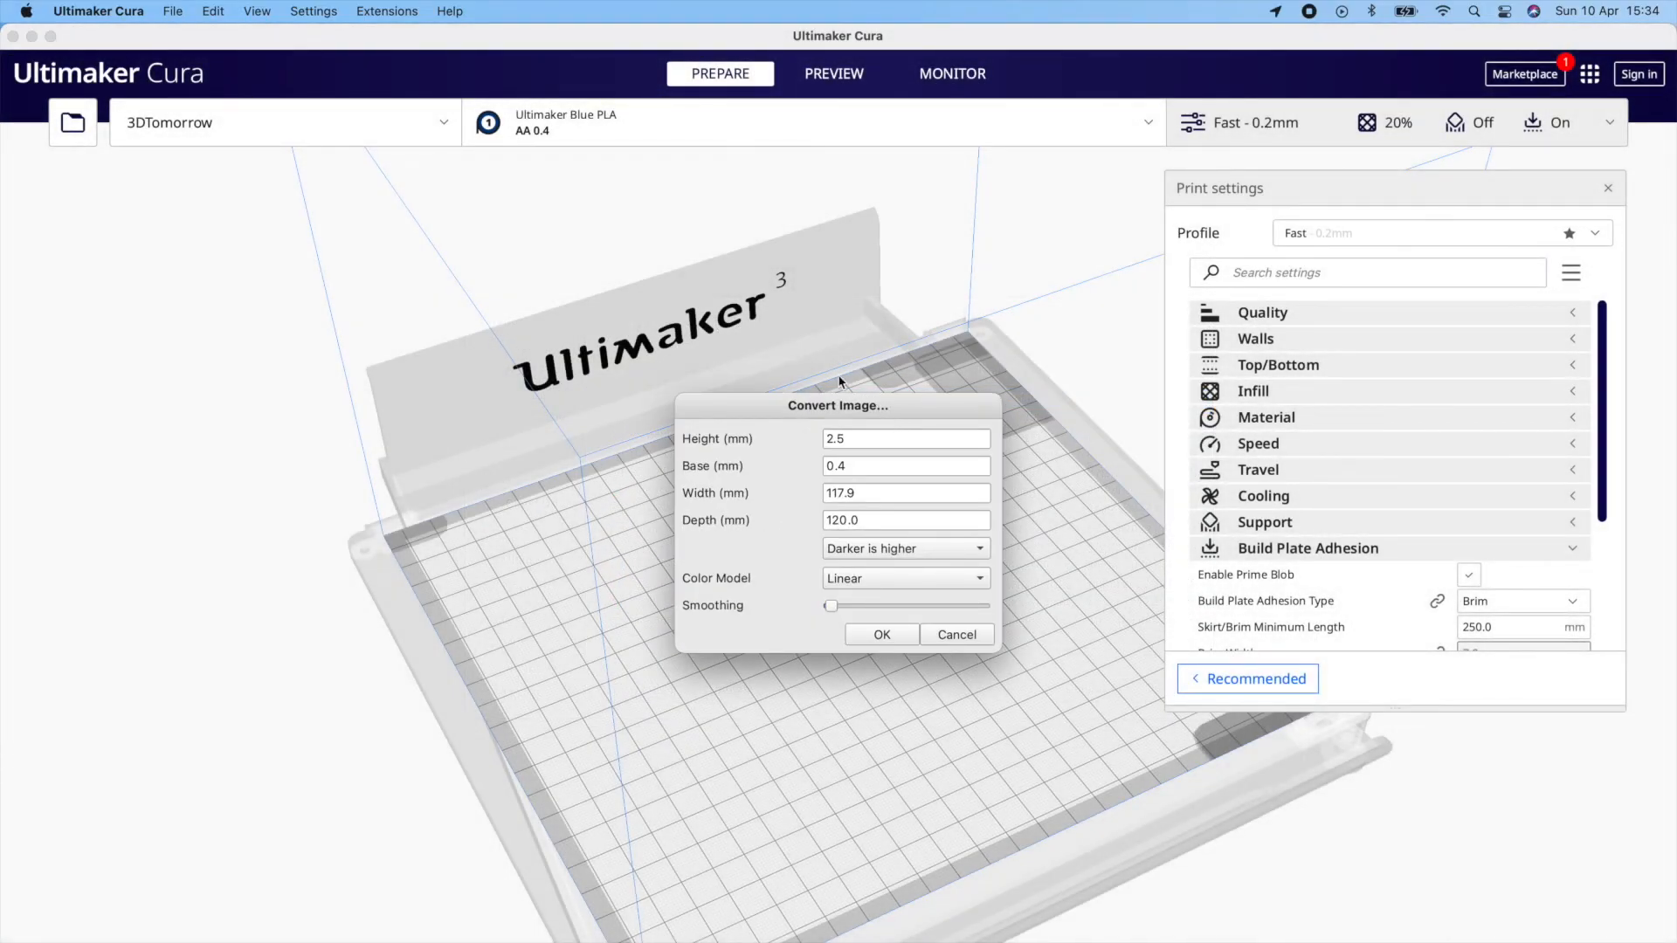
Set the image conversion Base to 0 mm, keeping 2.5 mm height and 117.9 × 120 mm size.
left_click(905, 465)
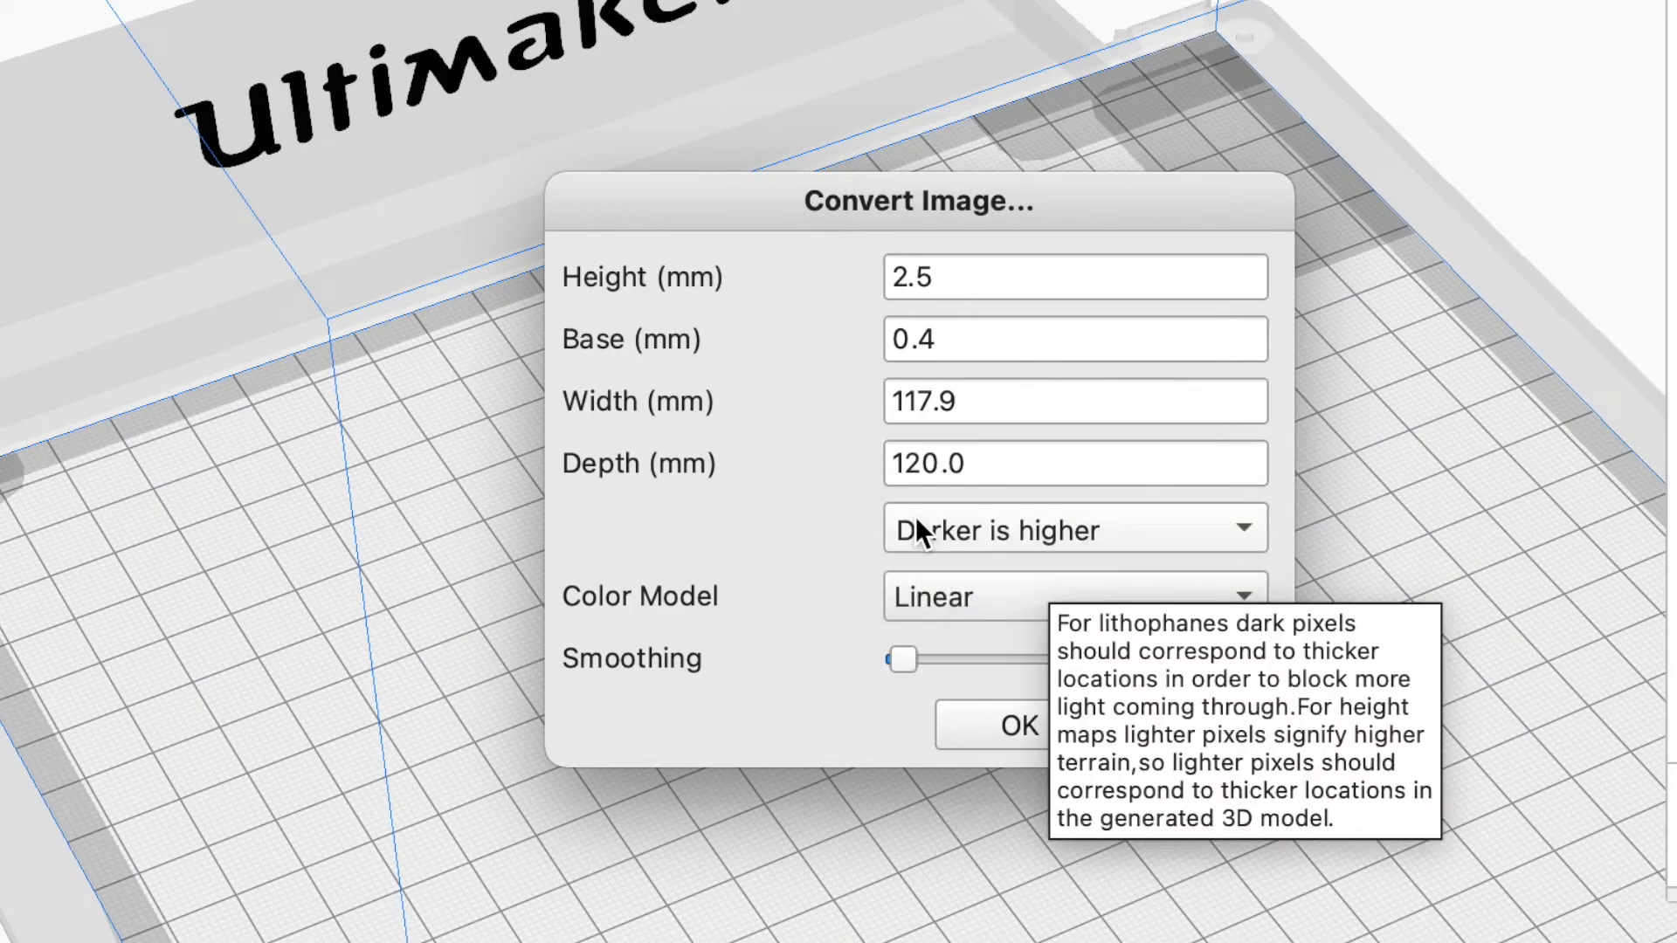
mouse_move(1078, 608)
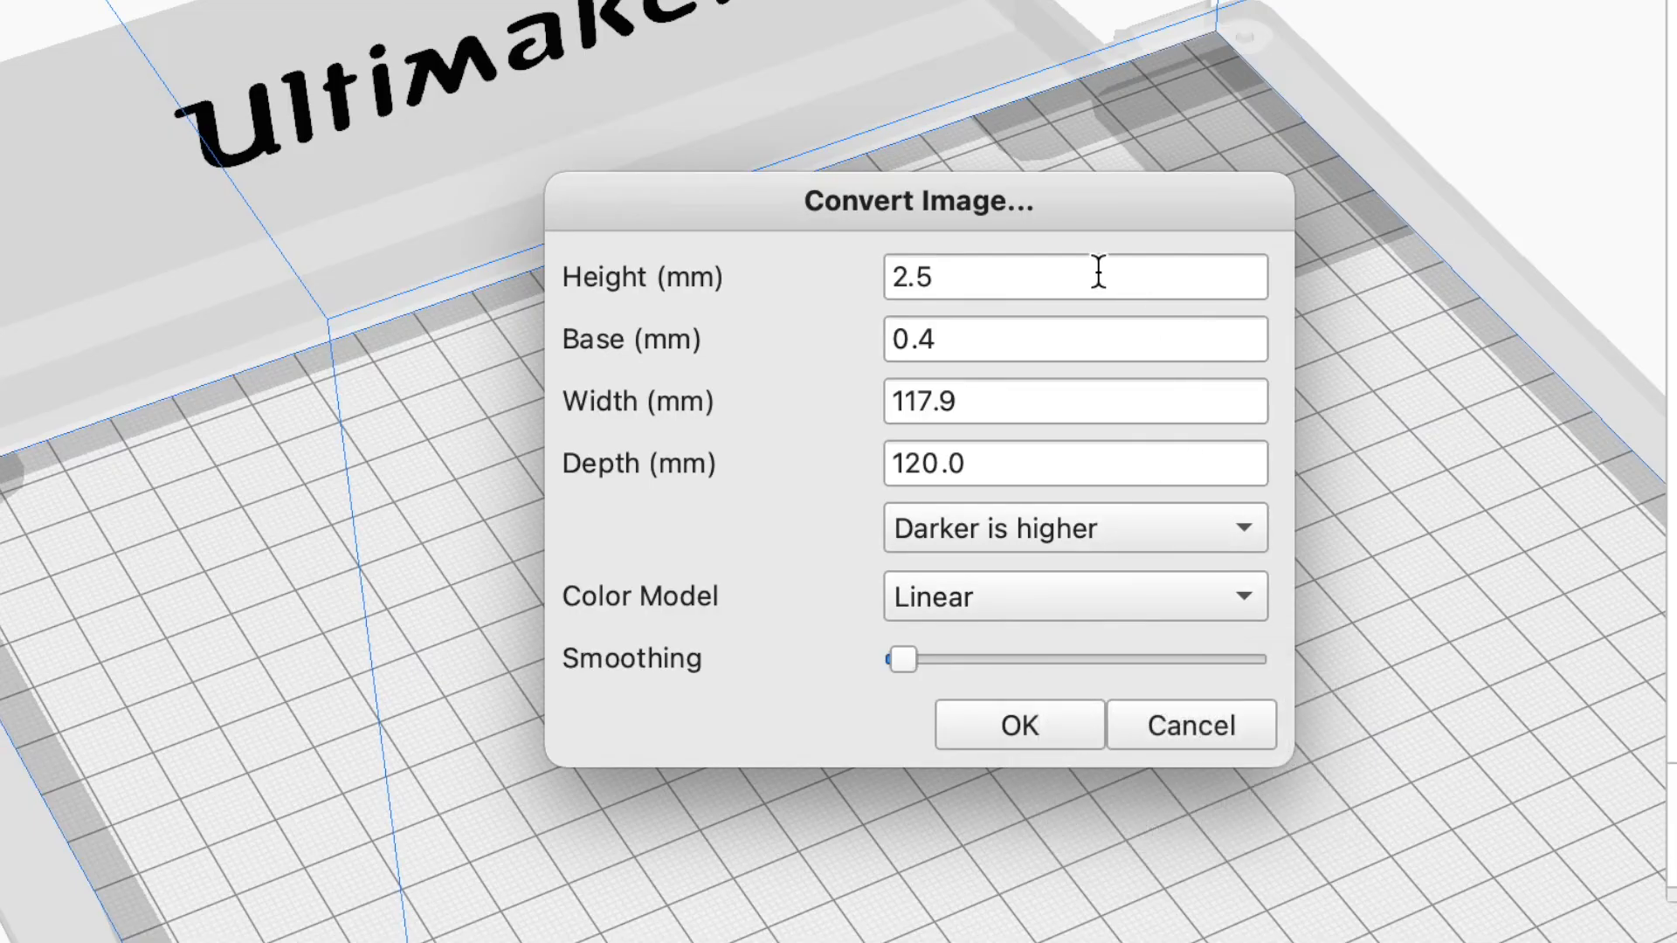
mouse_move(957, 325)
type("0")
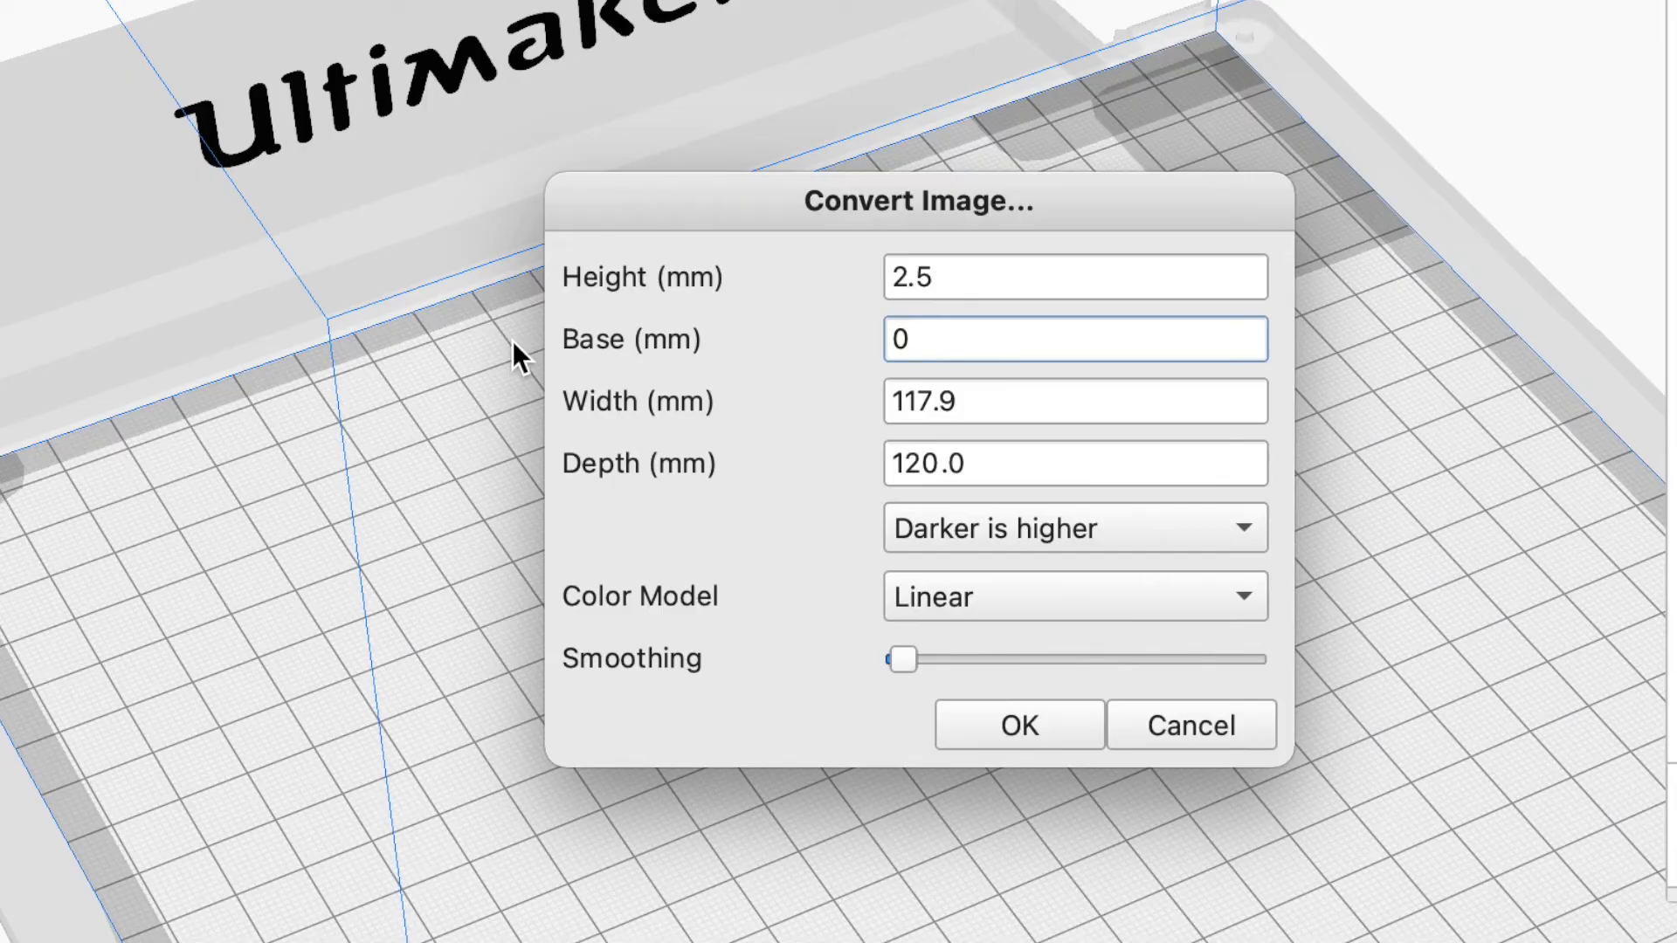
mouse_move(1067, 388)
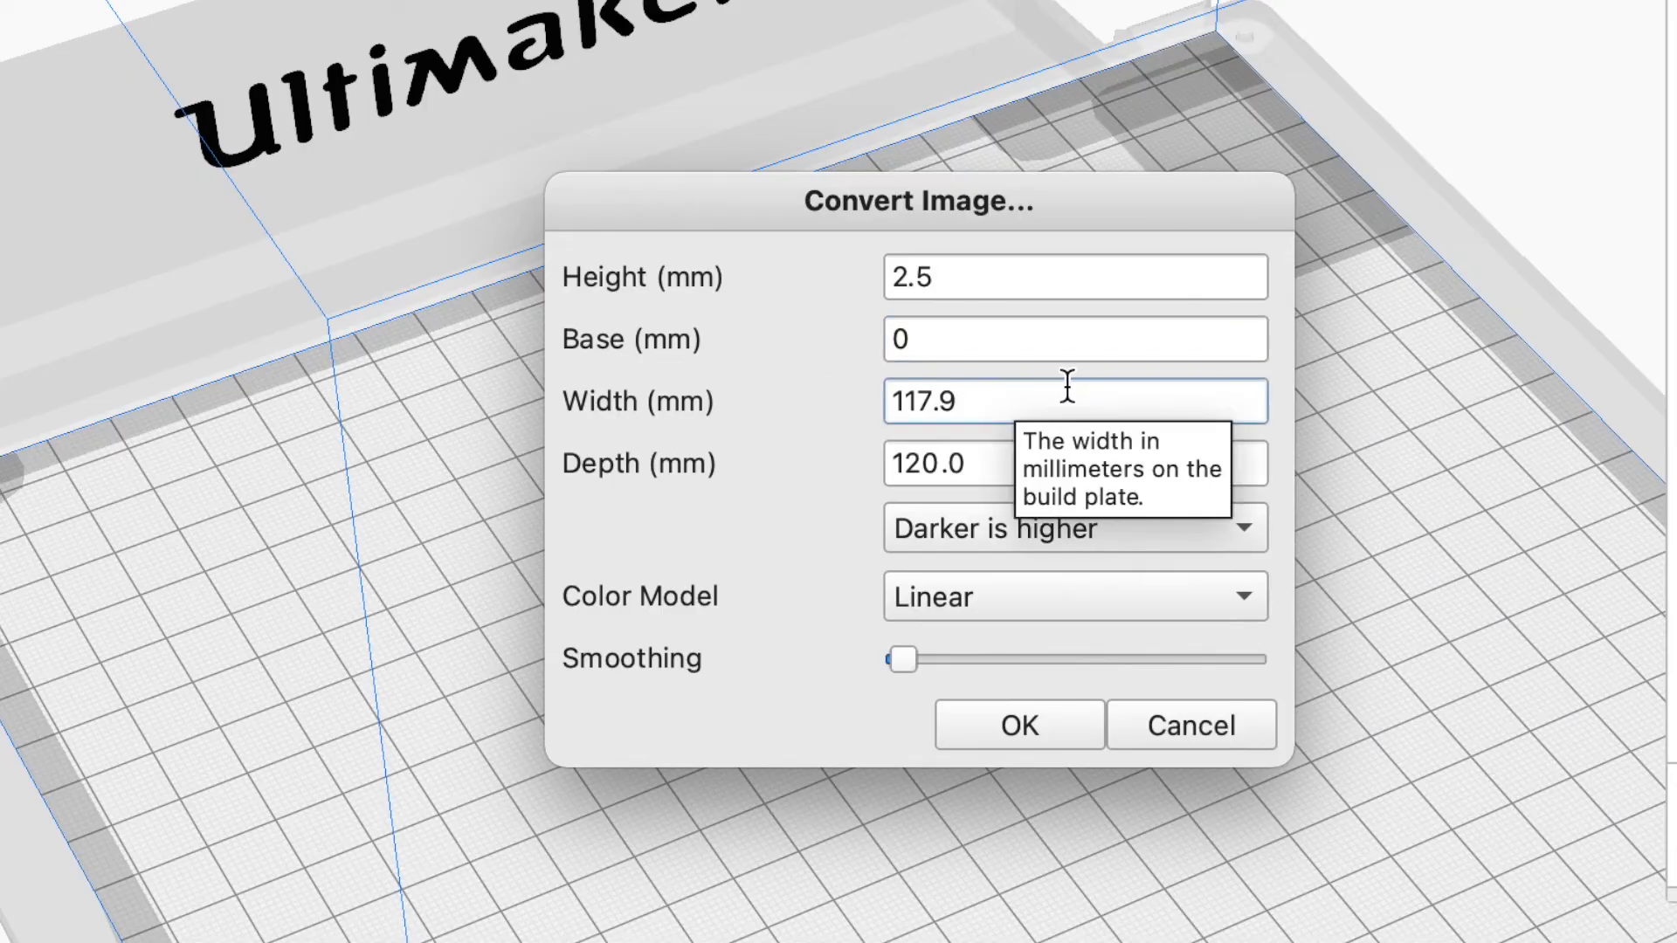
mouse_move(1032, 707)
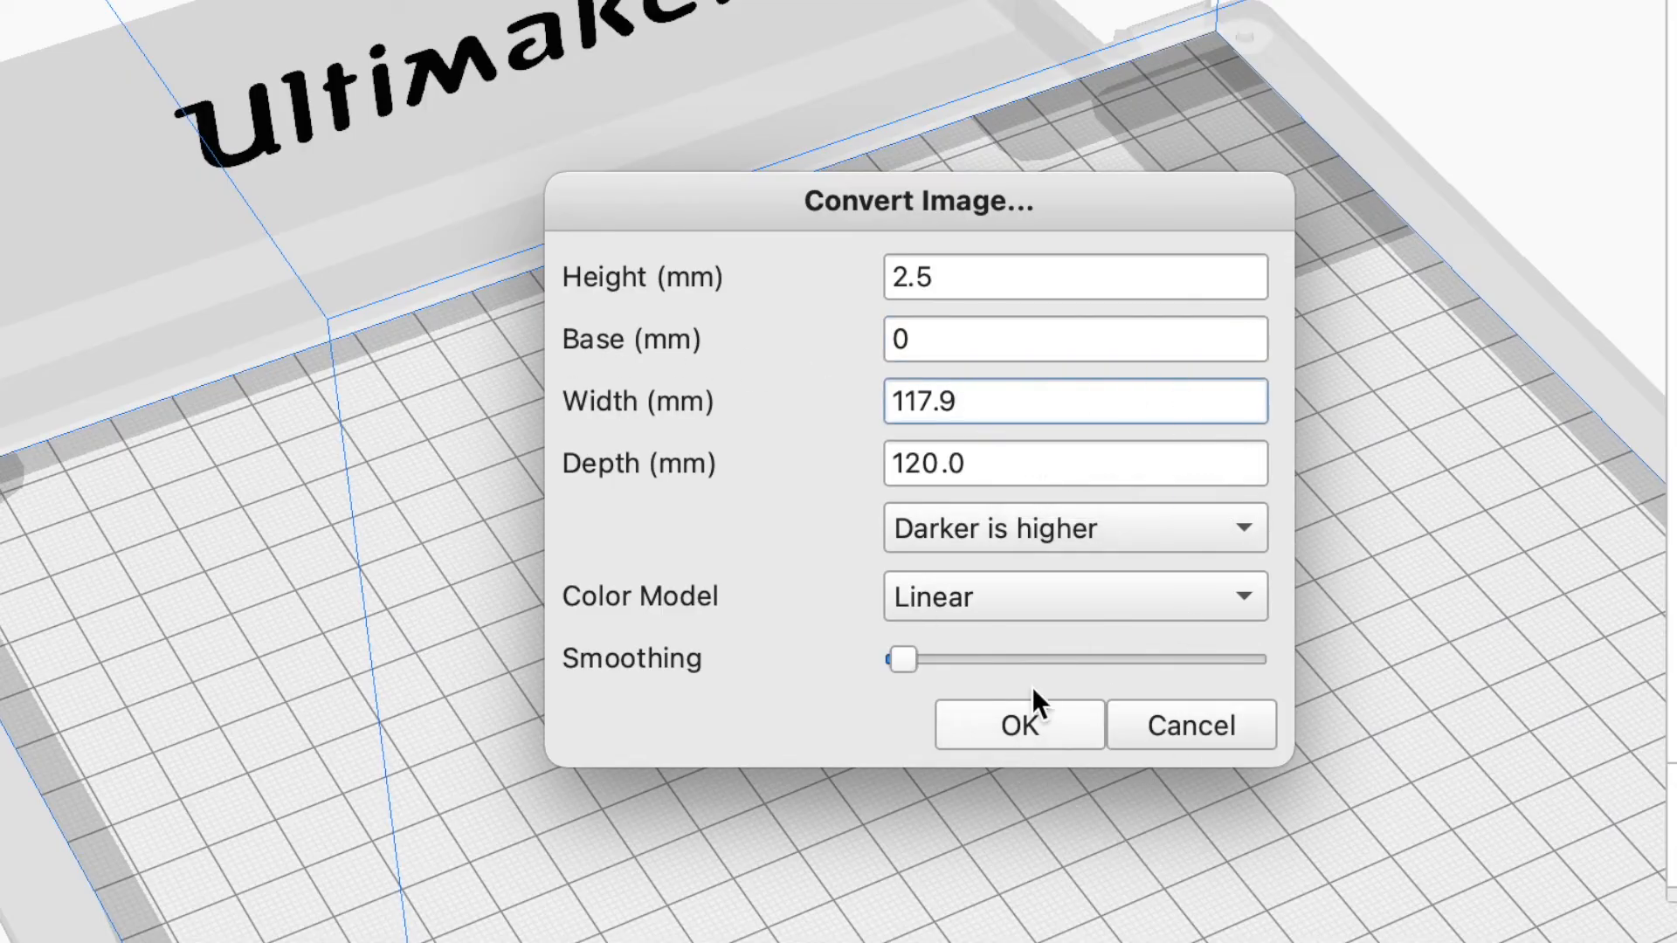
Create the RANDOM logo relief from the image and turn the view to face it.
left_click(1020, 723)
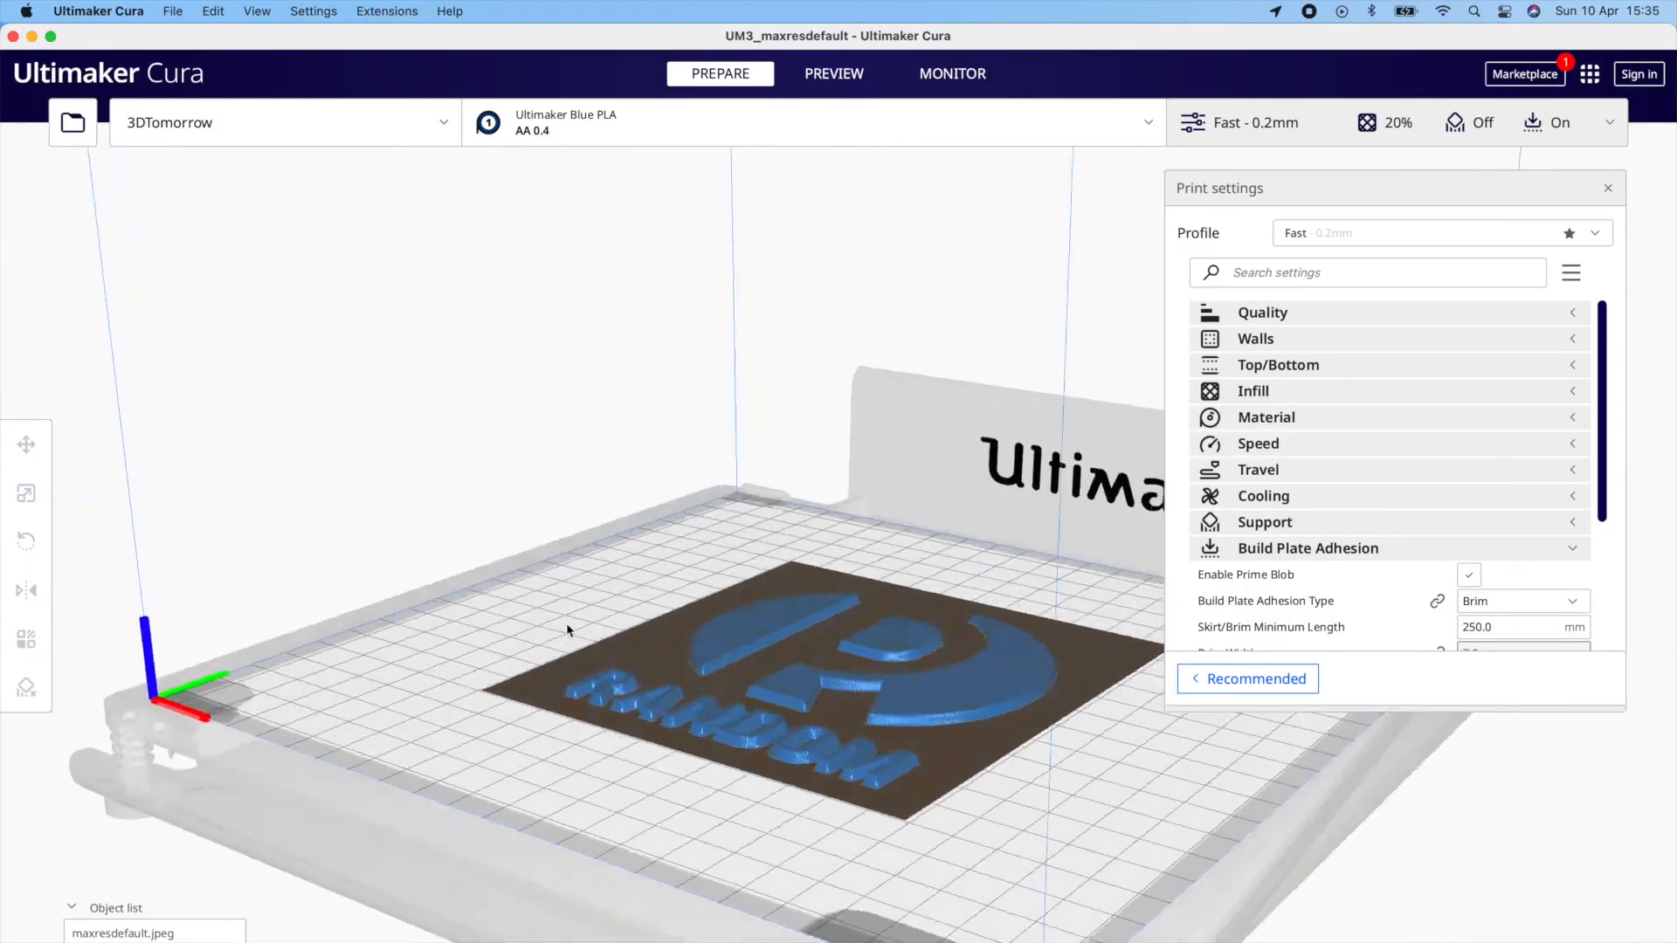
left_click_drag(567, 630, 664, 670)
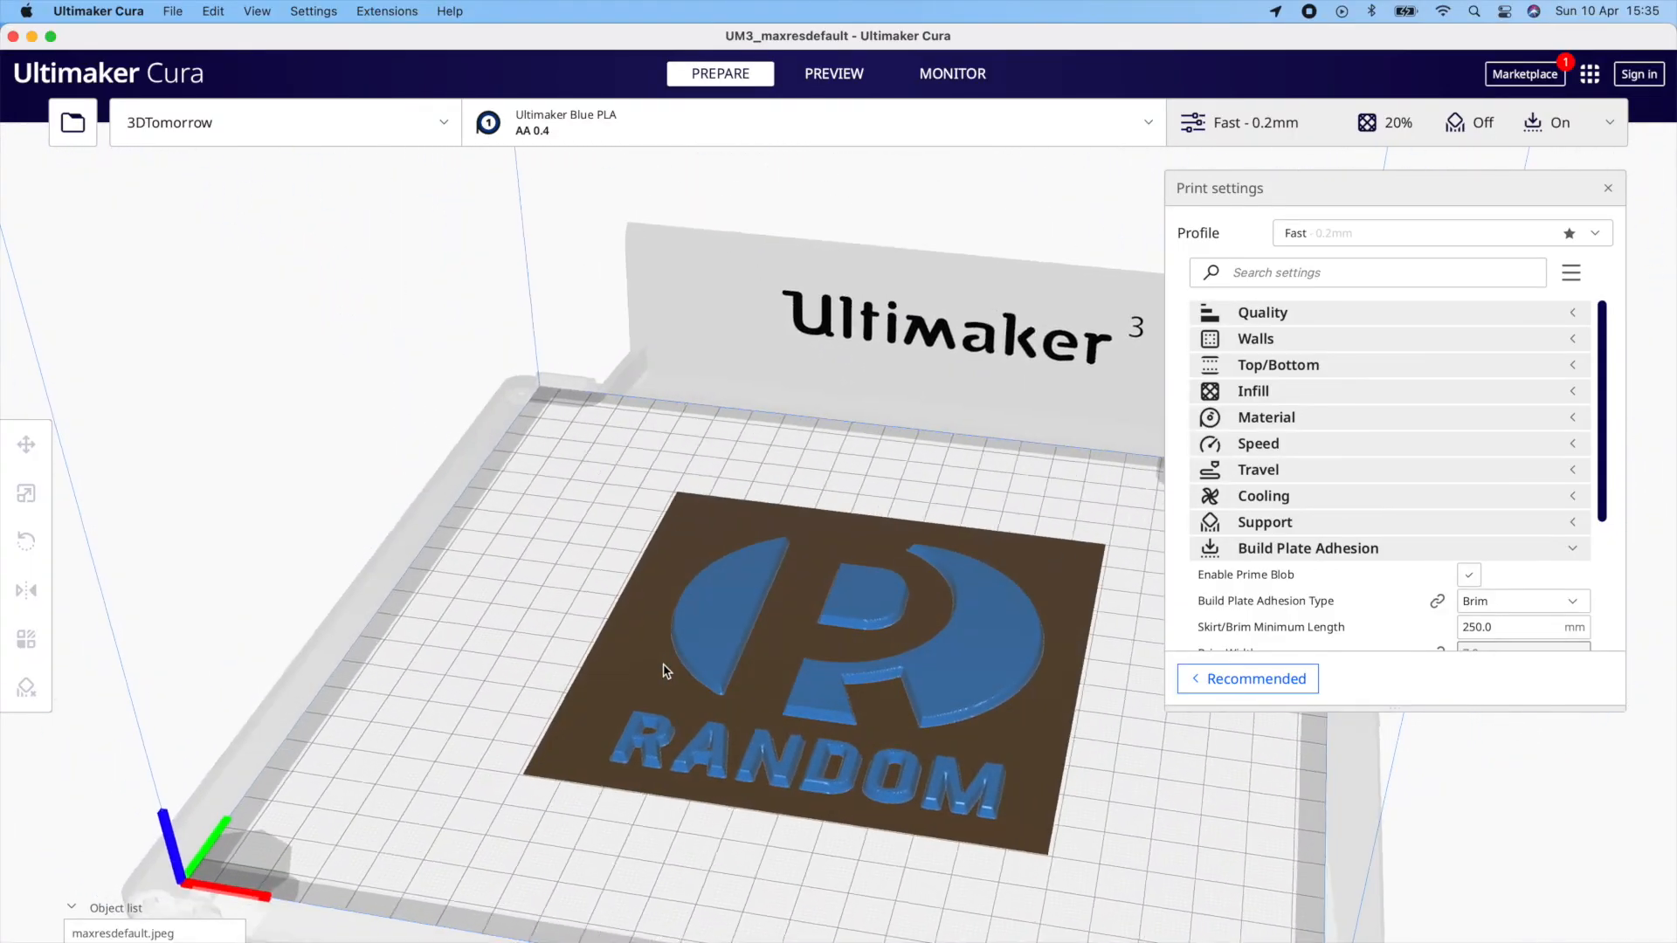
left_click_drag(663, 670, 967, 695)
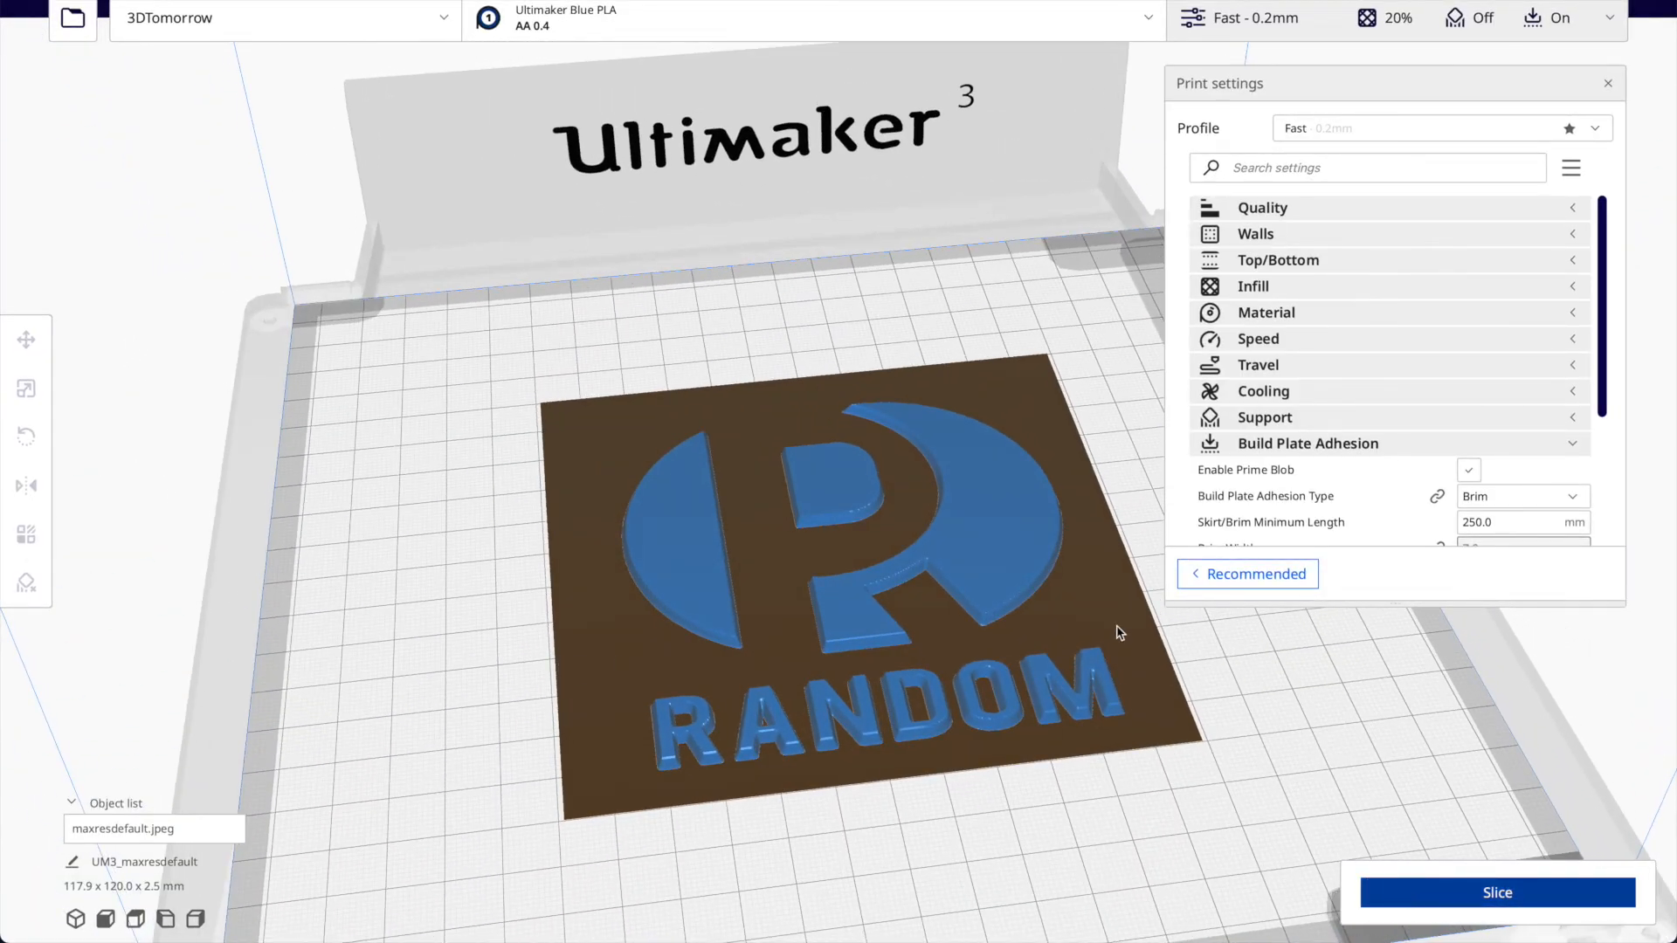
Slice the logo relief (1 h 12 min, 13 g) and step through its printed layers in Preview.
left_click(1495, 892)
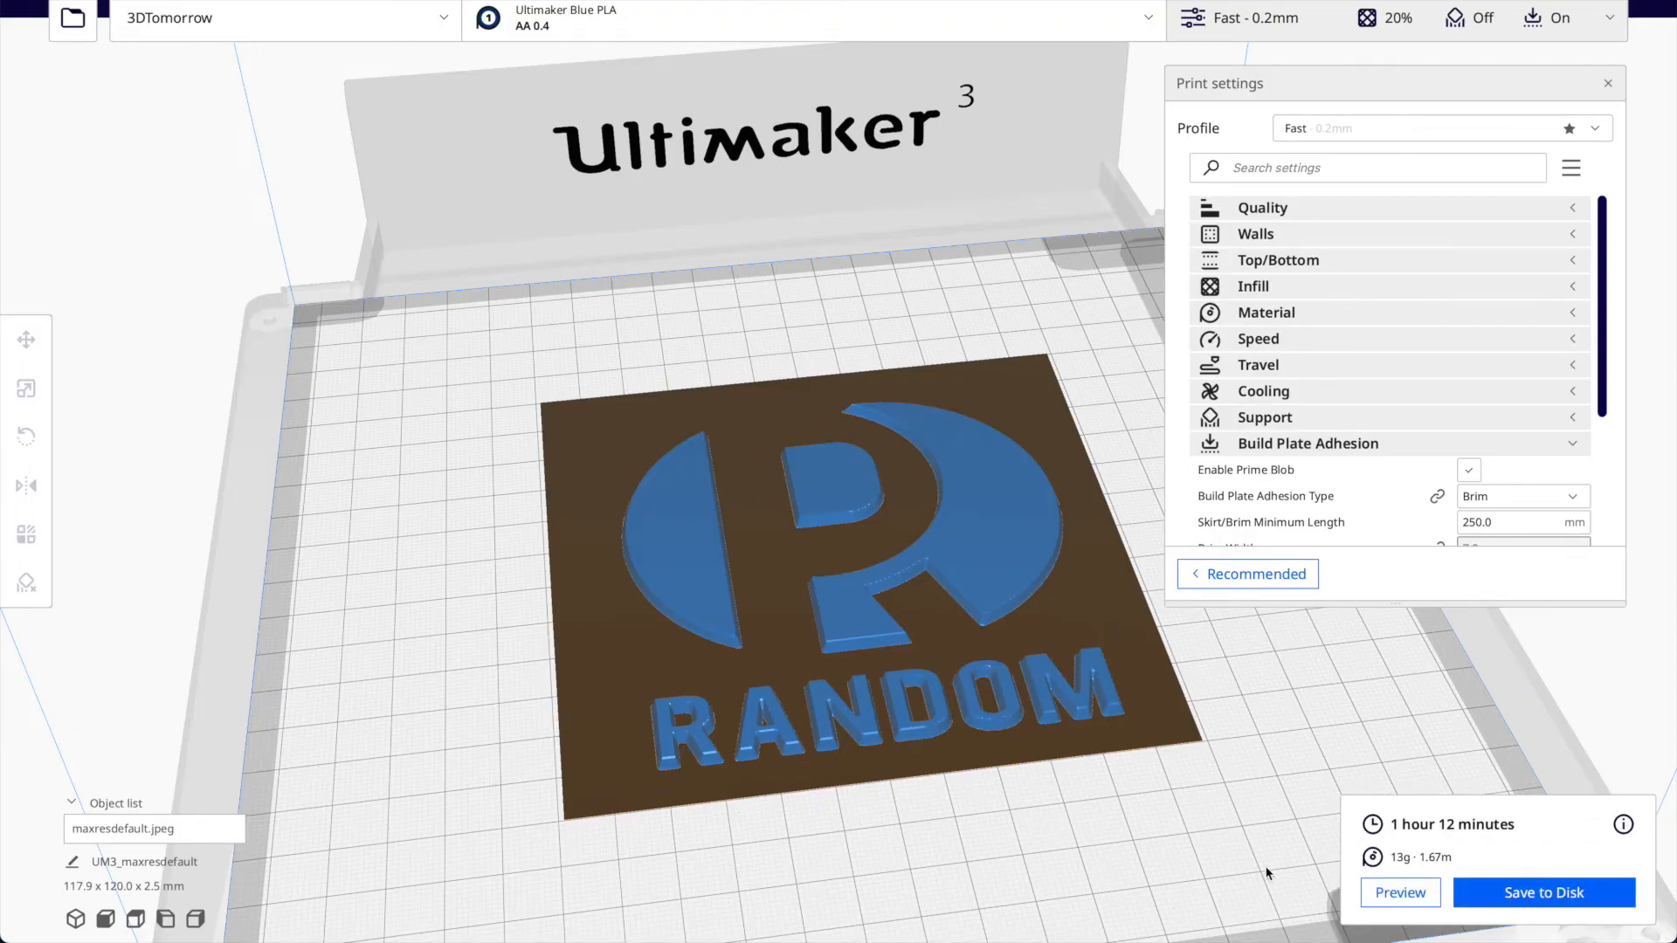
left_click(1401, 915)
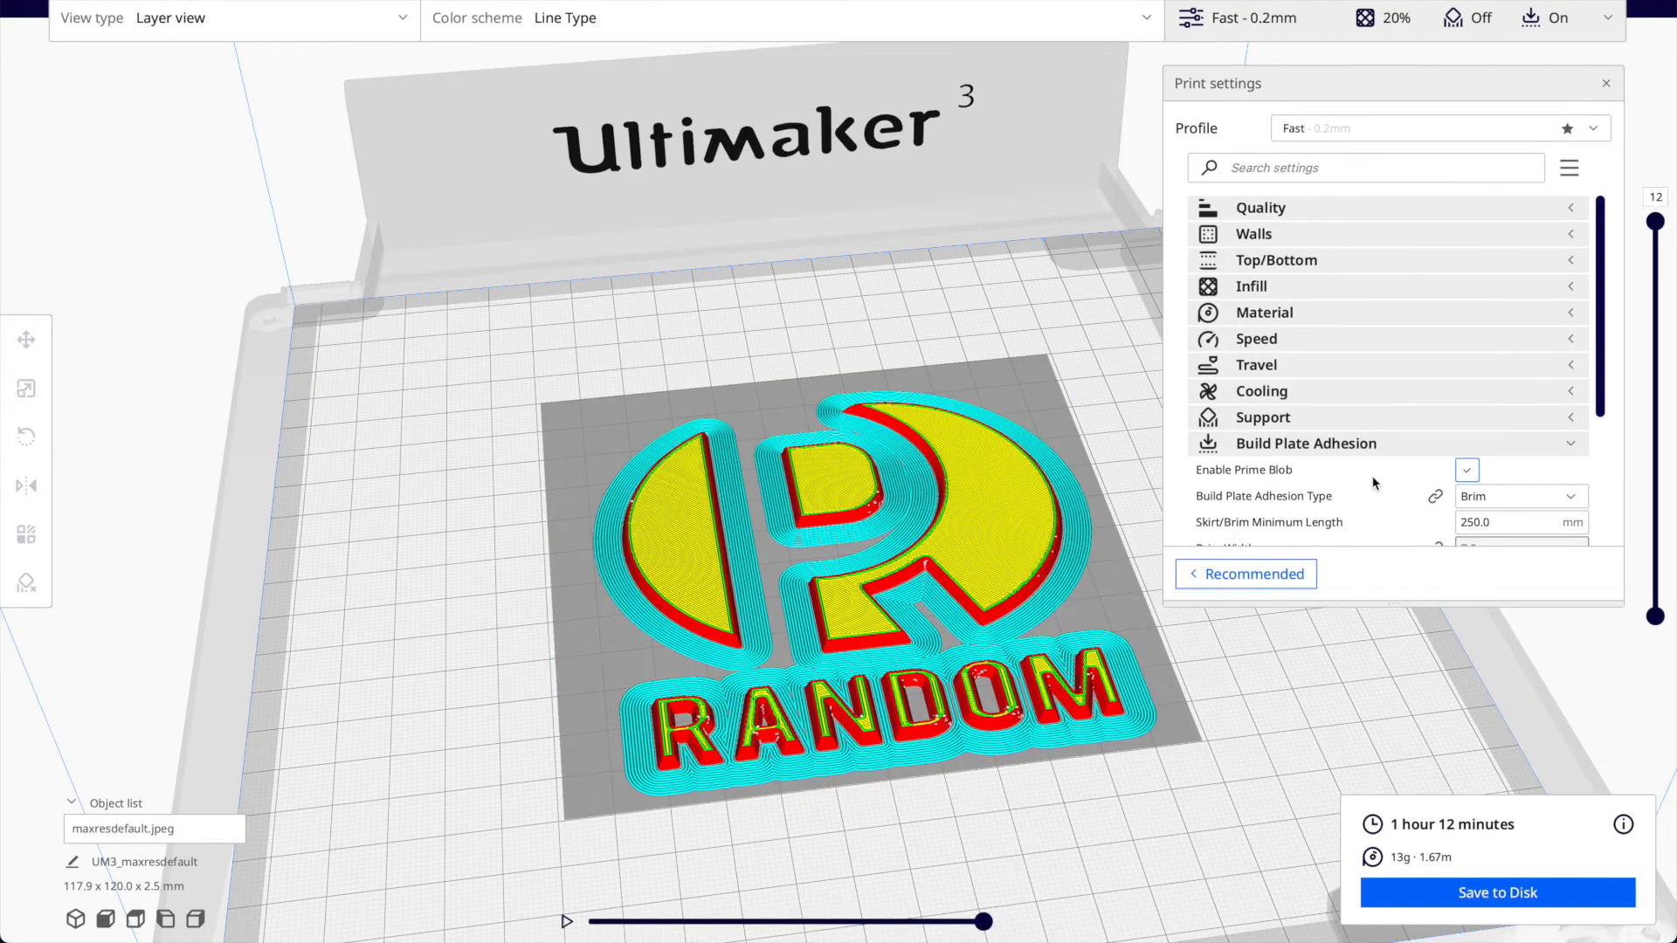
left_click_drag(1656, 203, 1655, 588)
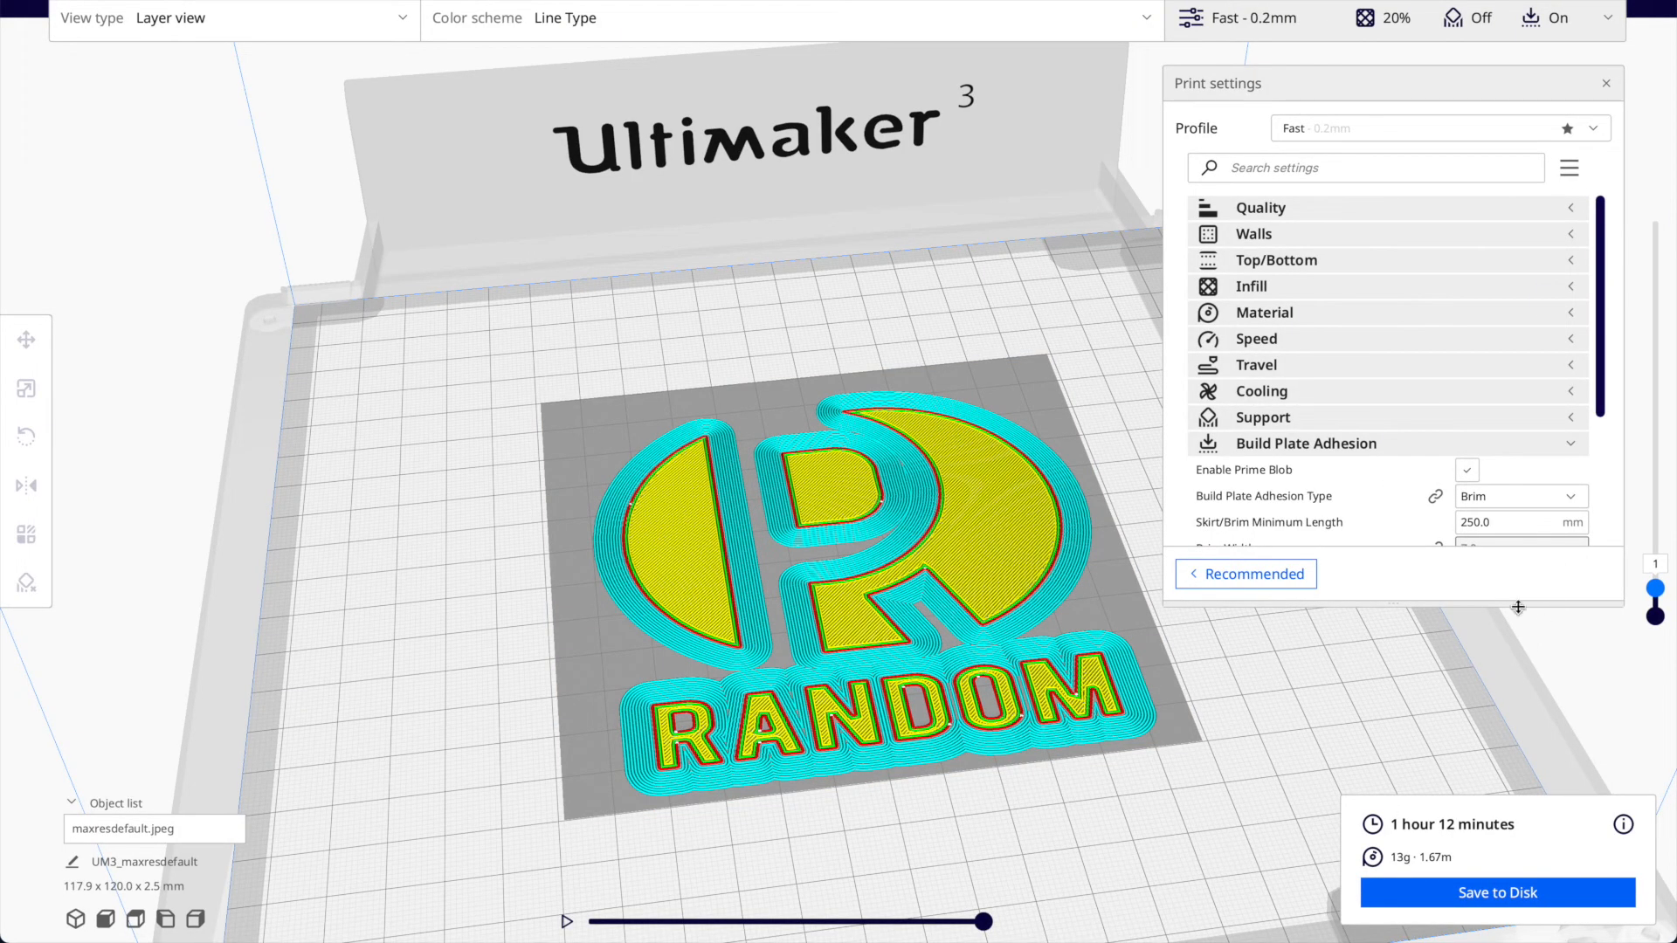
left_click_drag(1656, 585, 1655, 222)
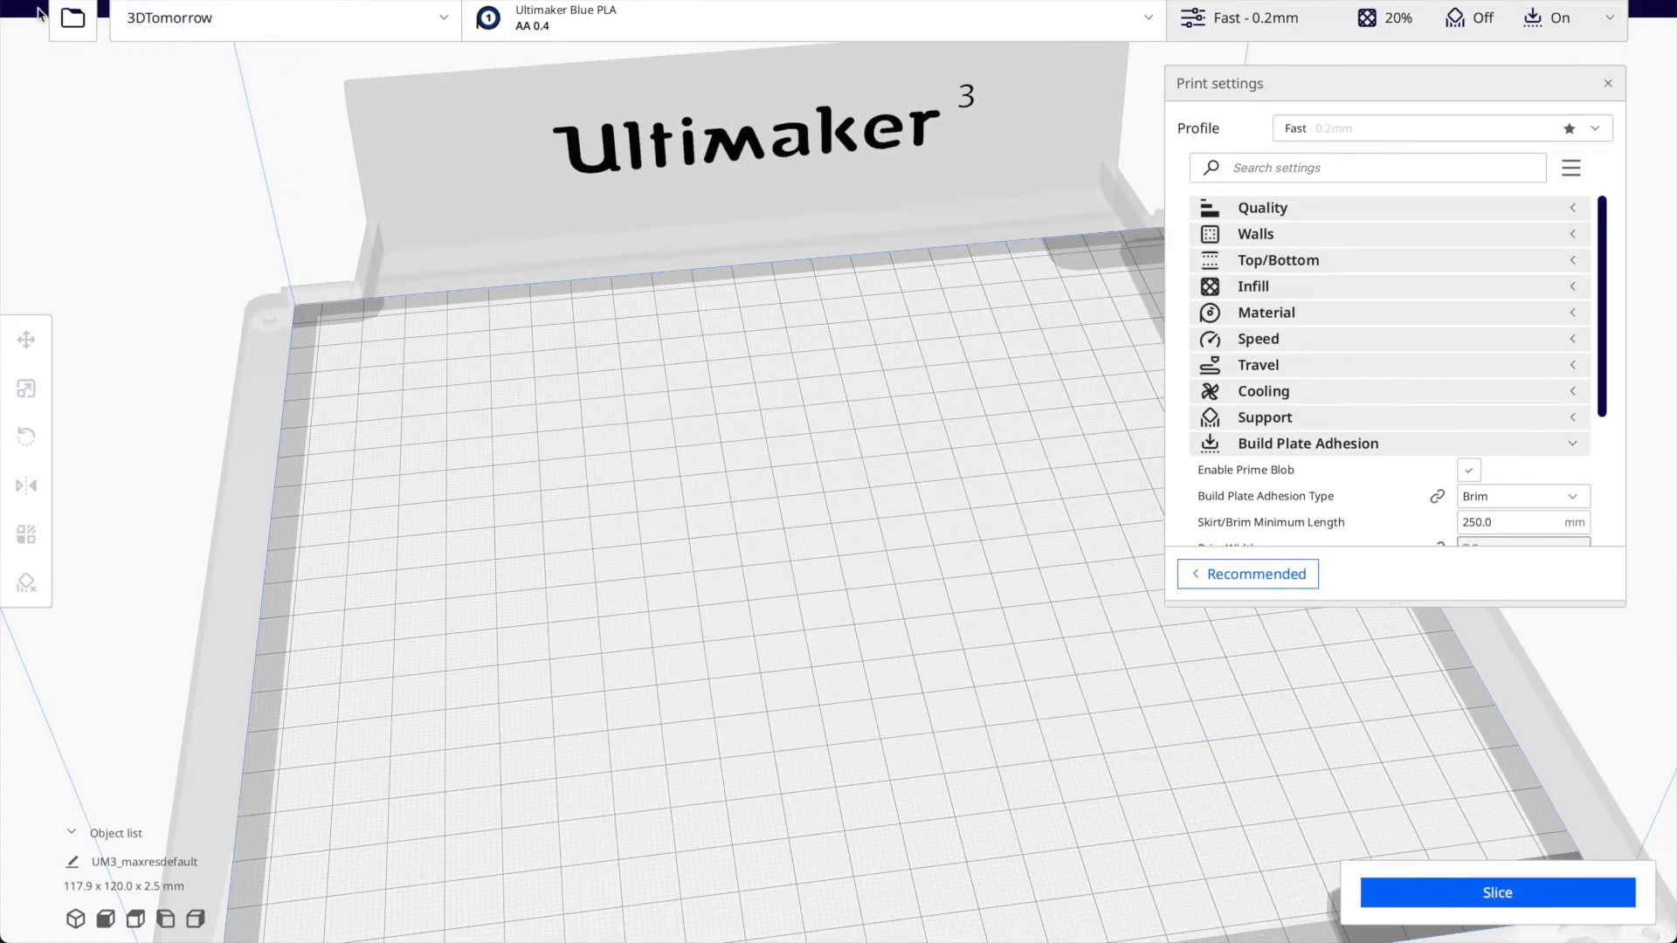
Reimport maxresdefault.jpeg with a 1 mm base, producing a 3.5 mm thick solid logo plate.
left_click(70, 19)
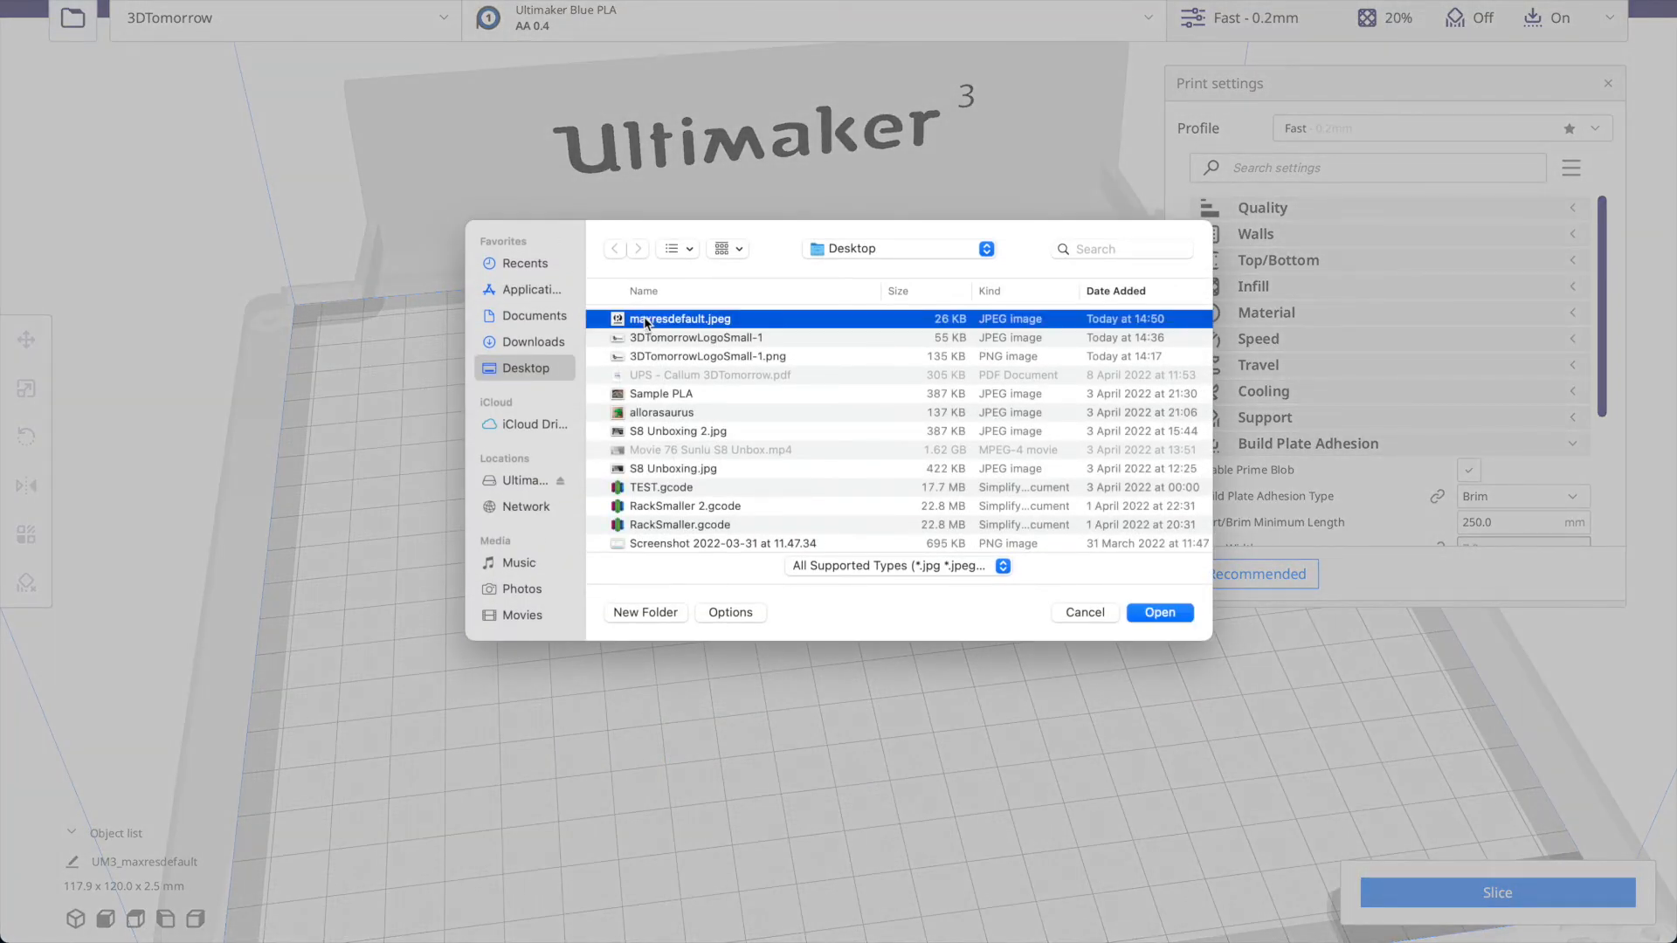
left_click(1159, 613)
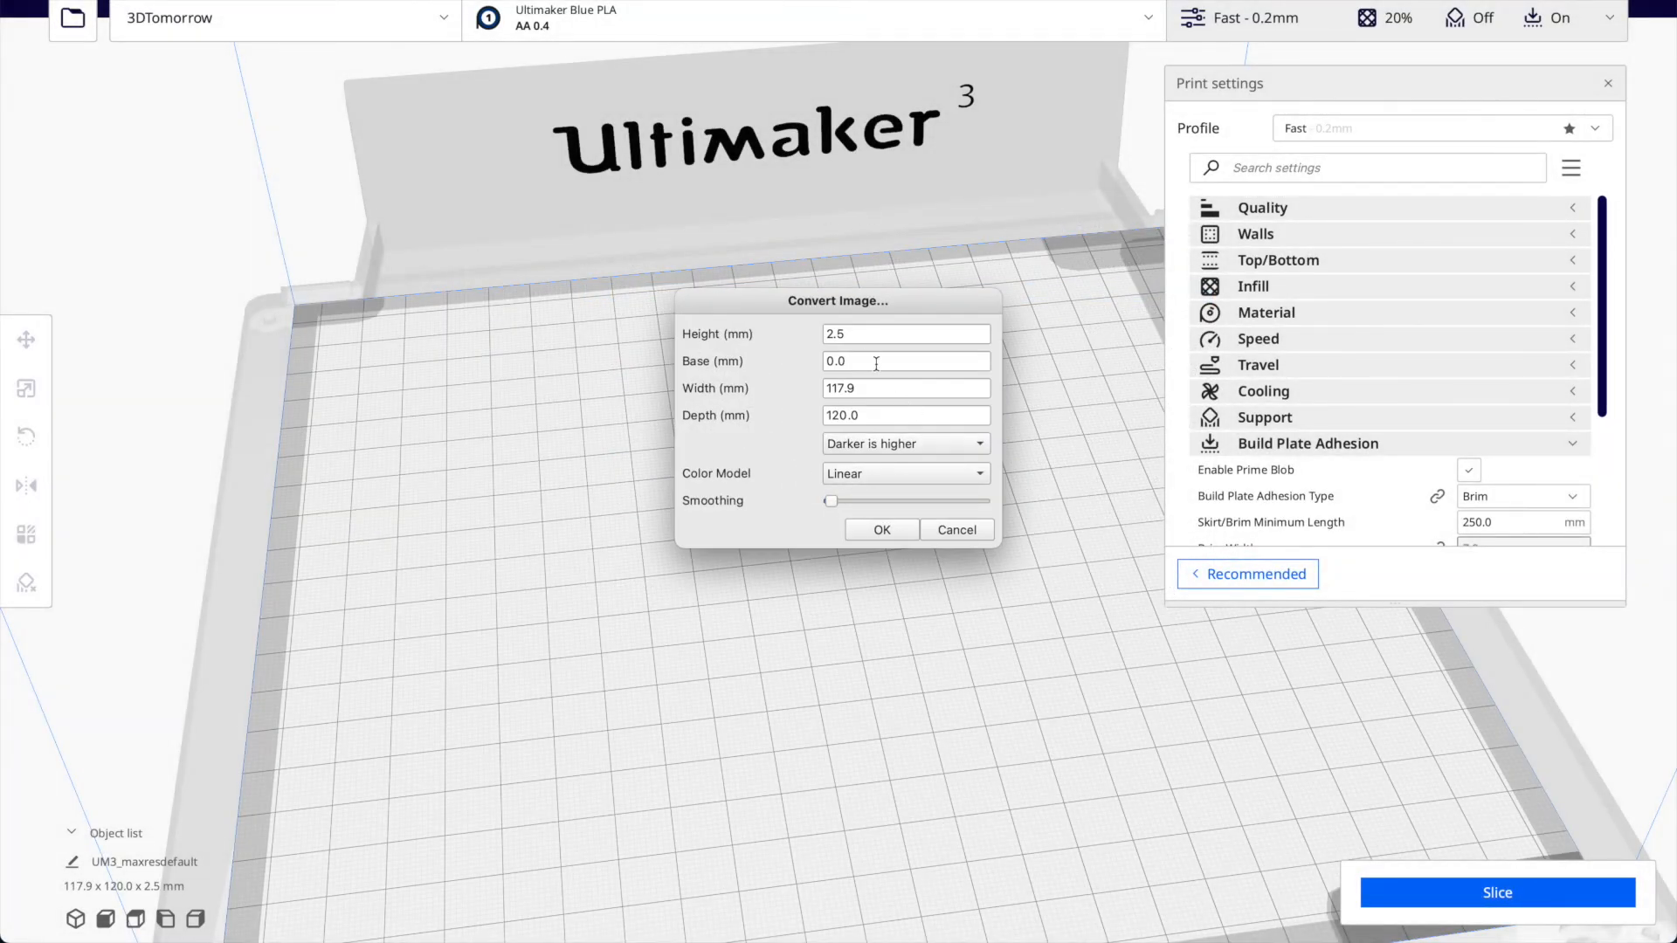
type("1")
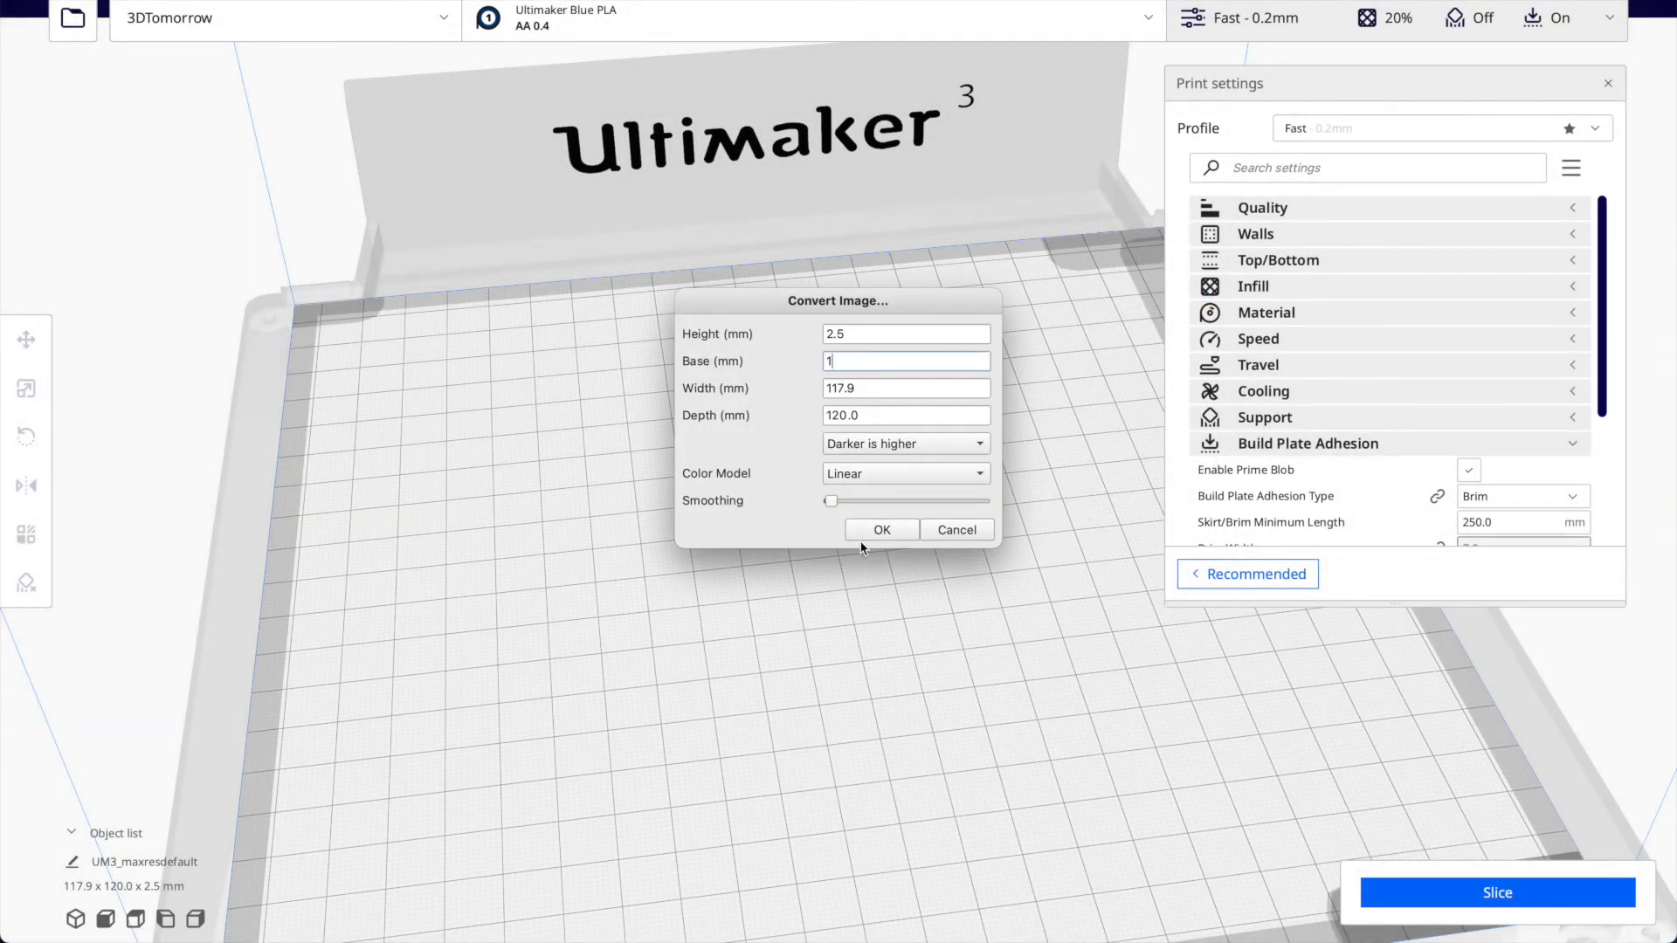
left_click(880, 529)
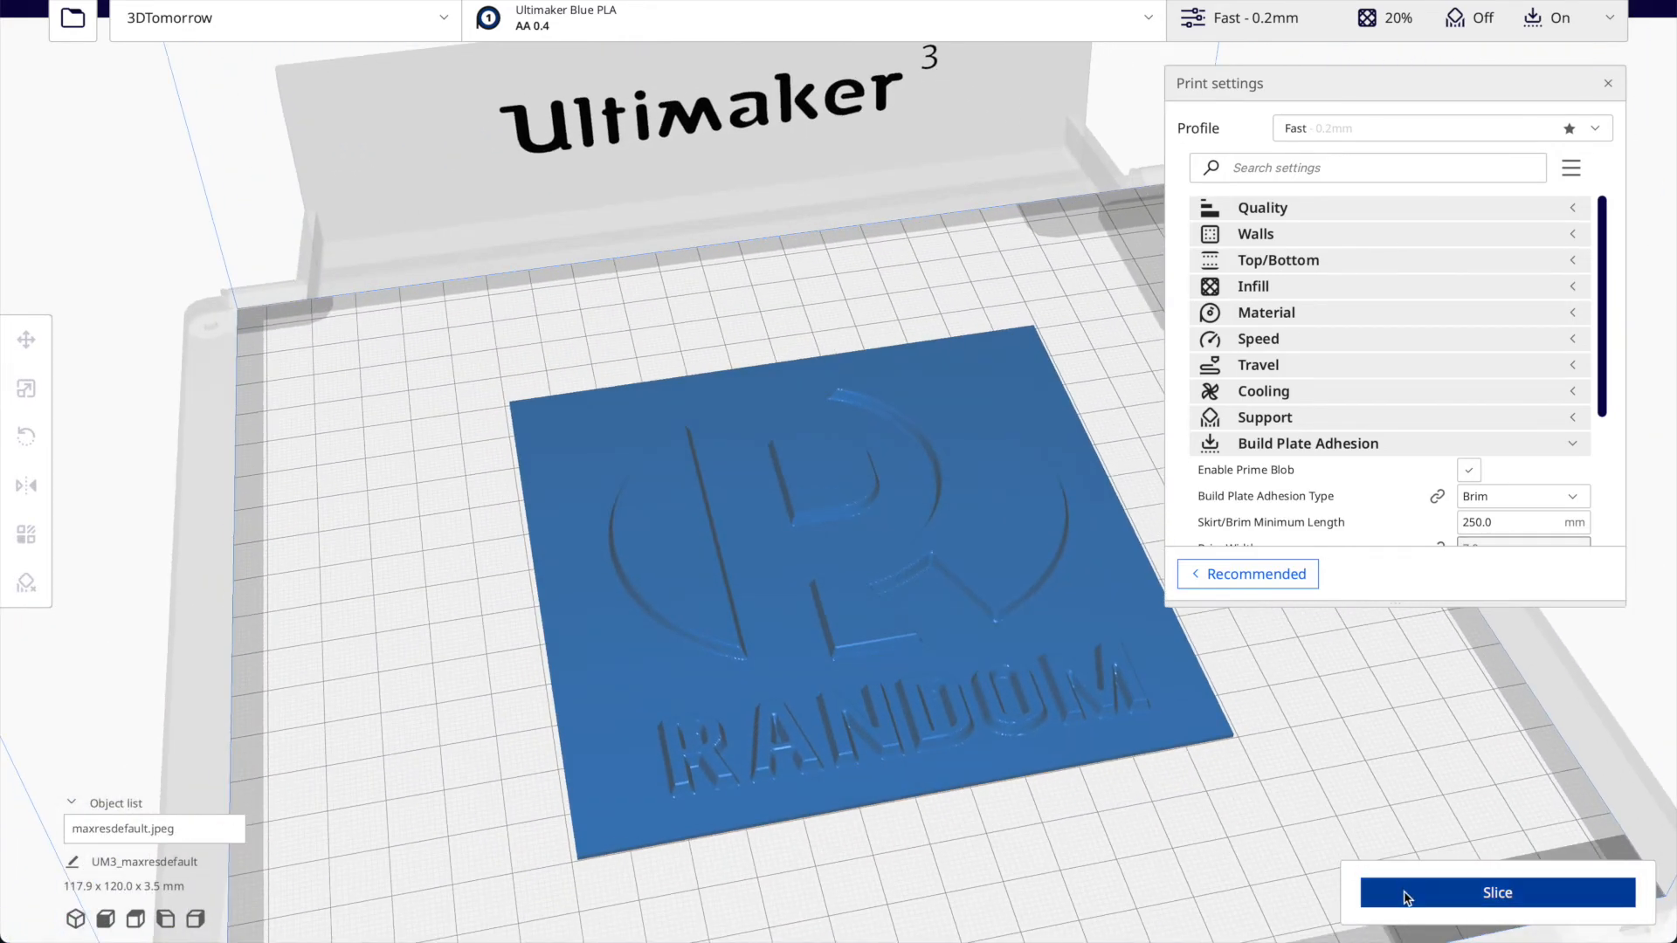
Slice the 3.5 mm logo plate (2 h 21 min, 27 g) and preview the result.
left_click(1495, 892)
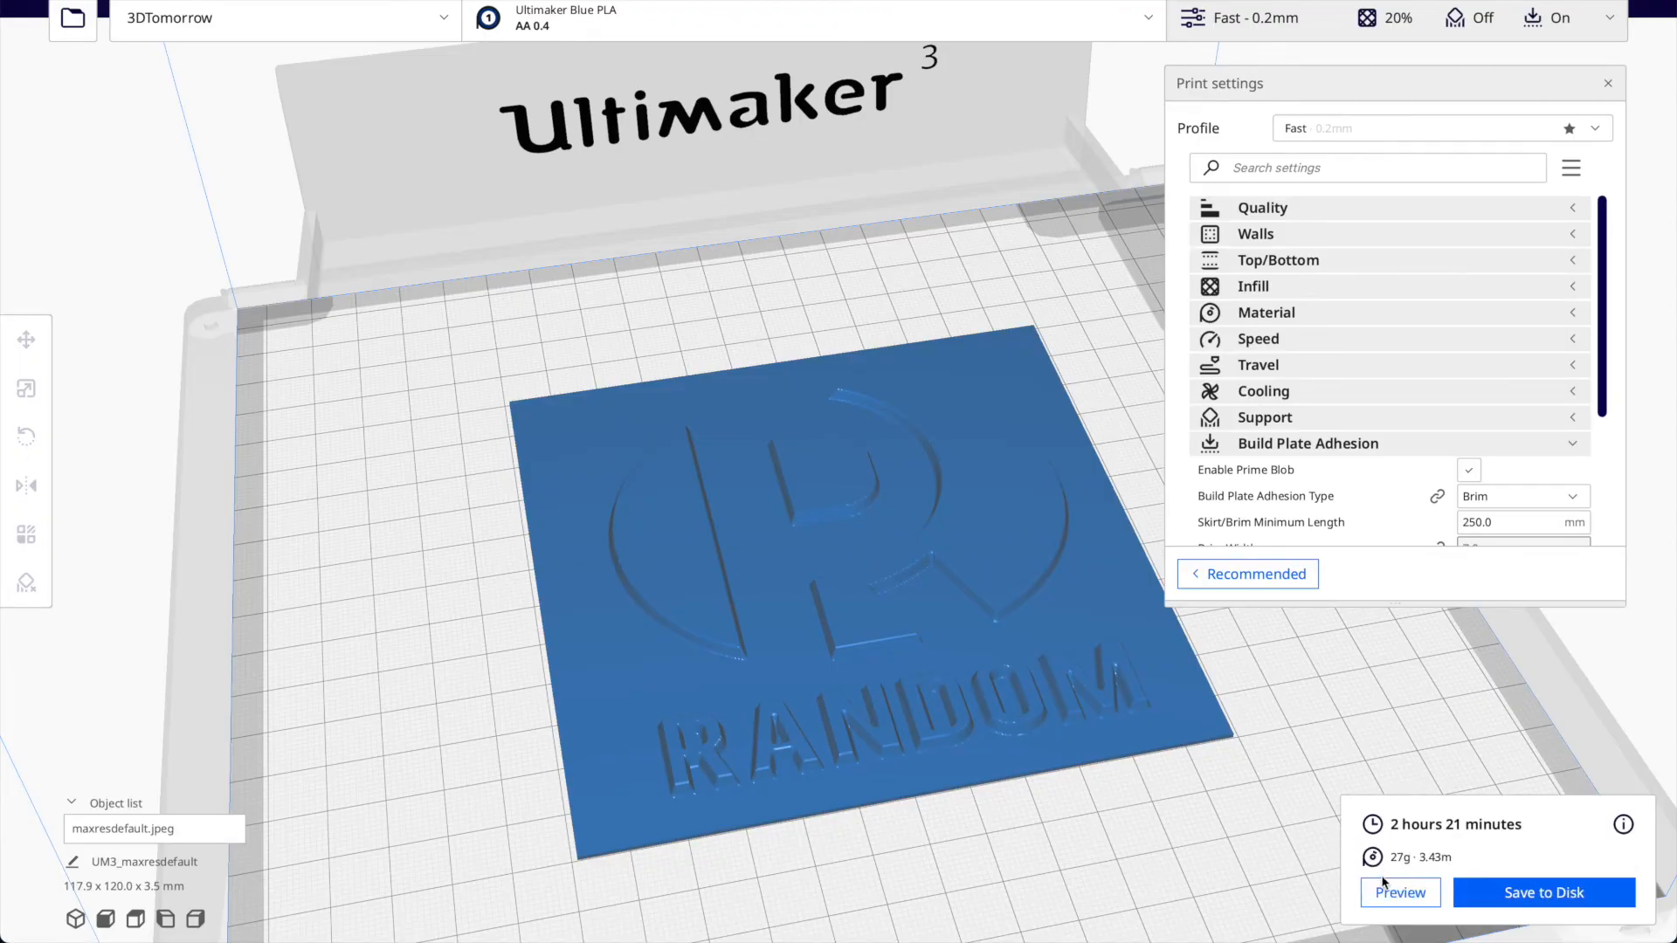
left_click(1401, 916)
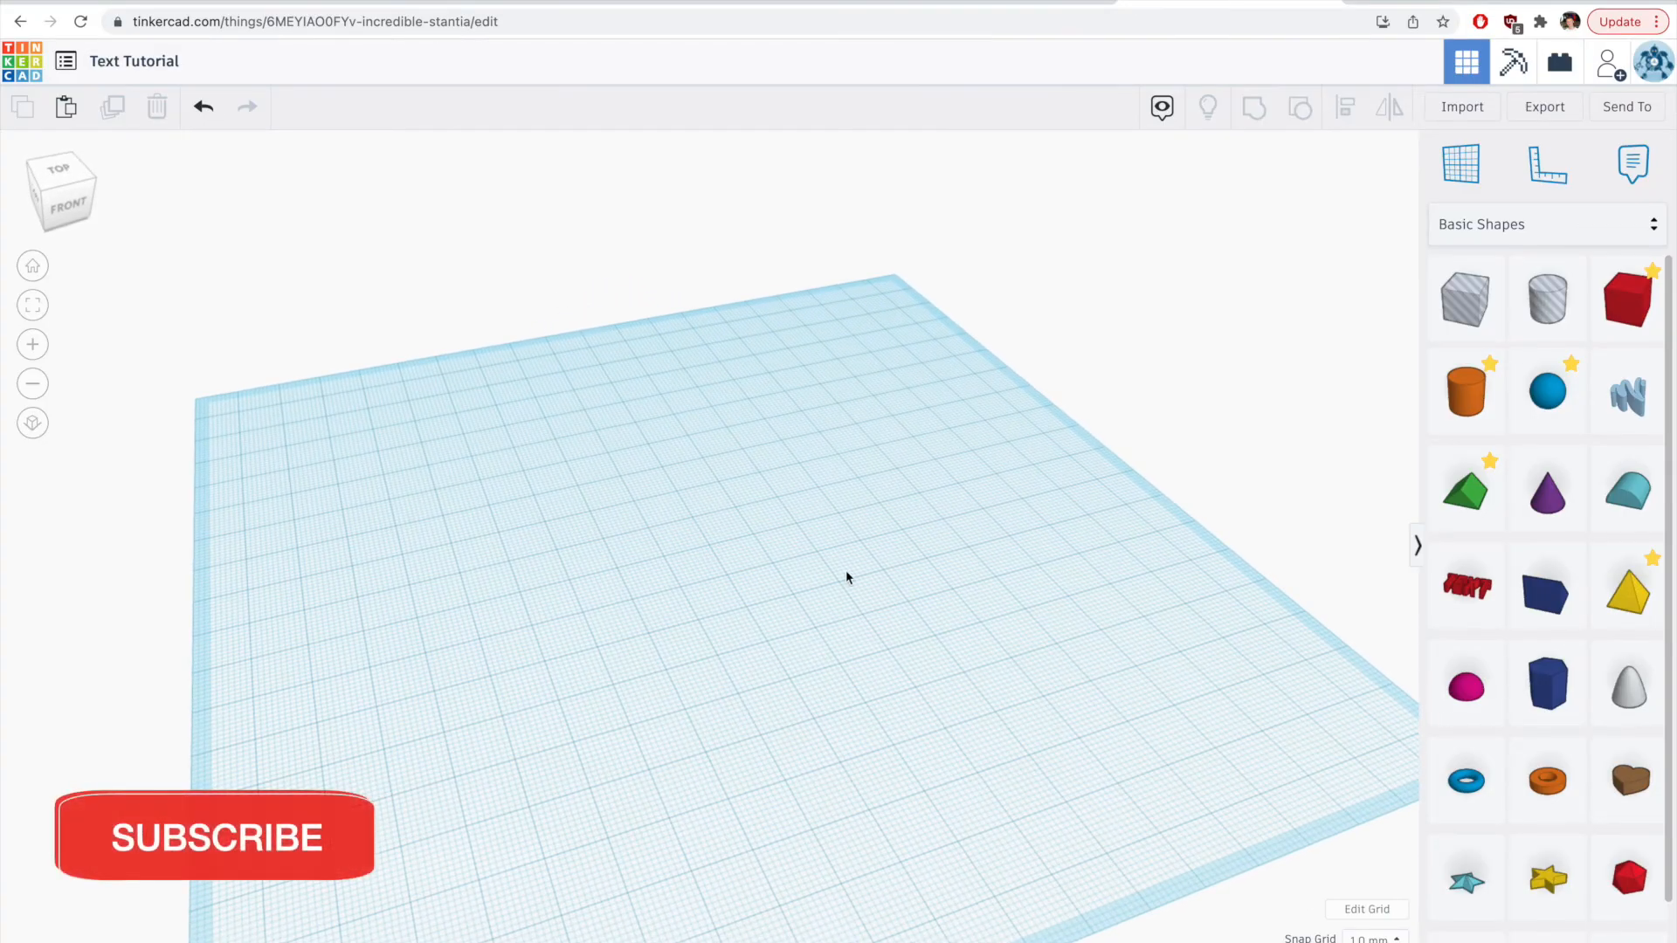
mouse_move(1419, 634)
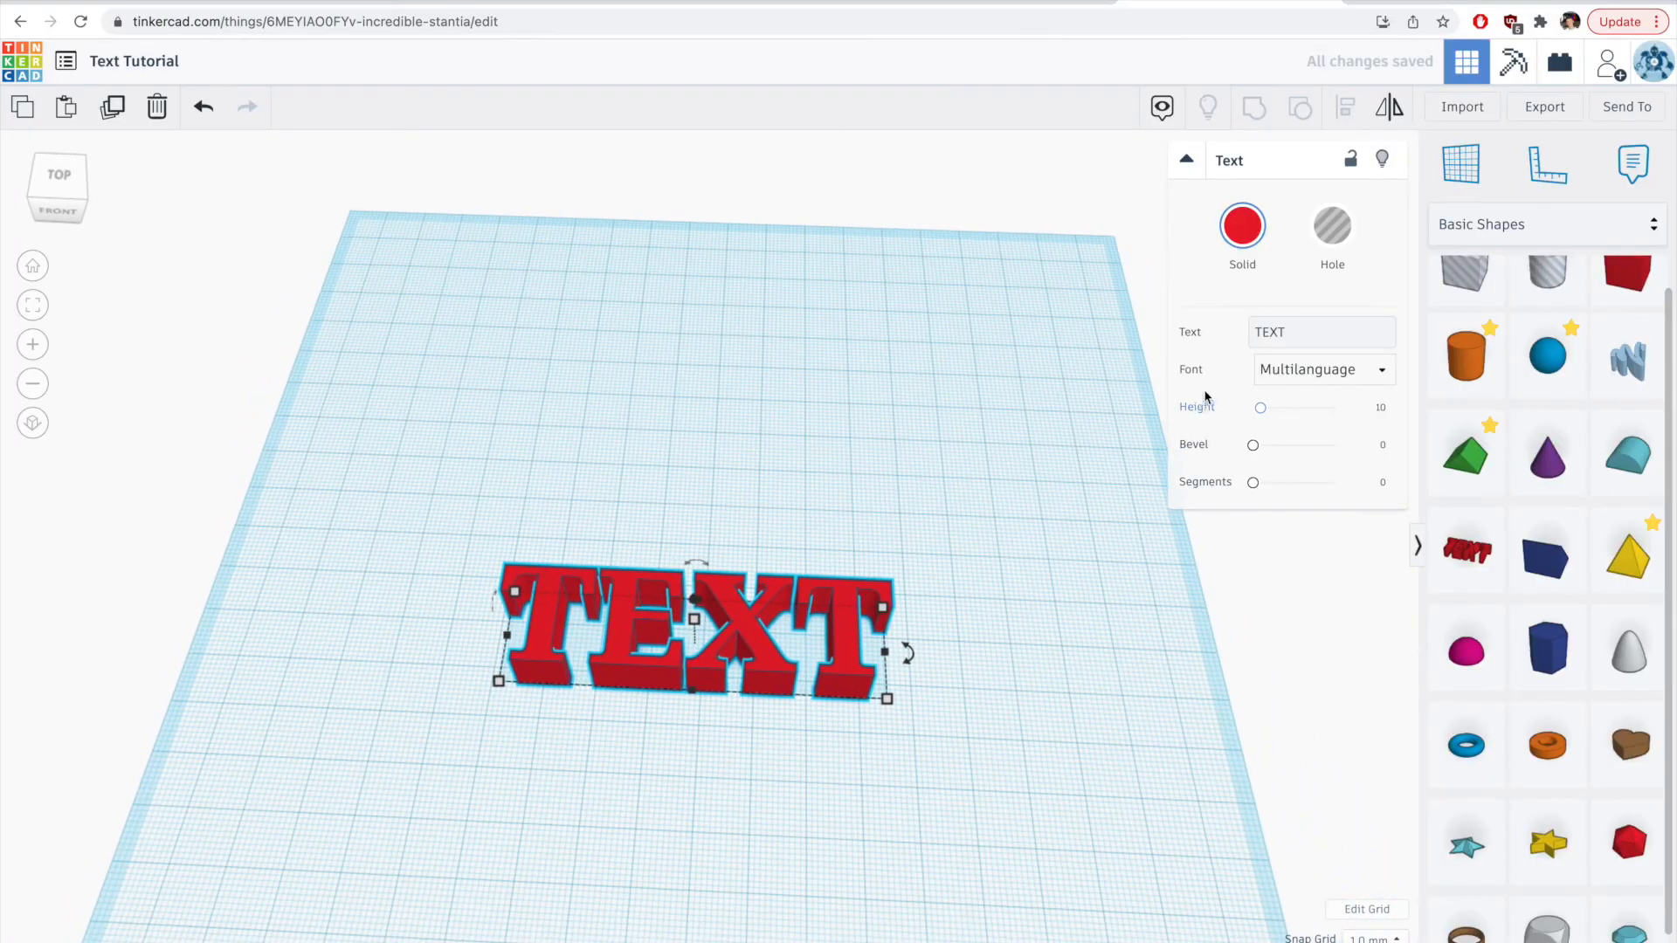
Change the shape's text to 'Random' and, after trying Sans and Sans Mono, set the Serif font.
left_click(1320, 331)
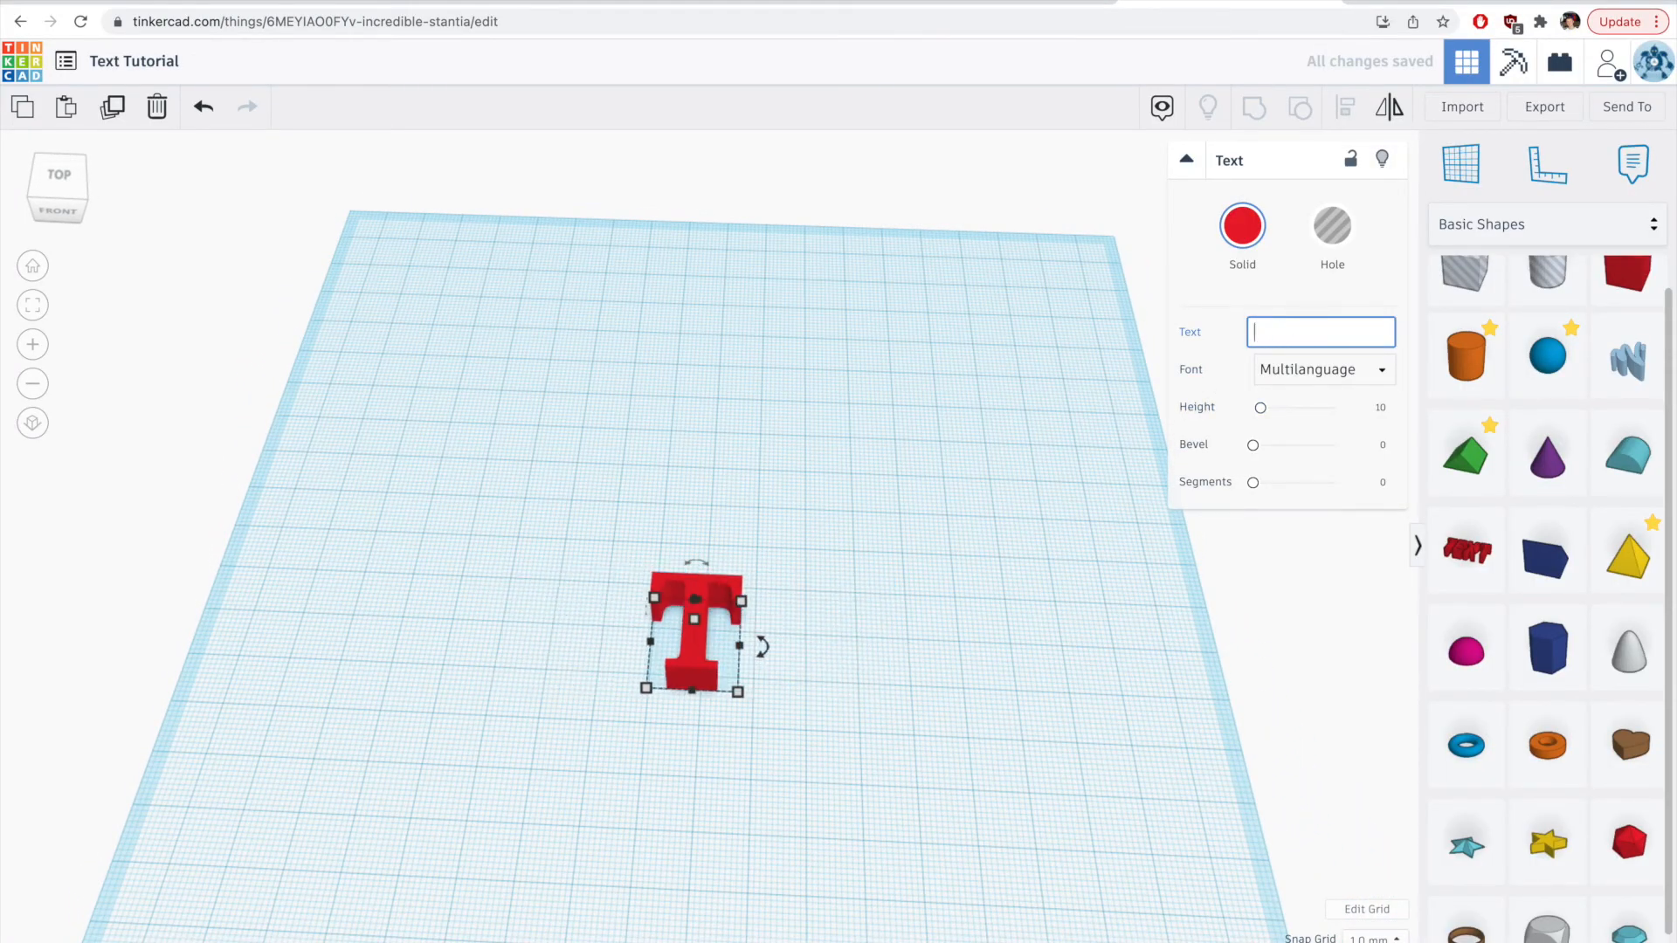
type("Random")
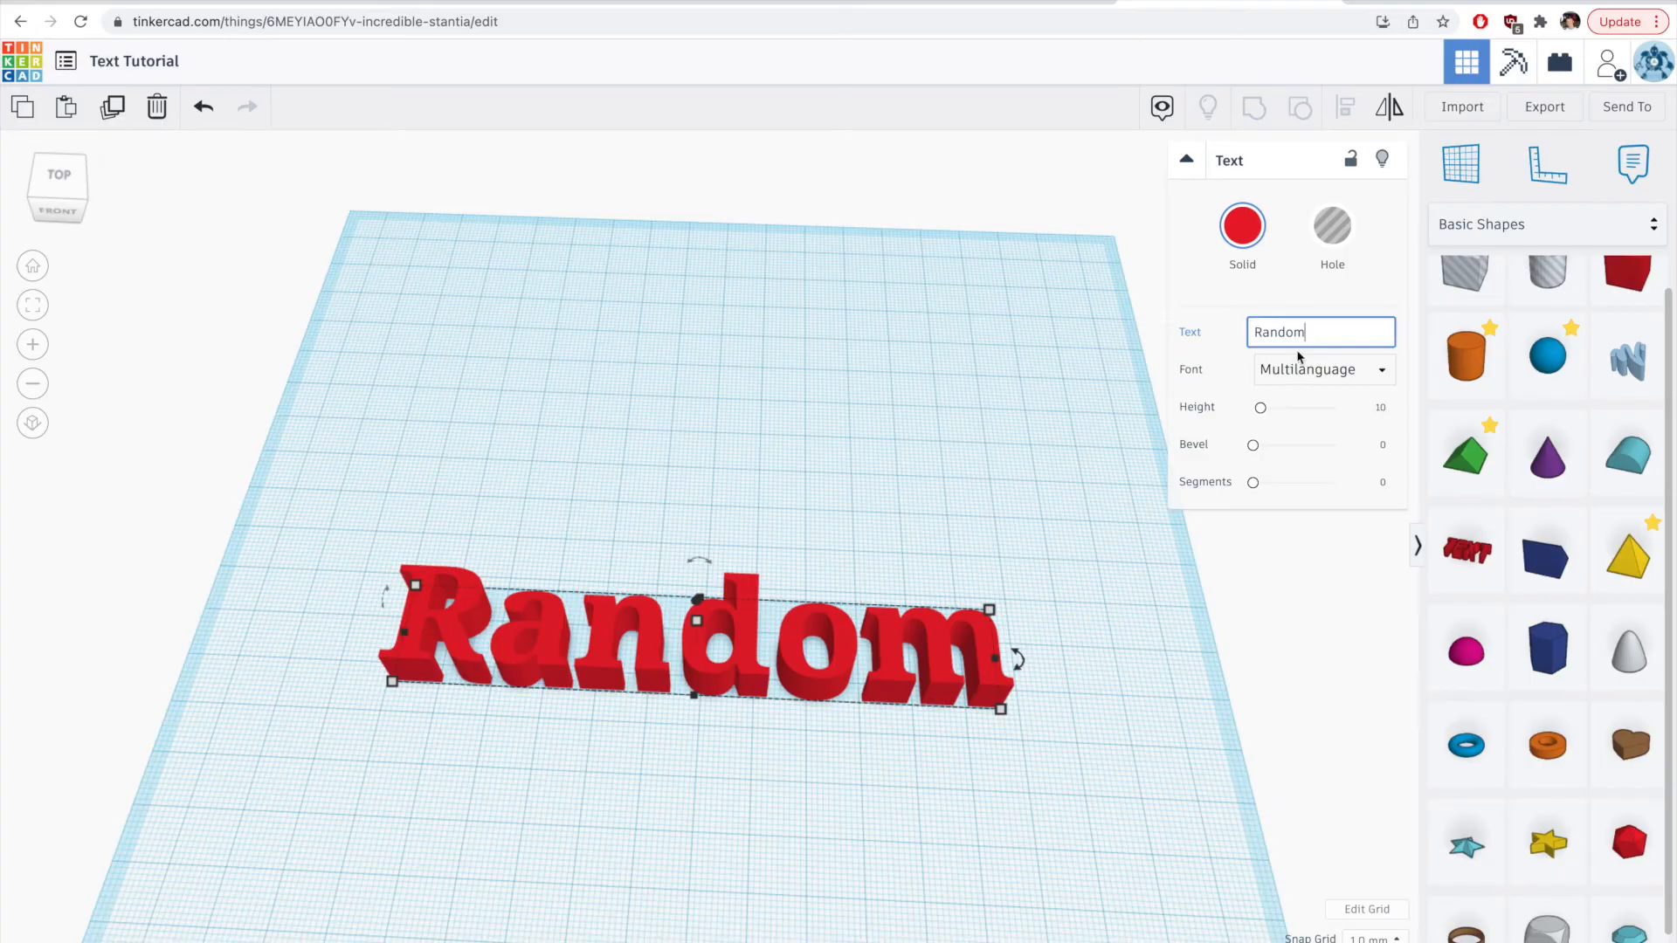
left_click(1324, 371)
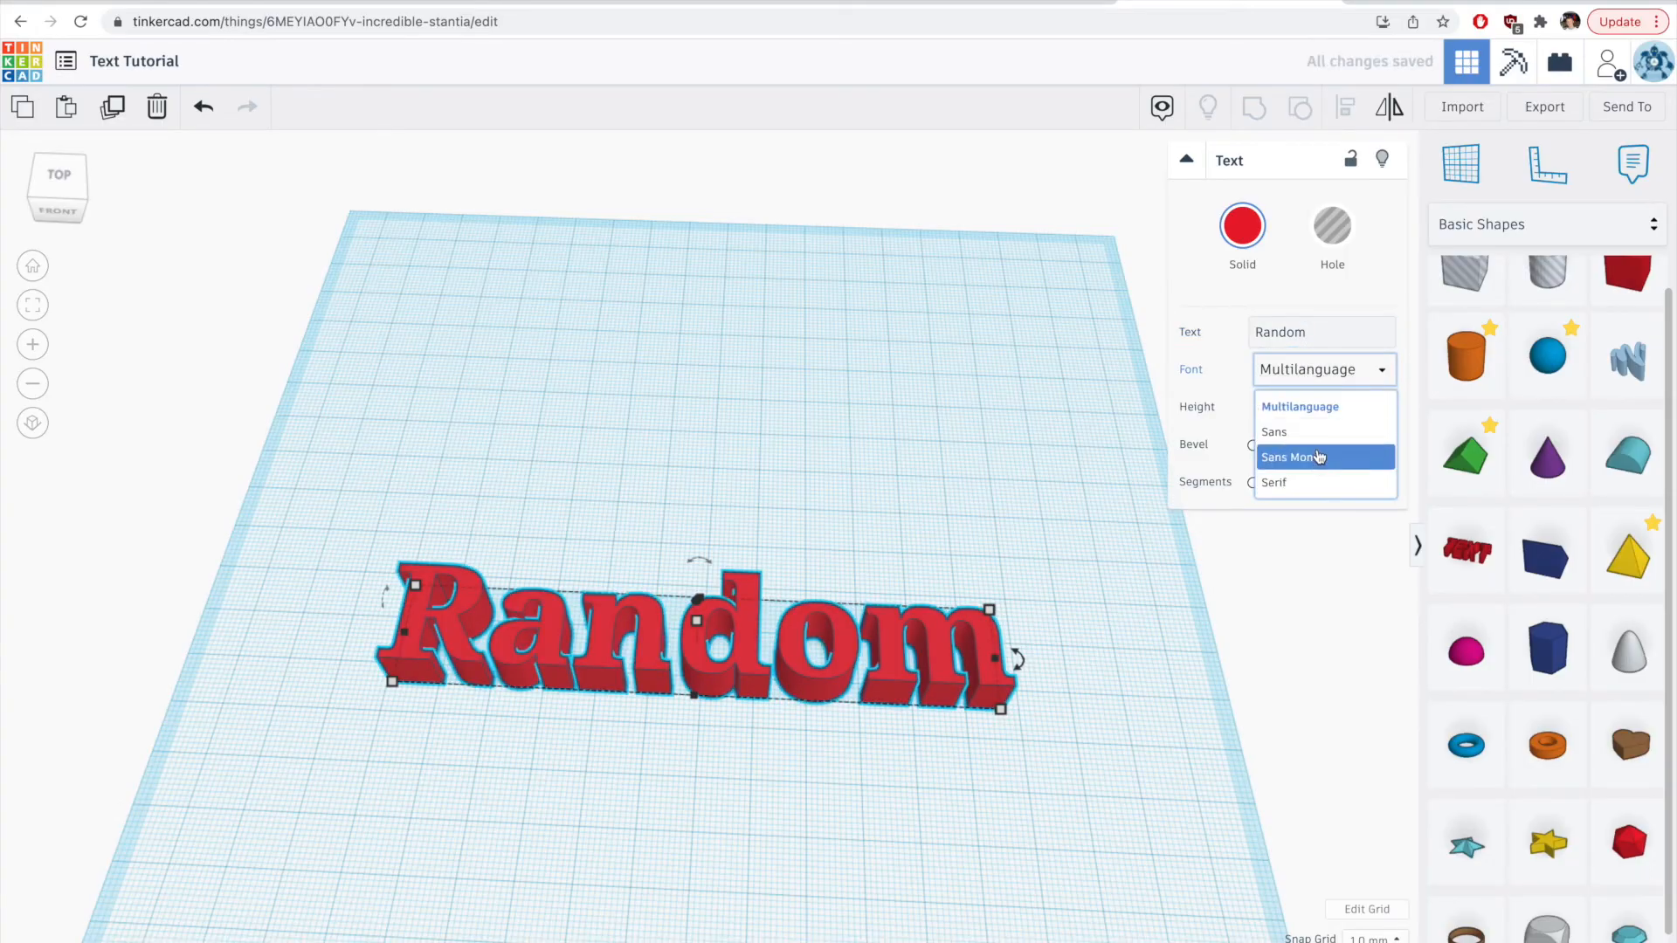
left_click(1275, 431)
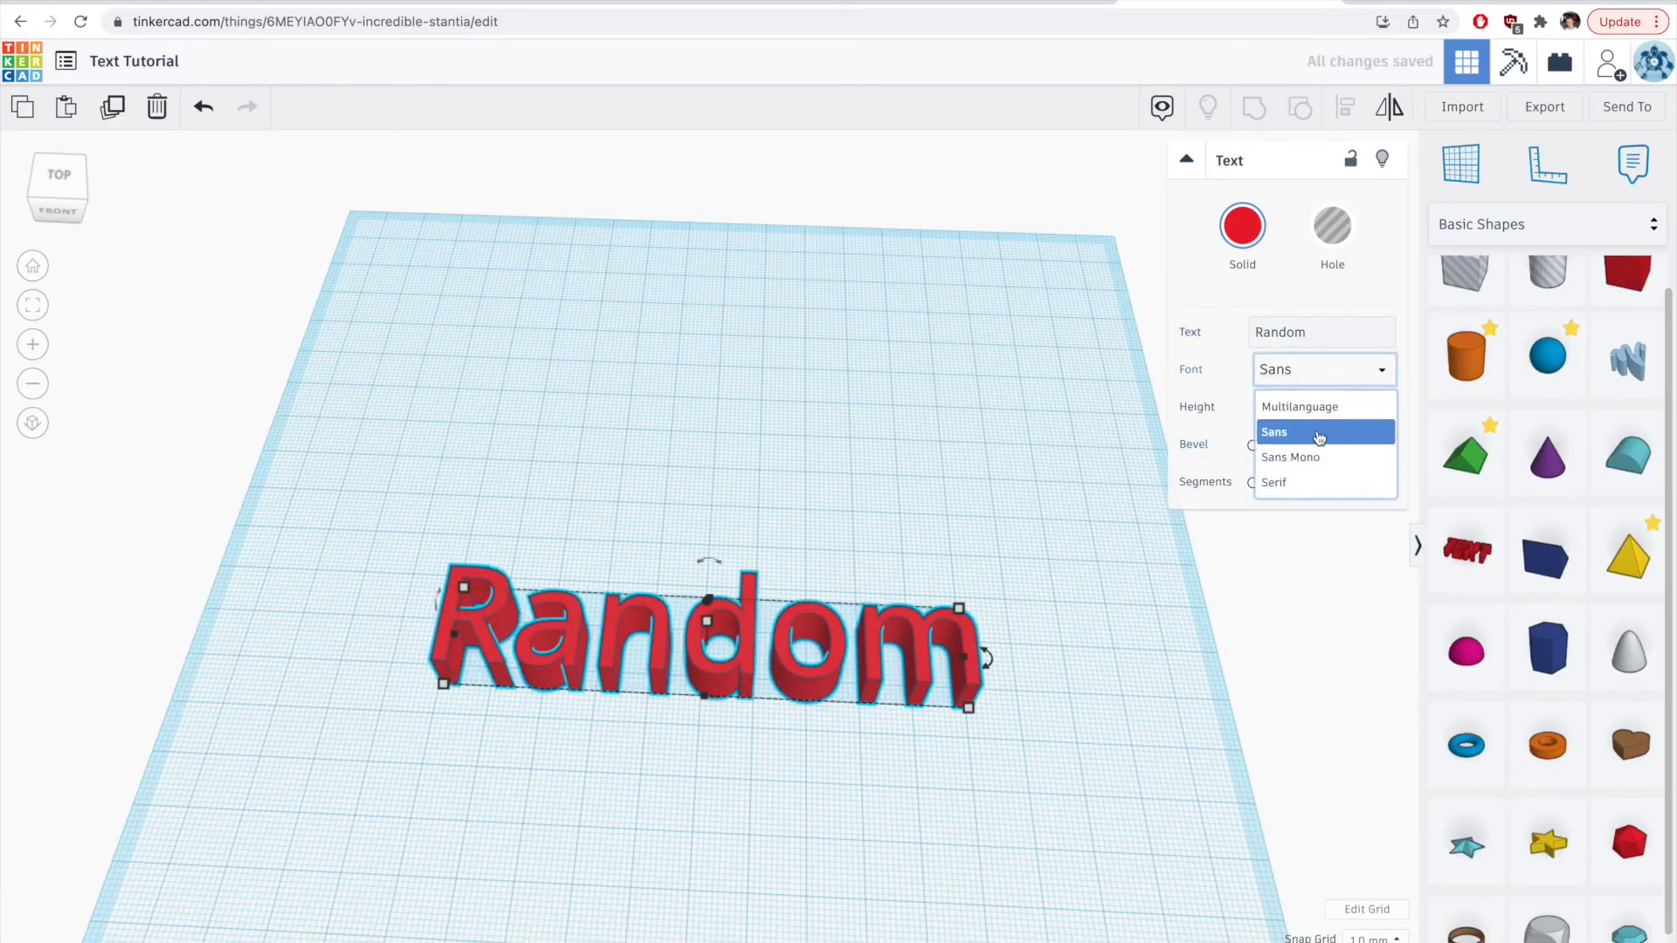
left_click(1289, 457)
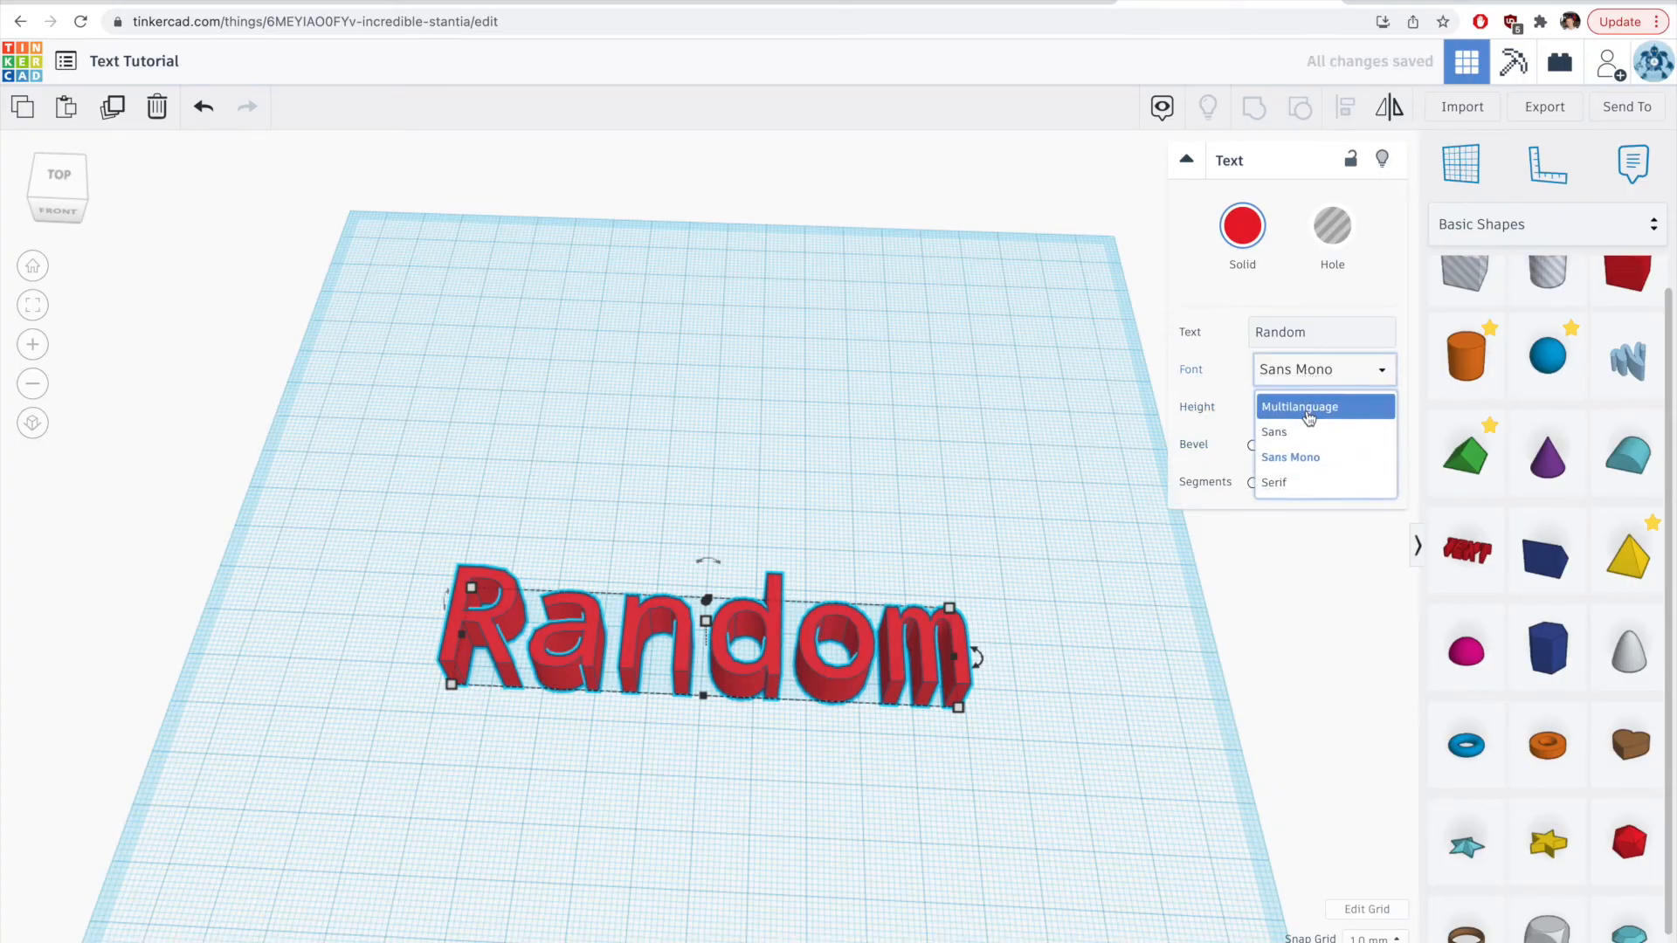
left_click(1274, 482)
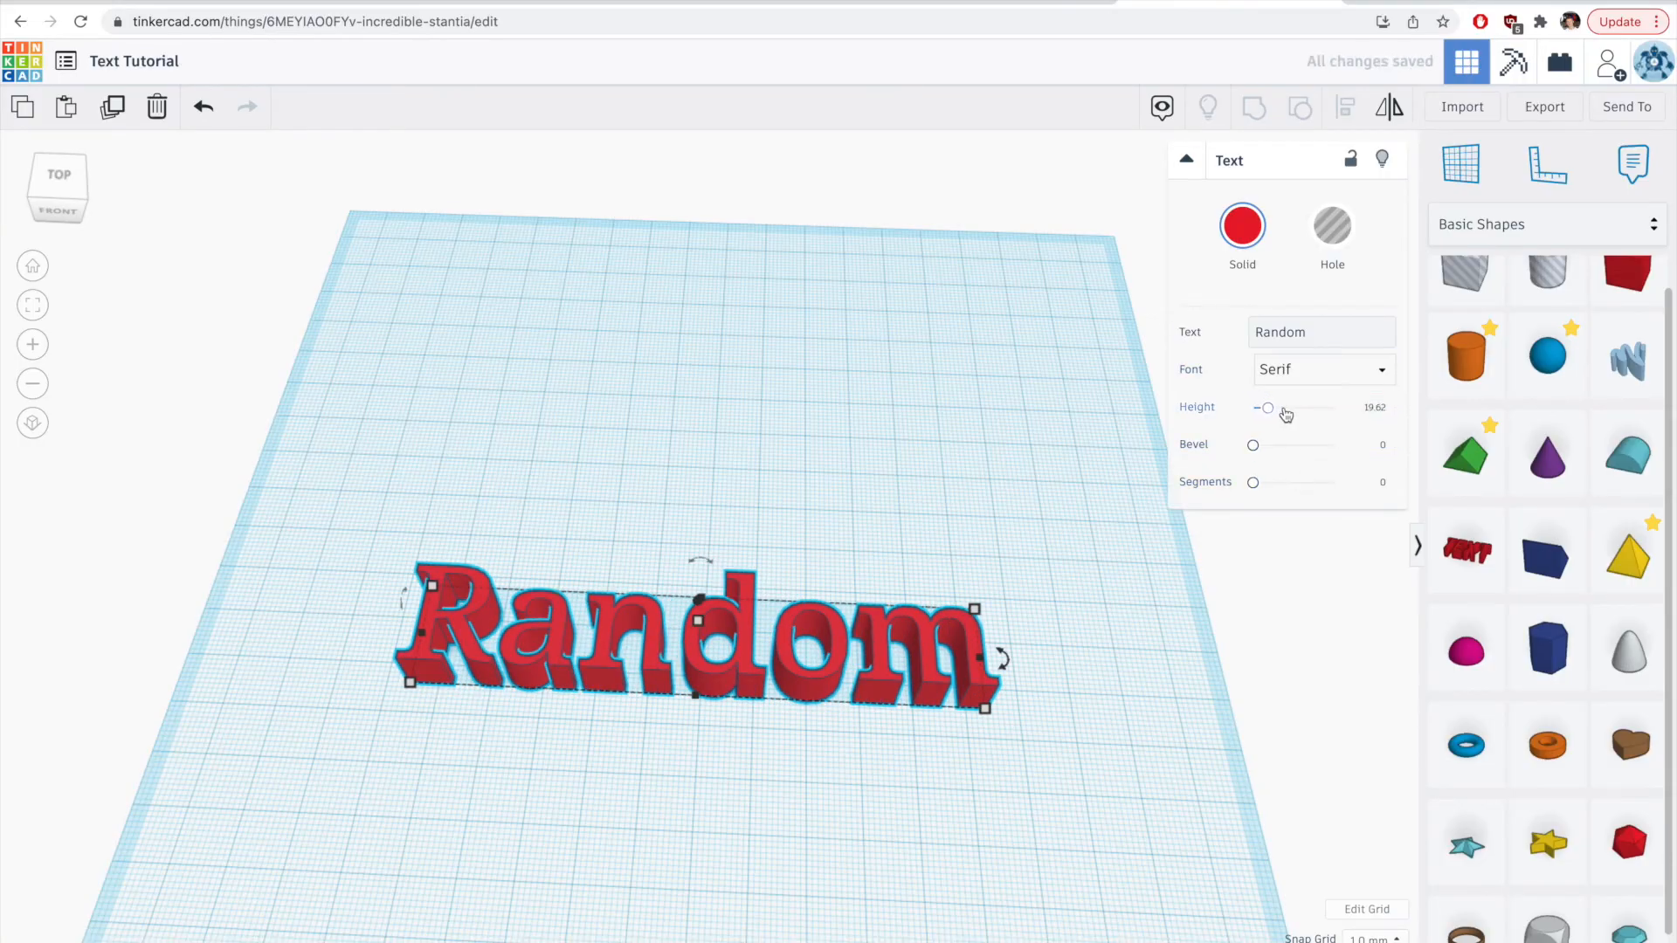
Set the Random text's height to 2, bevel to 1.5 and segments to 5.
left_click_drag(1266, 407, 1269, 407)
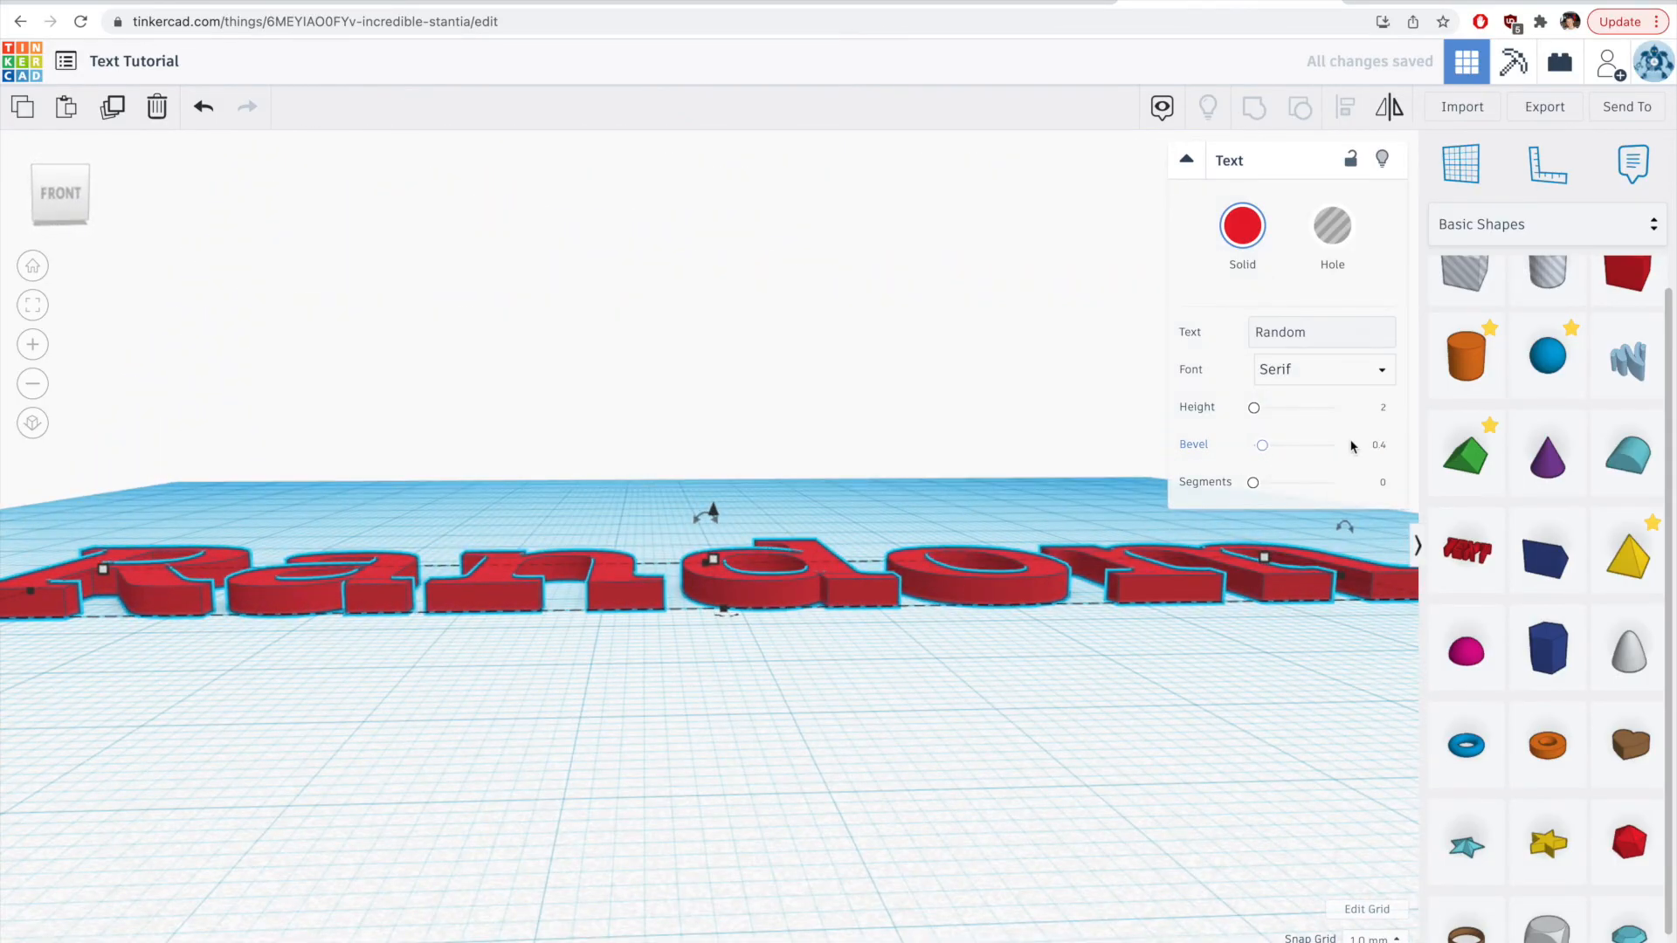
left_click_drag(1261, 445, 1332, 445)
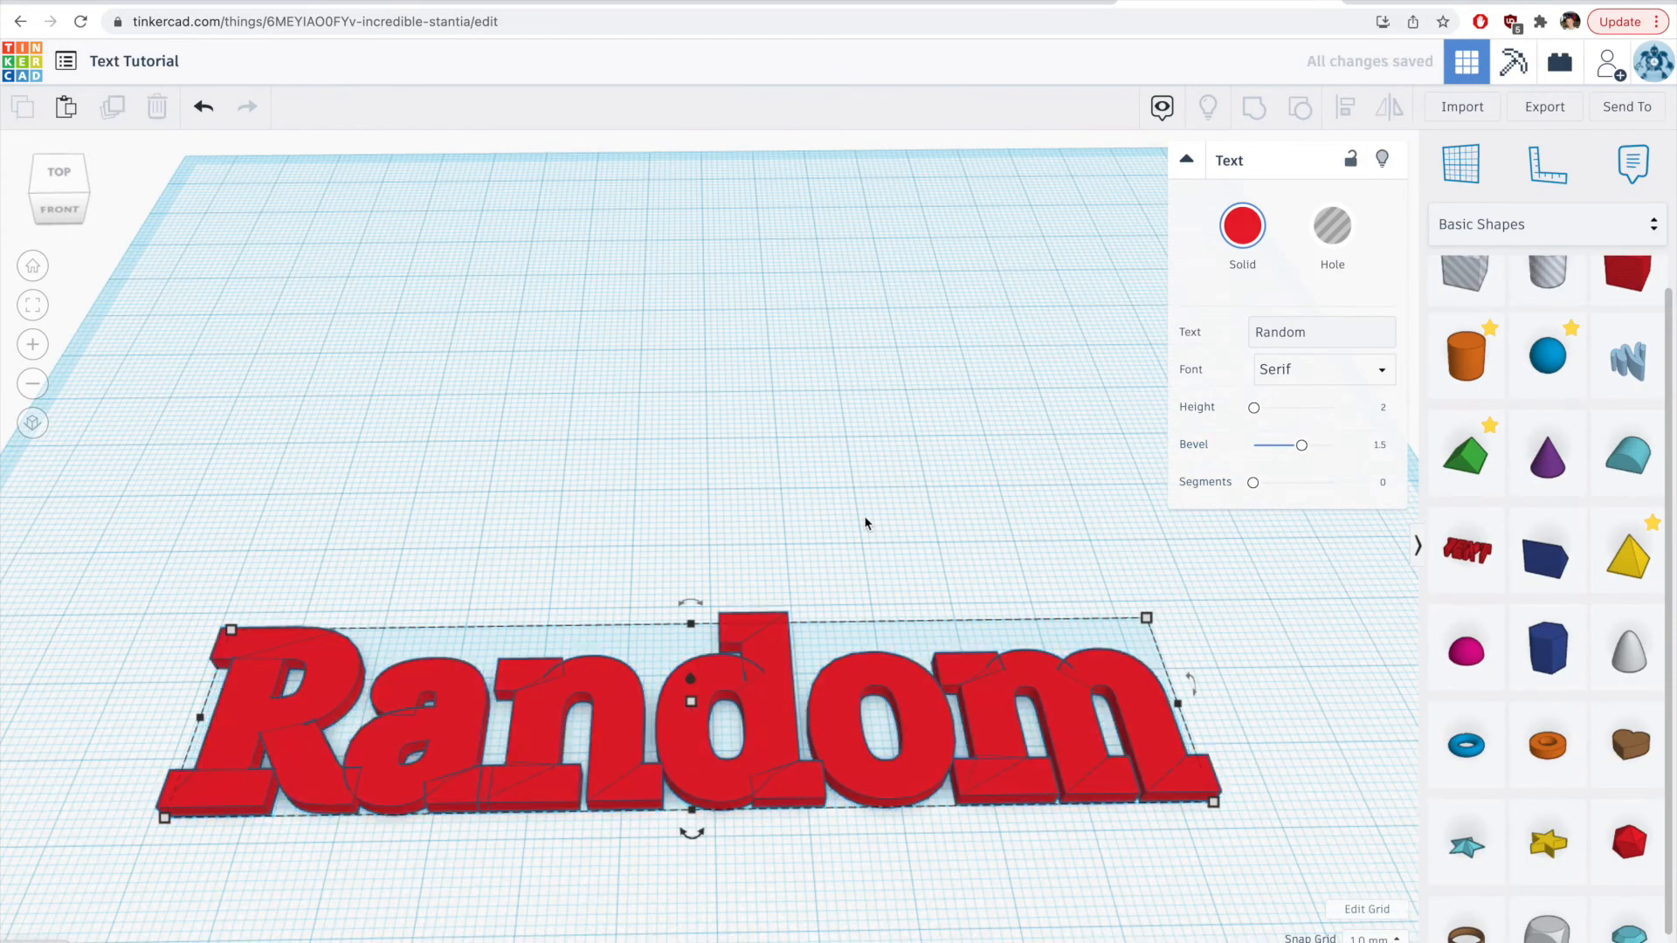
left_click_drag(1252, 482, 1299, 482)
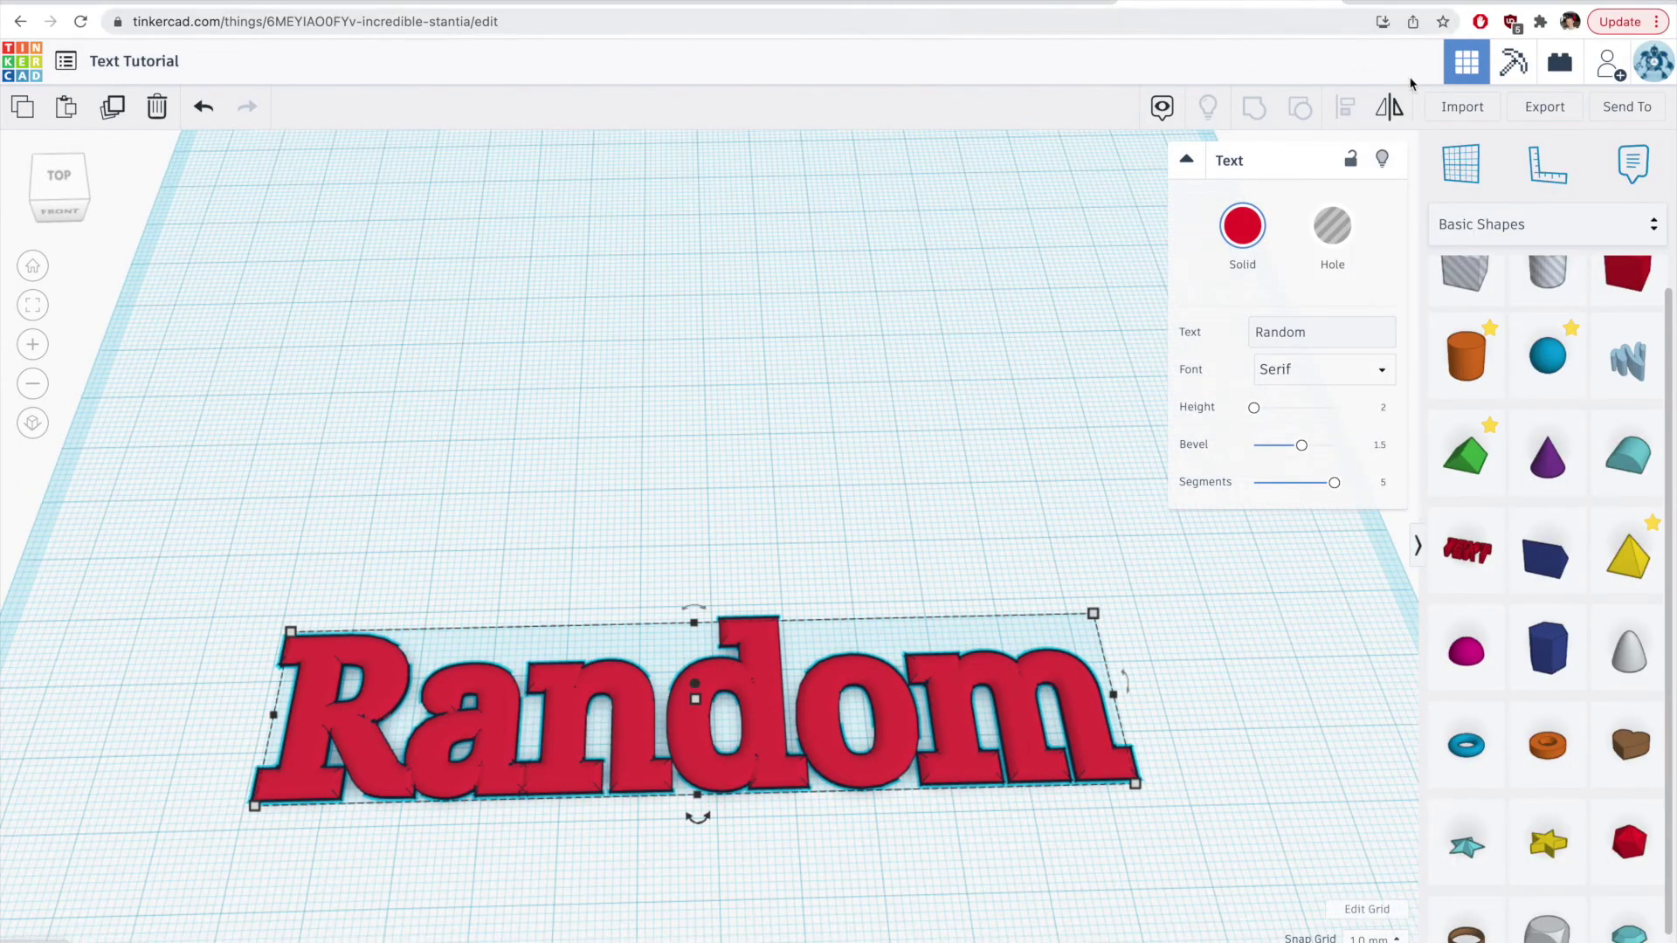
Export the Random text as Text Tutorial.stl and load it onto Cura's build plate.
left_click(1544, 107)
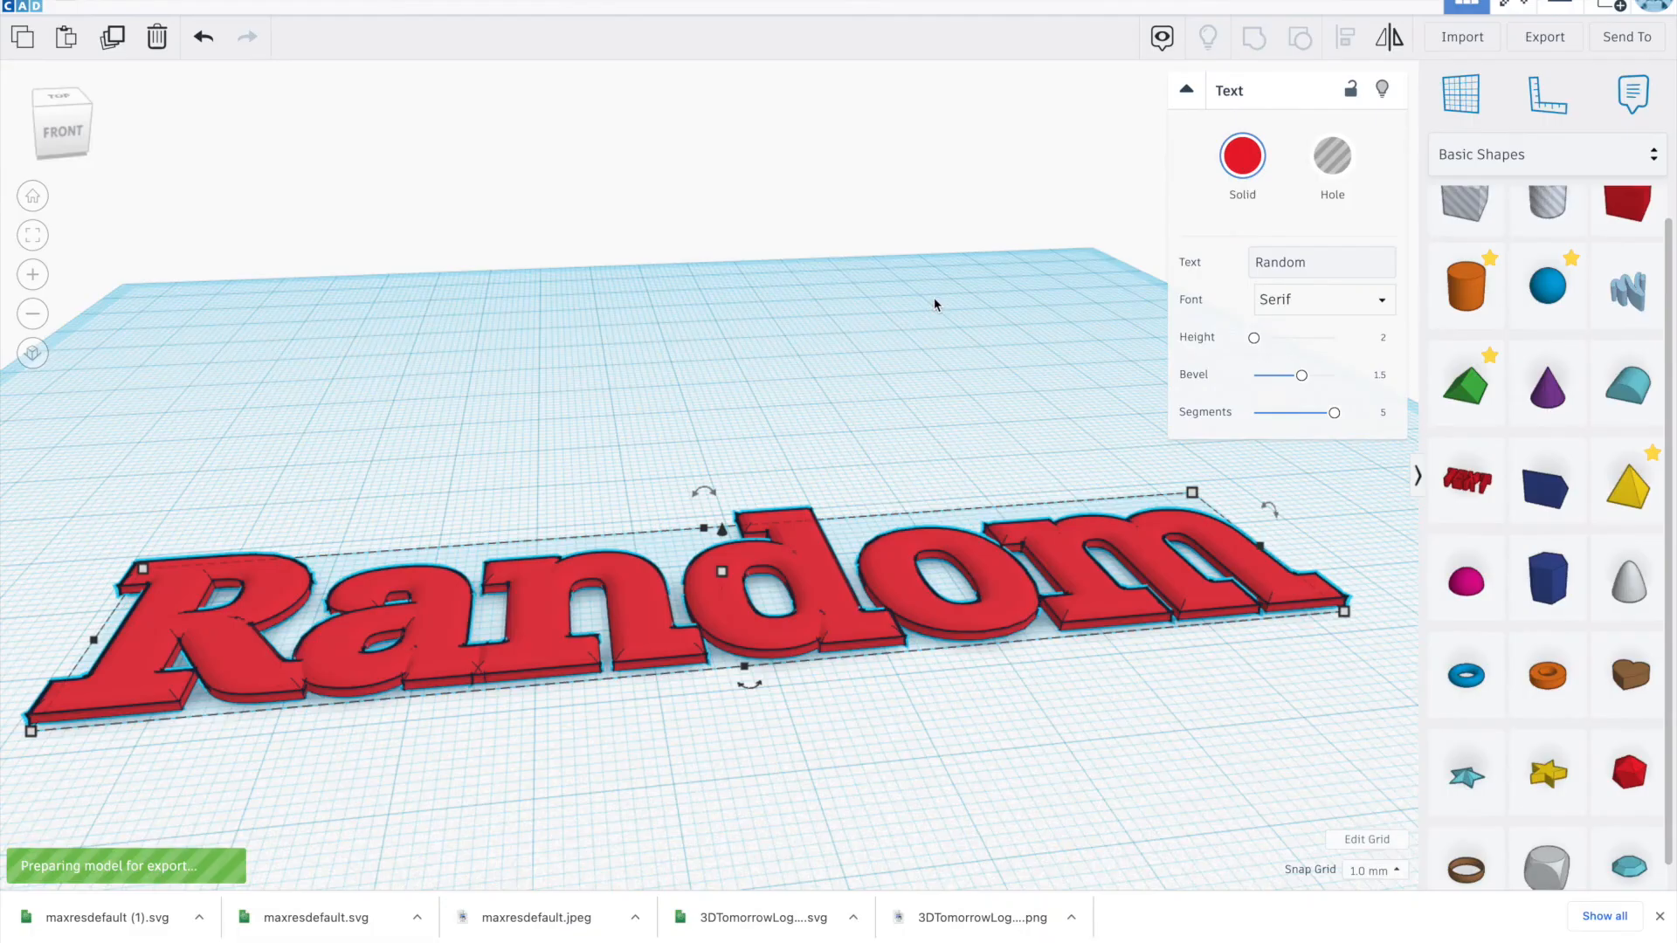
left_click(936, 304)
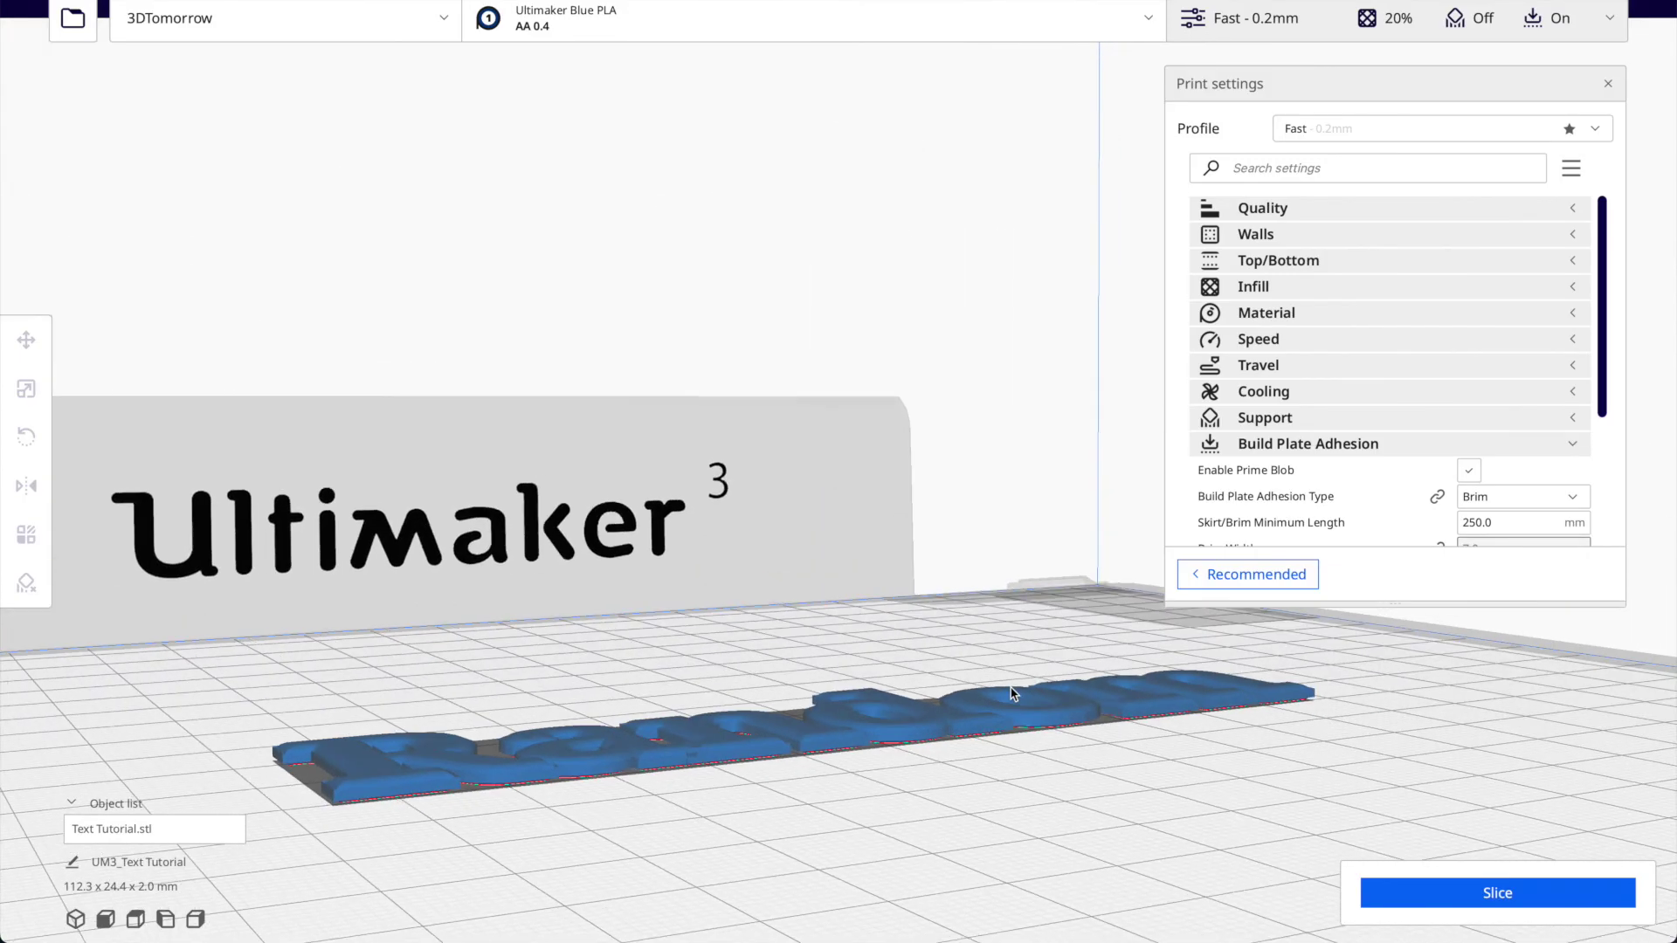
Inspect the Random text and slice it, giving a 13-minute, 2 g print.
left_click(26, 338)
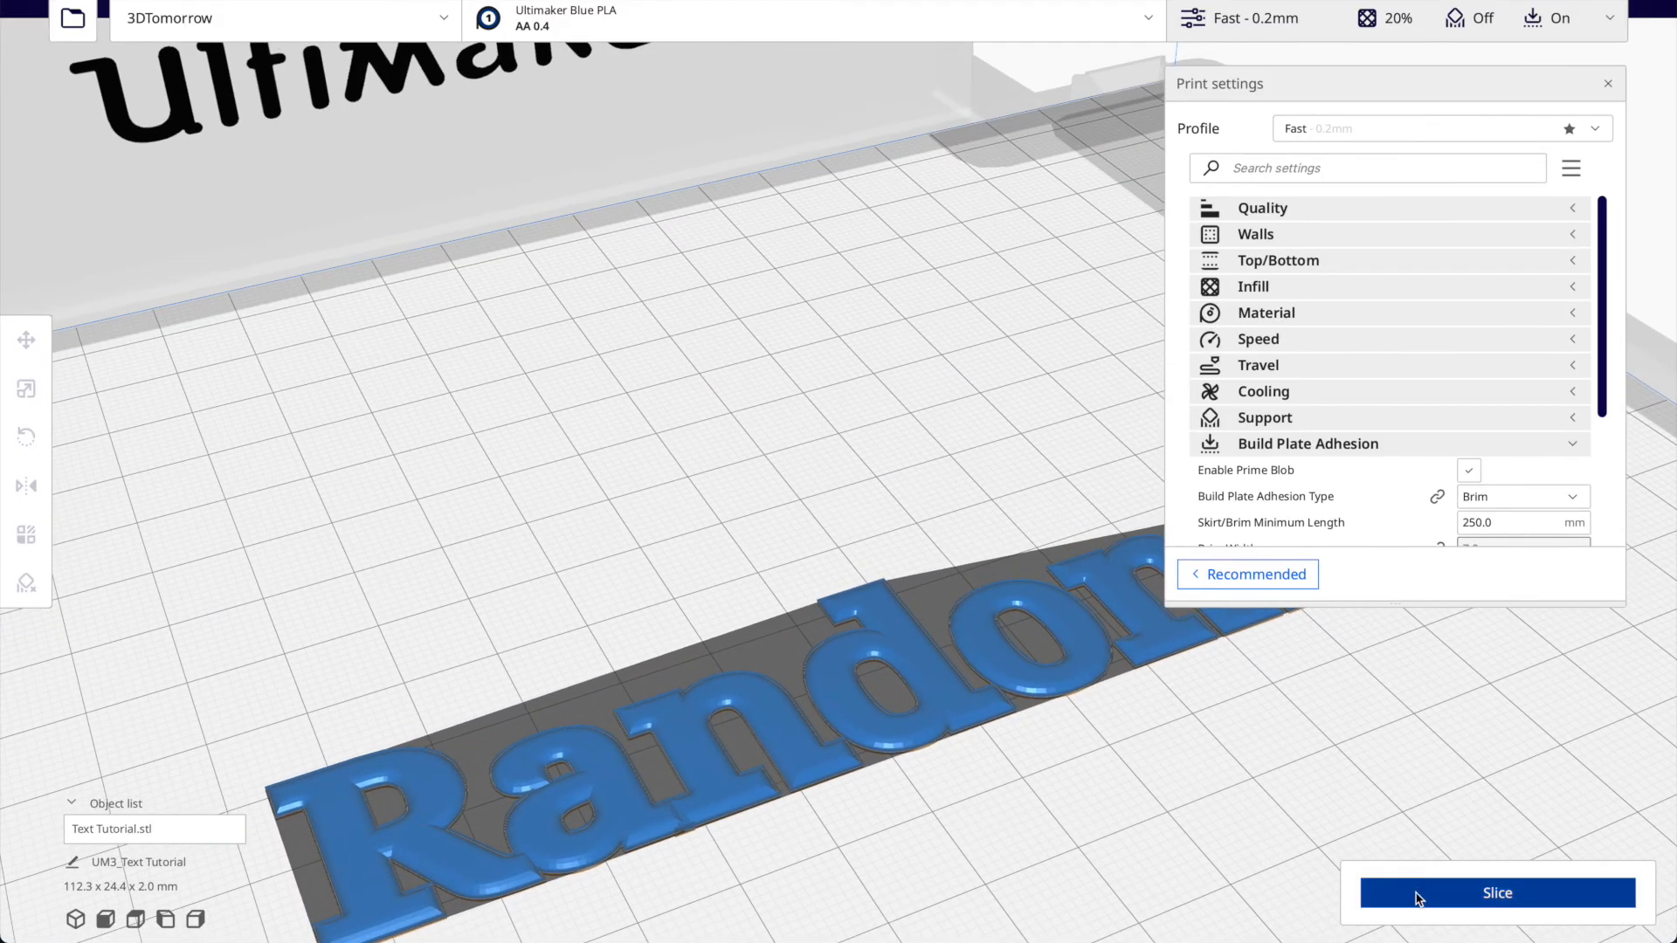
left_click(1495, 893)
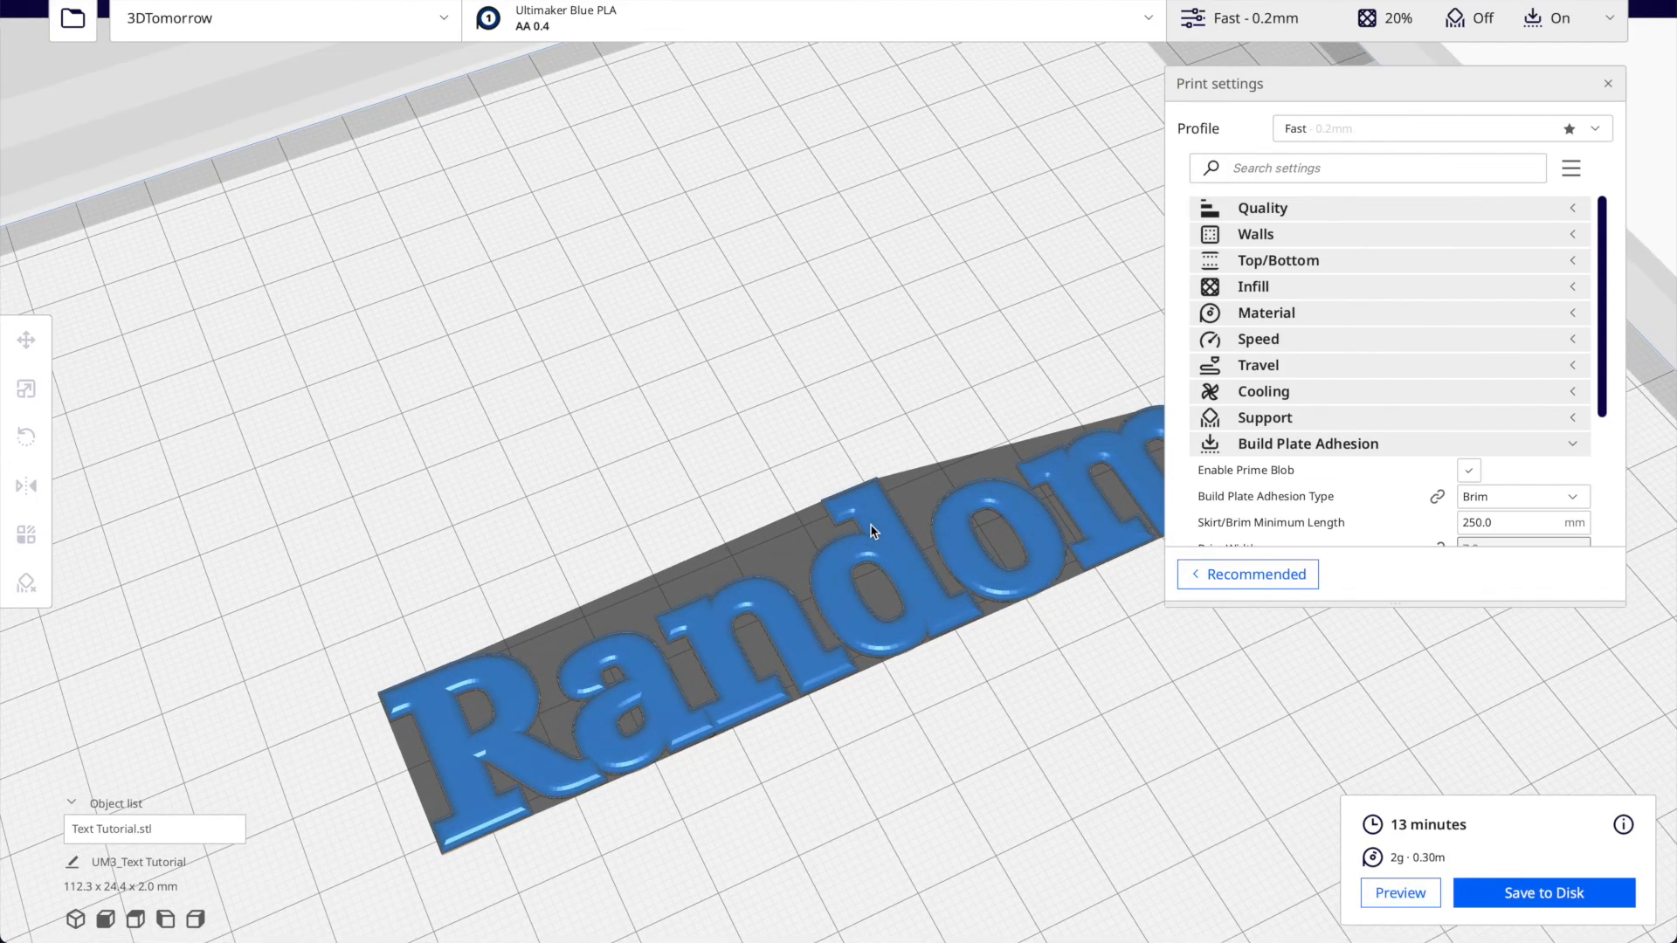
left_click(1401, 893)
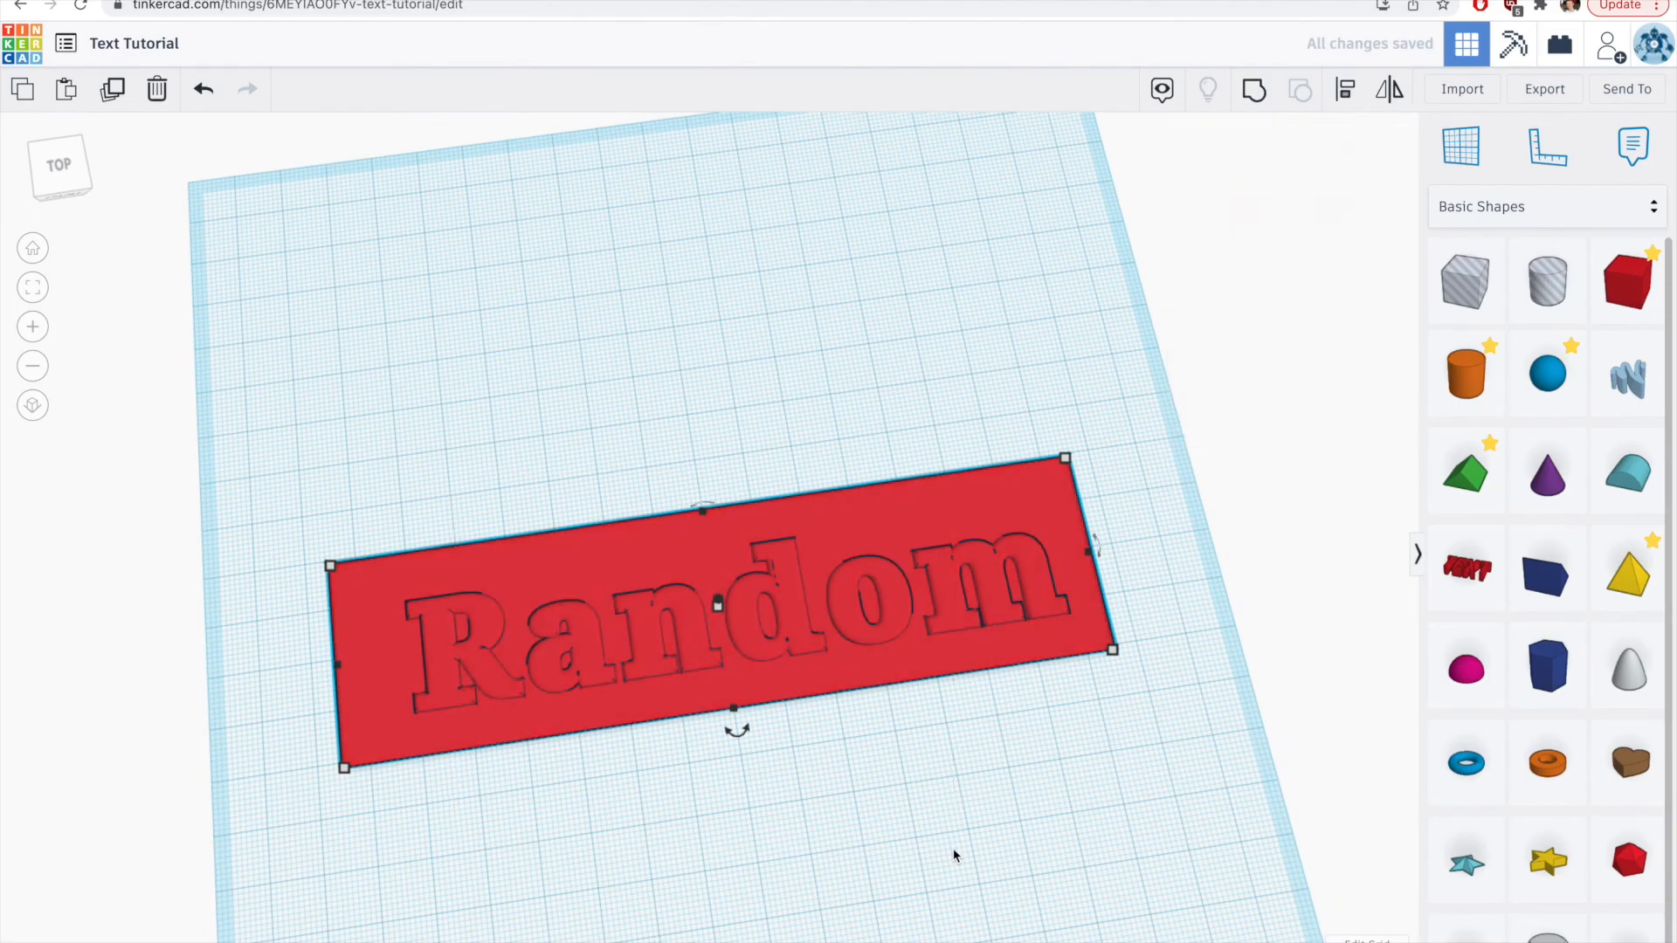
Combine the Random text with a red rectangular plate so the lettering sits within it.
left_click(1344, 87)
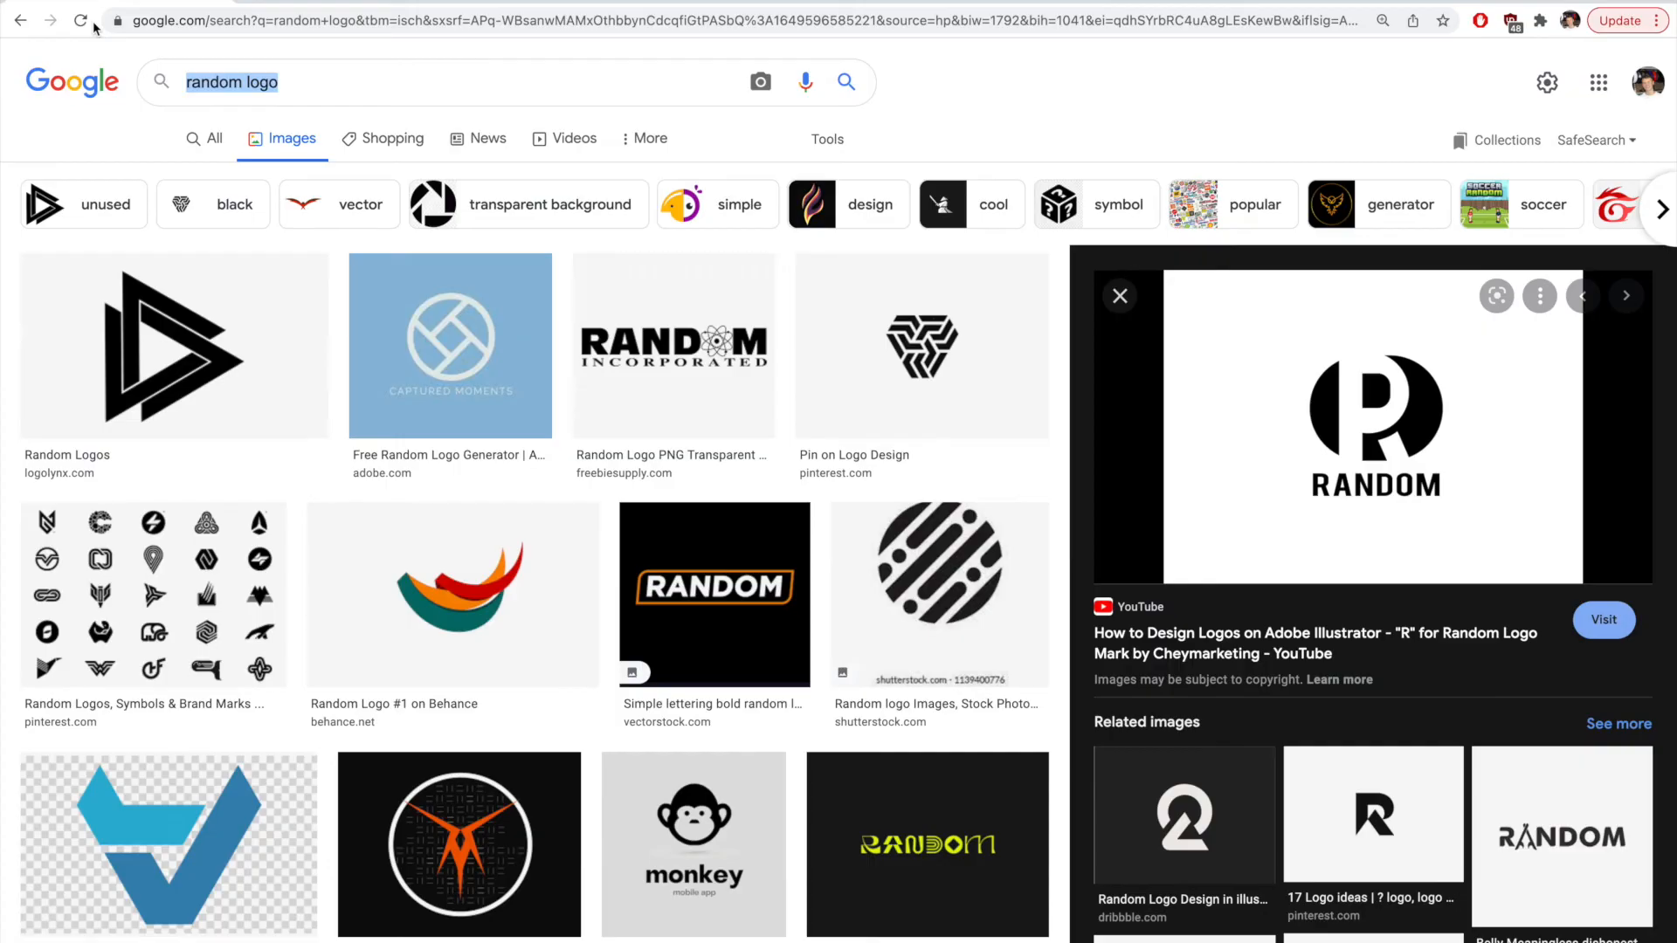
Search for an online vectorizer to convert the R RANDOM logo image to SVG.
type("ve")
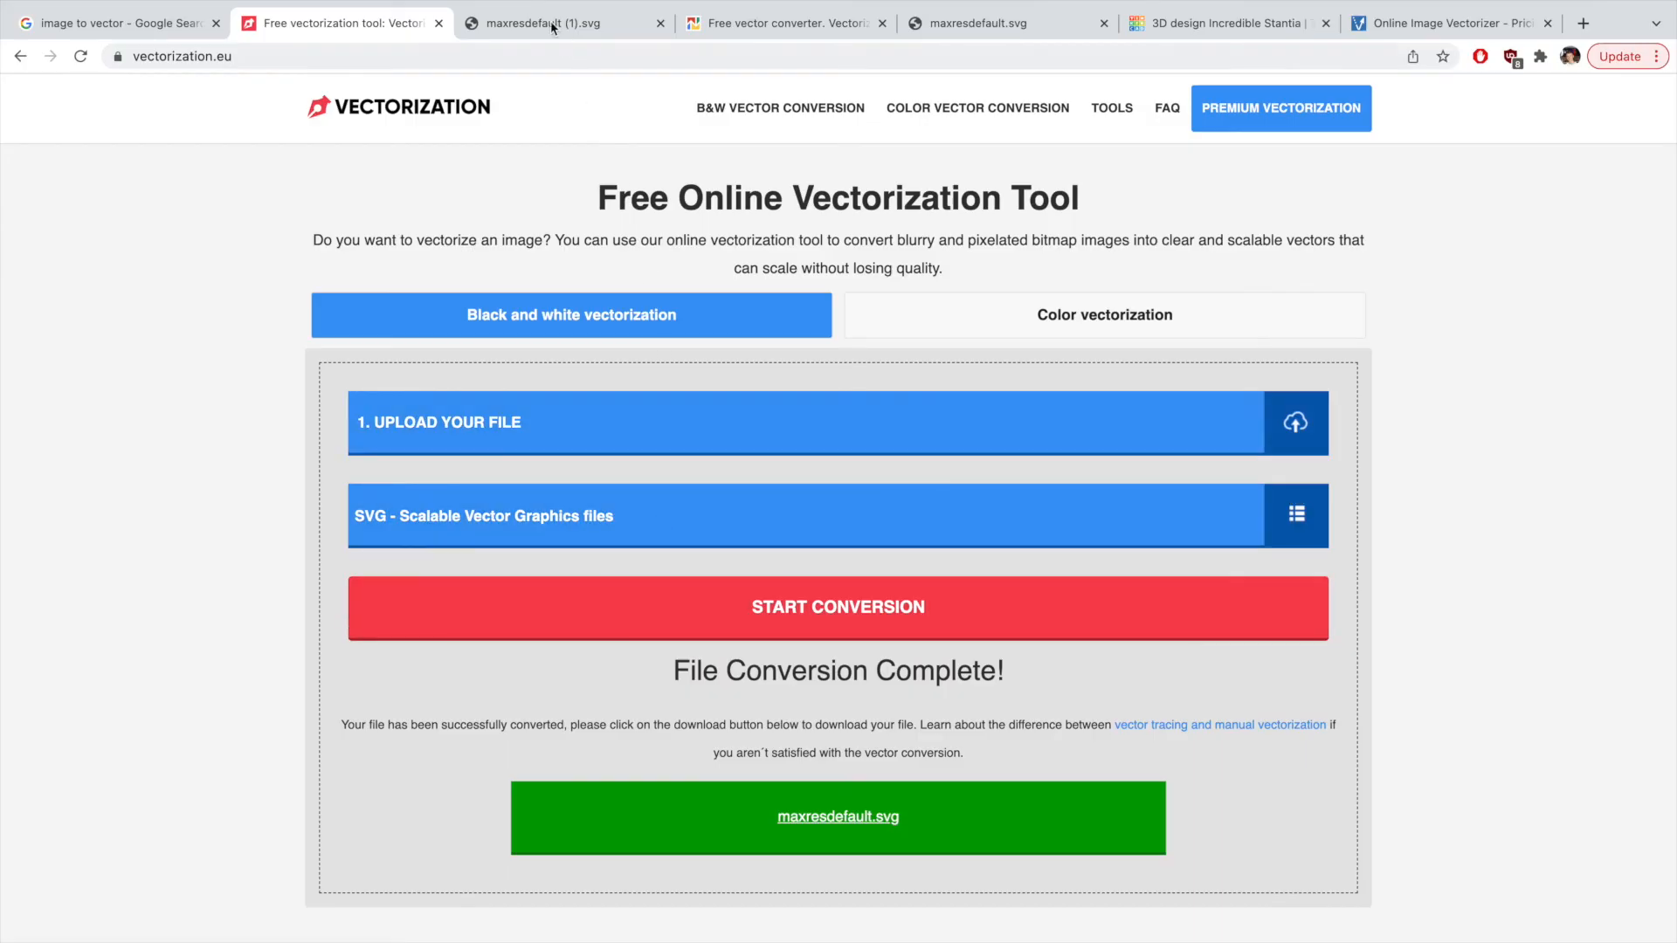
Compare the two converters' results and settle on the vectorization.eu maxresdefault (1).svg output.
left_click(552, 24)
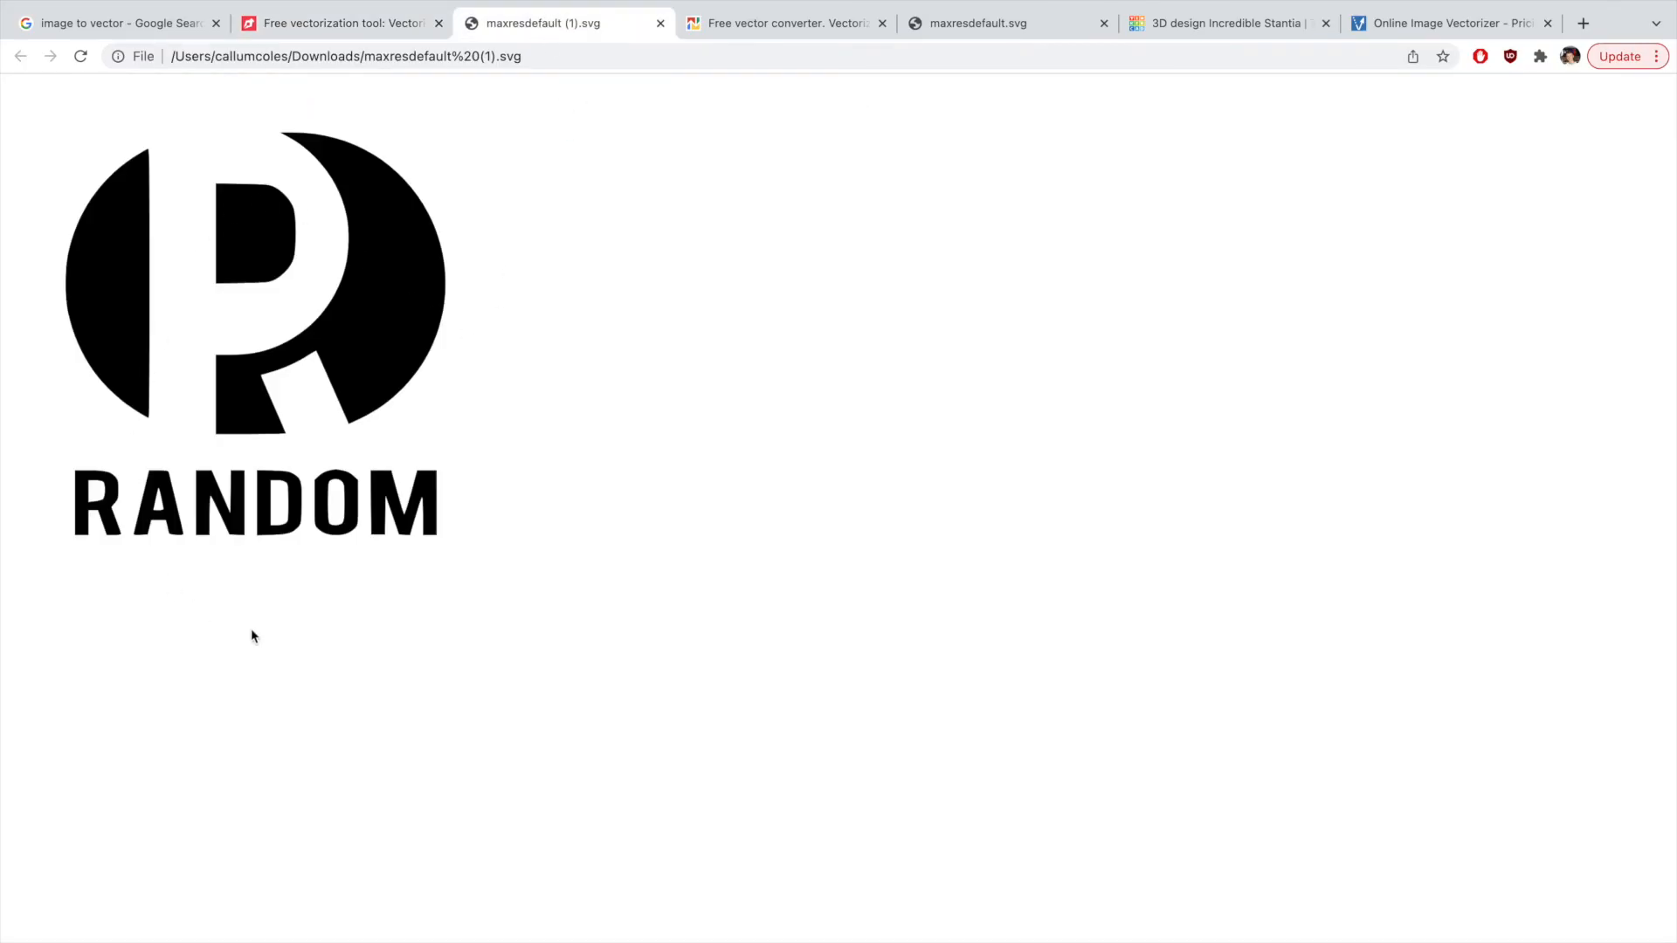
mouse_move(77, 501)
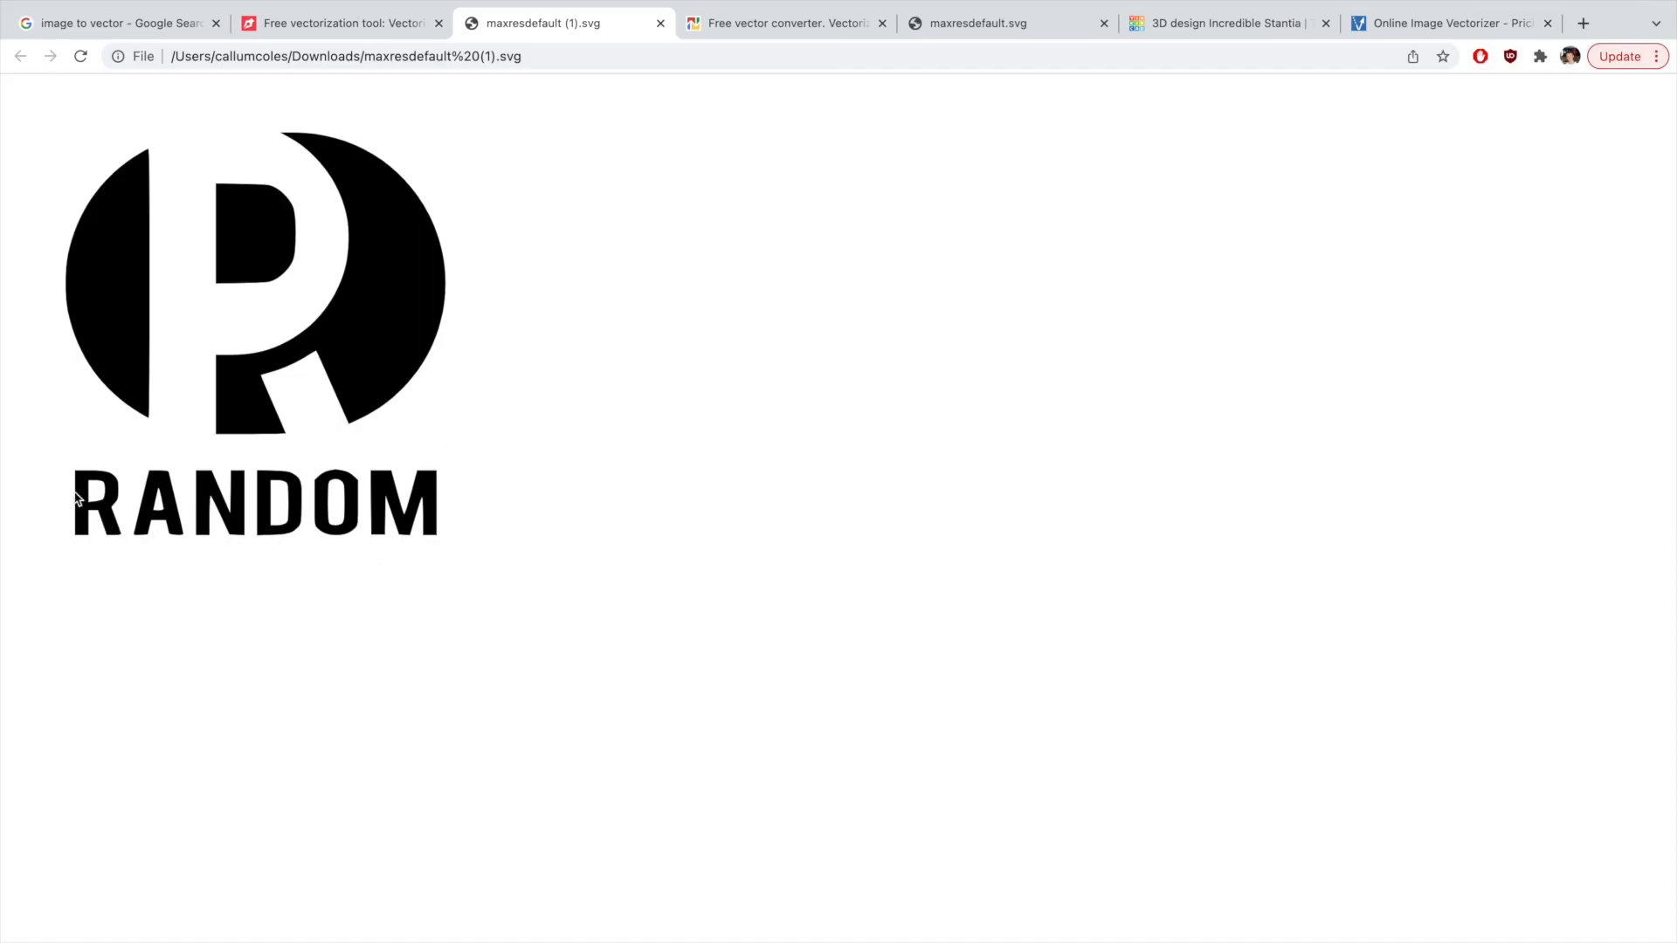
mouse_move(391, 541)
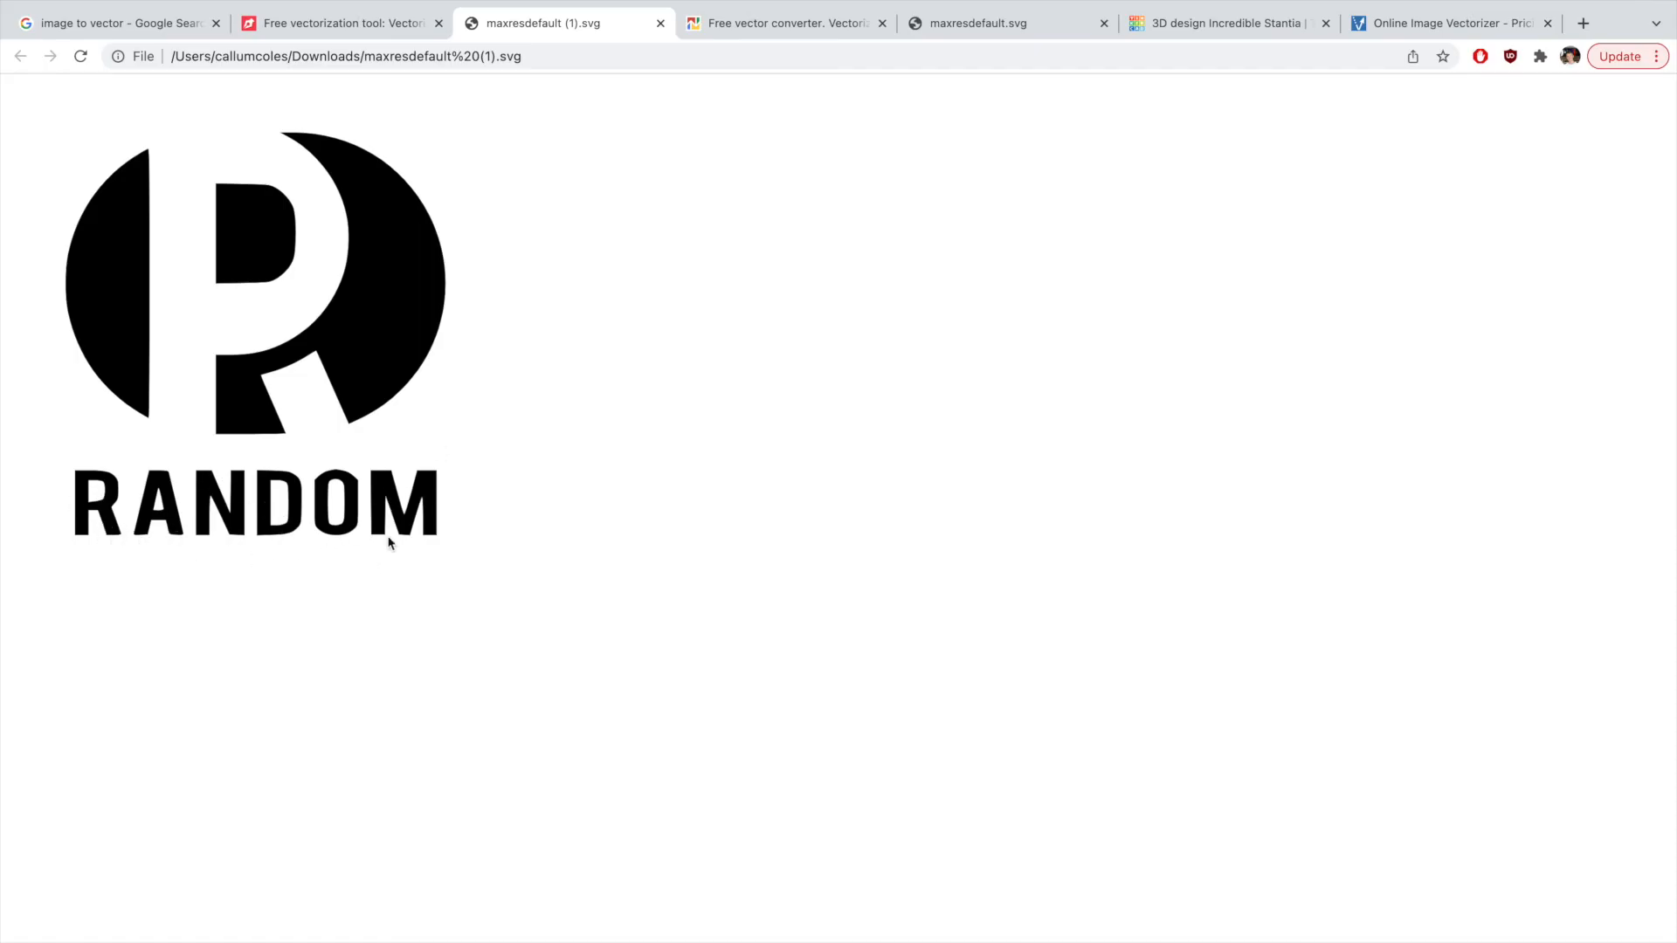
left_click(786, 24)
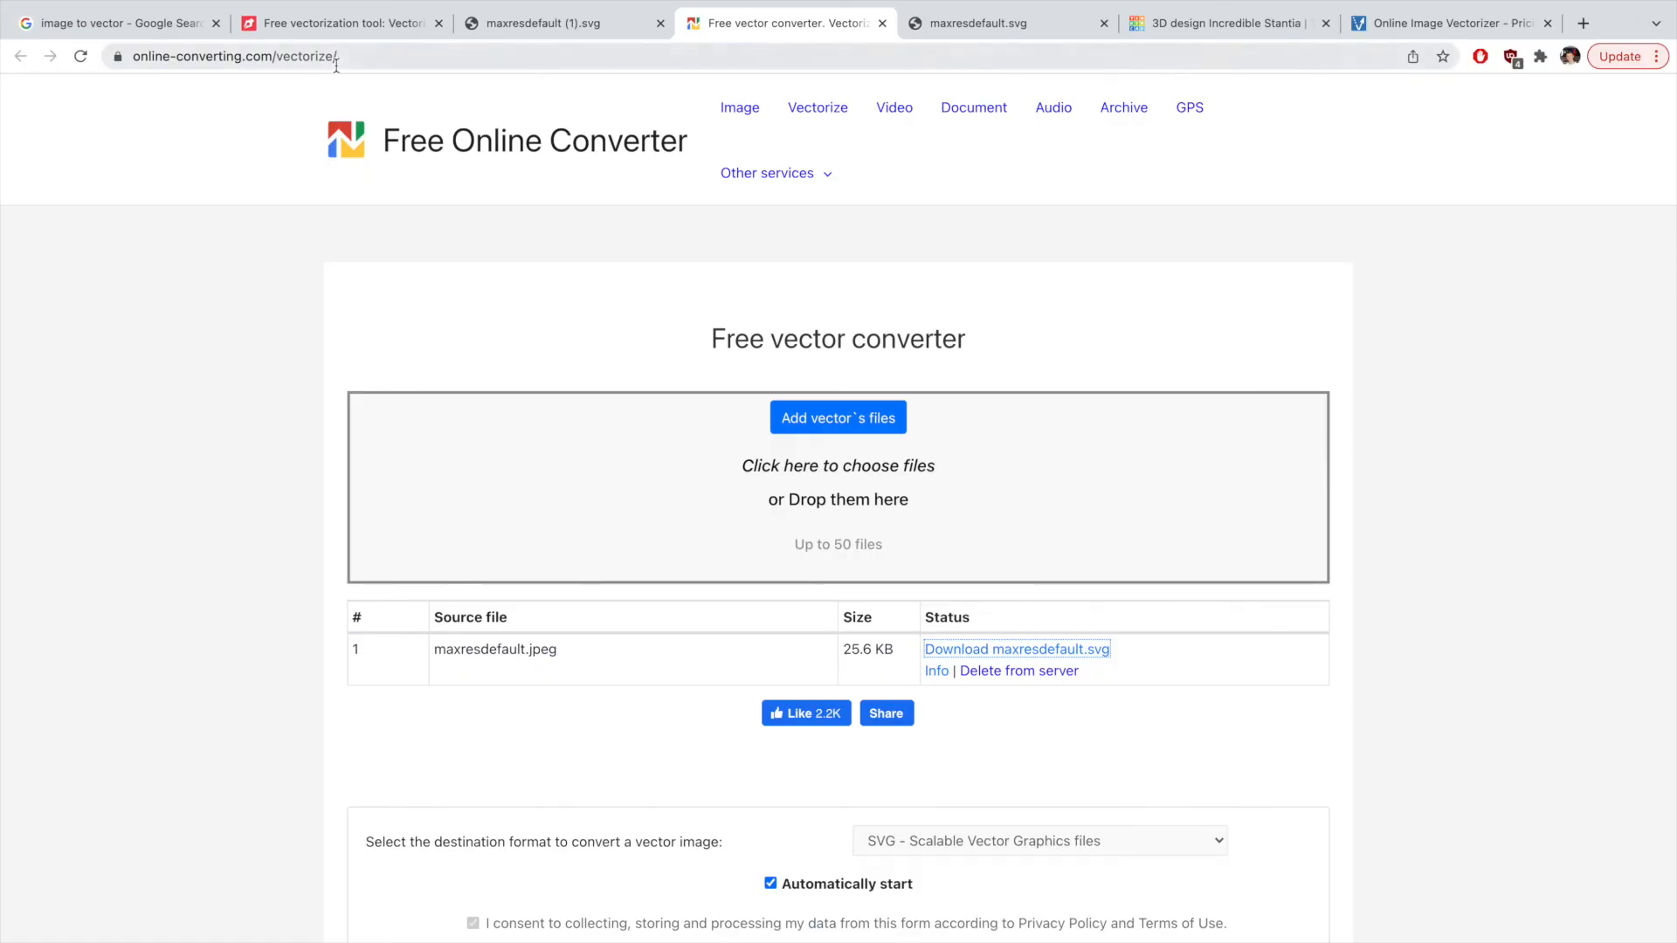
mouse_move(854, 351)
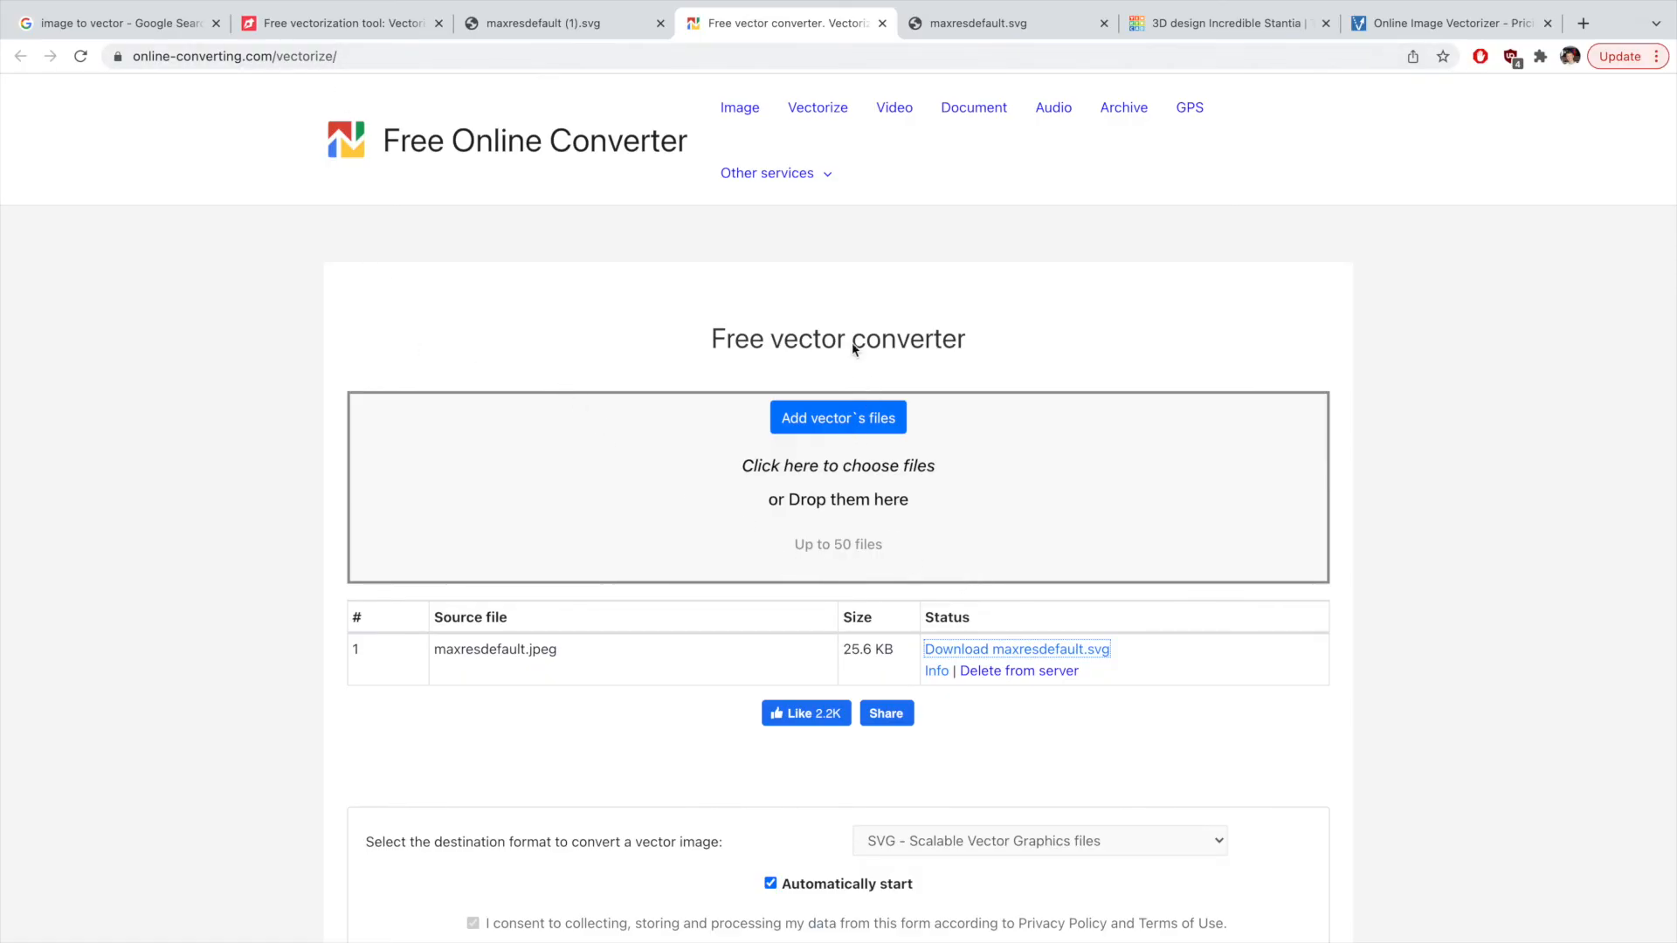
left_click(338, 22)
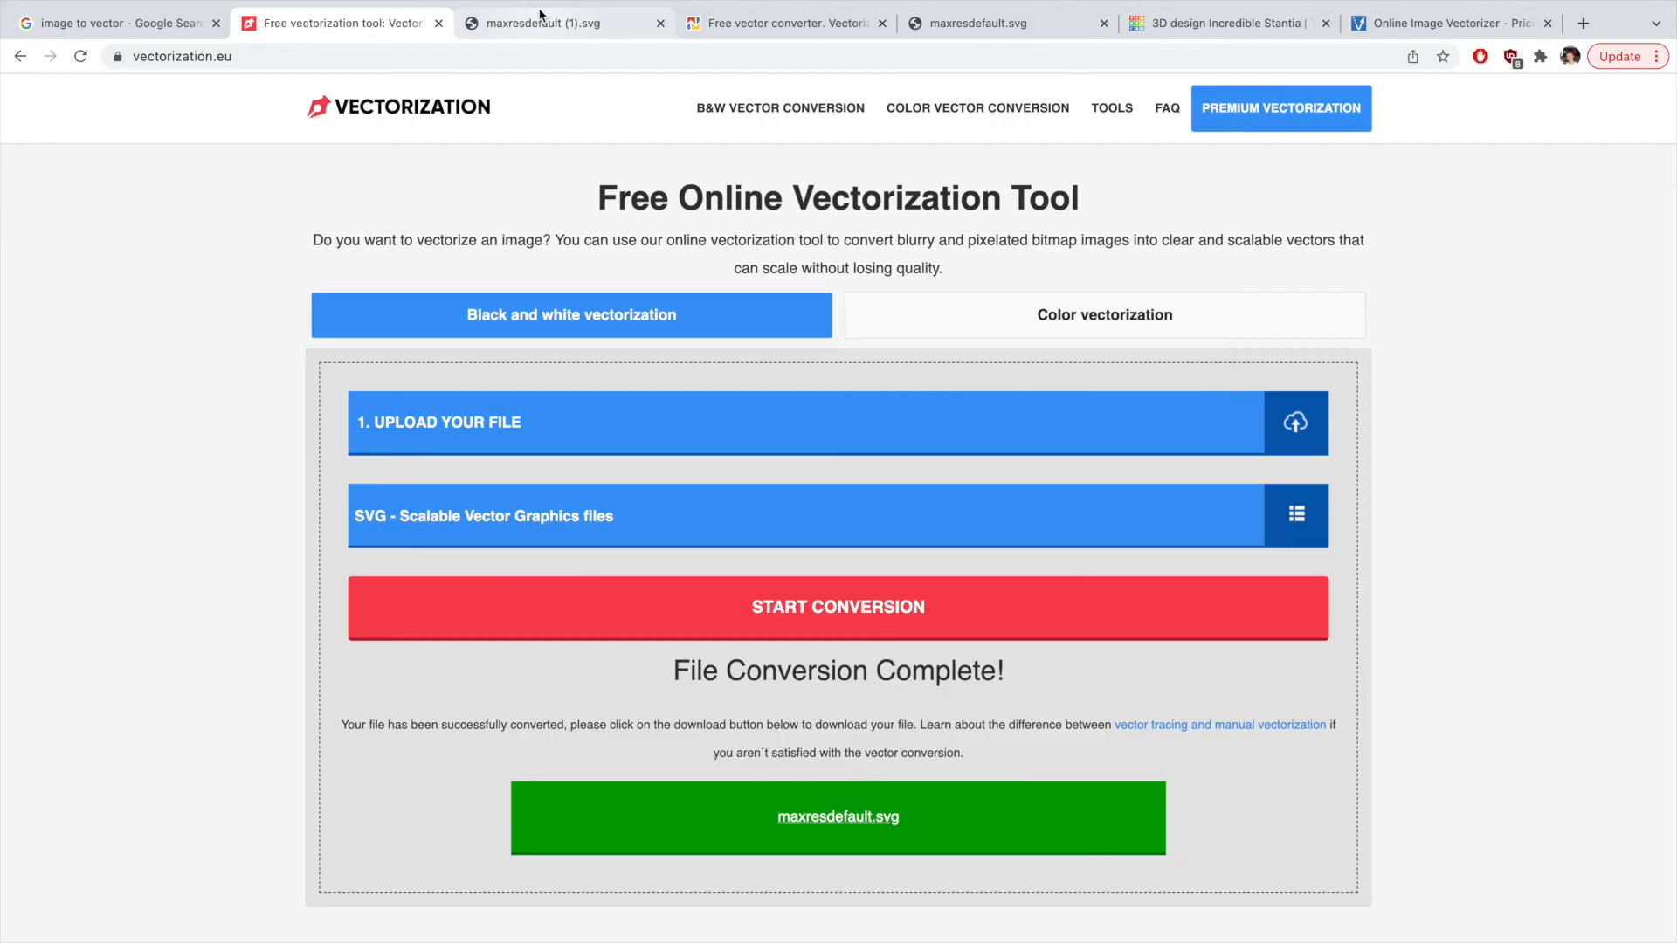
left_click(559, 24)
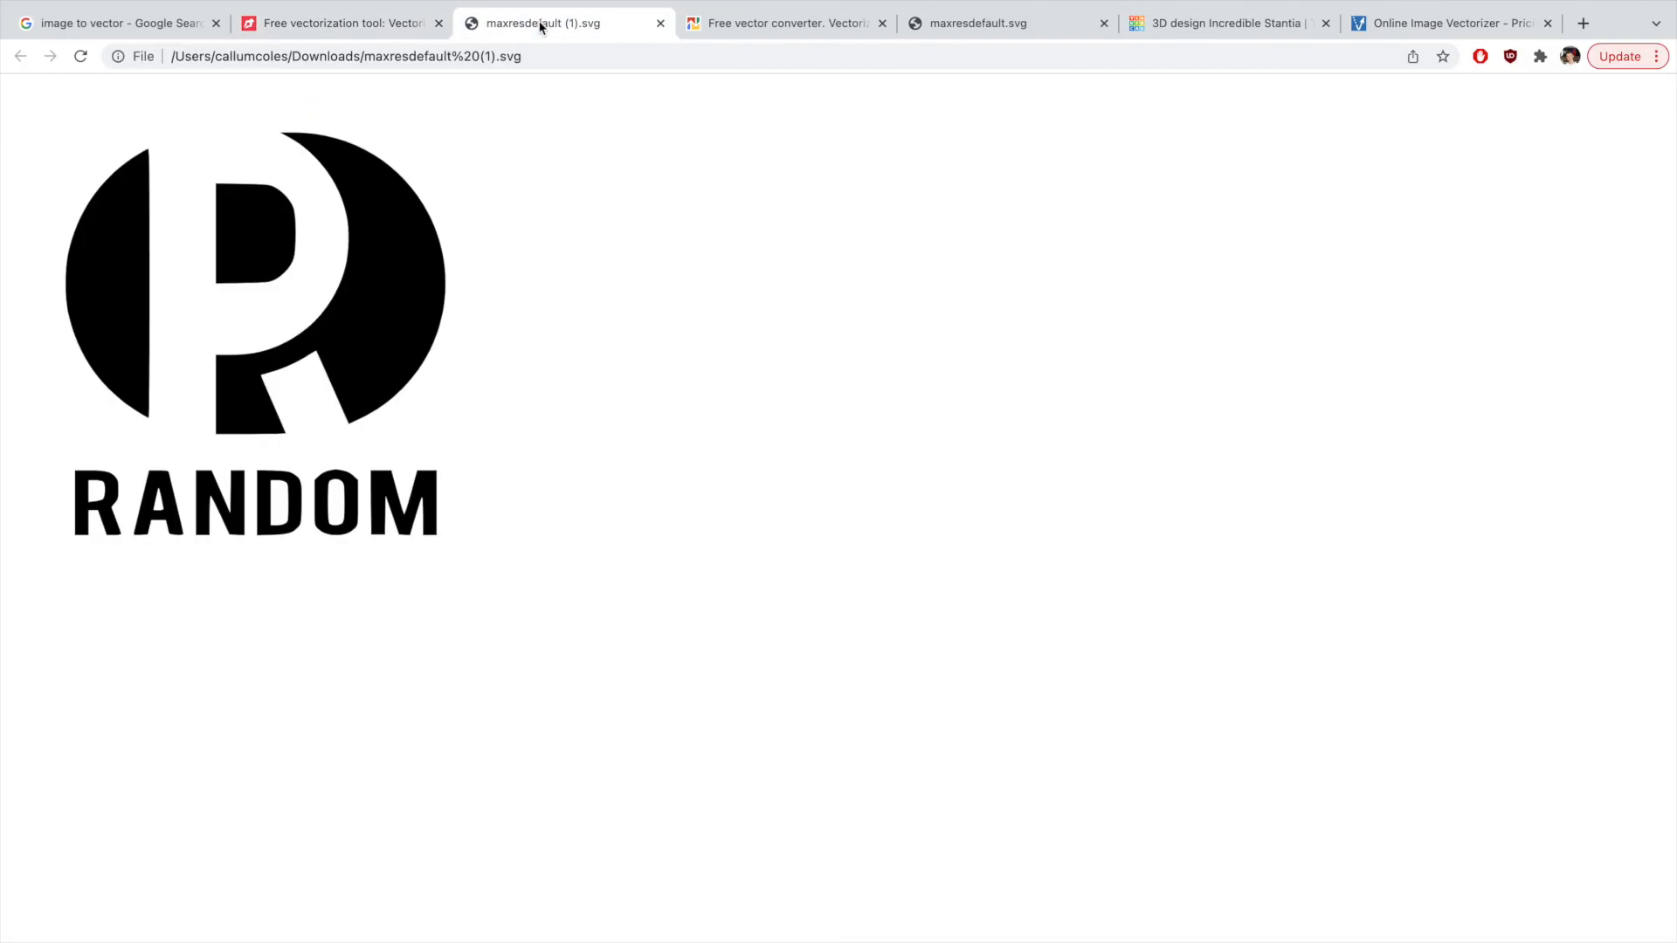
mouse_move(226, 623)
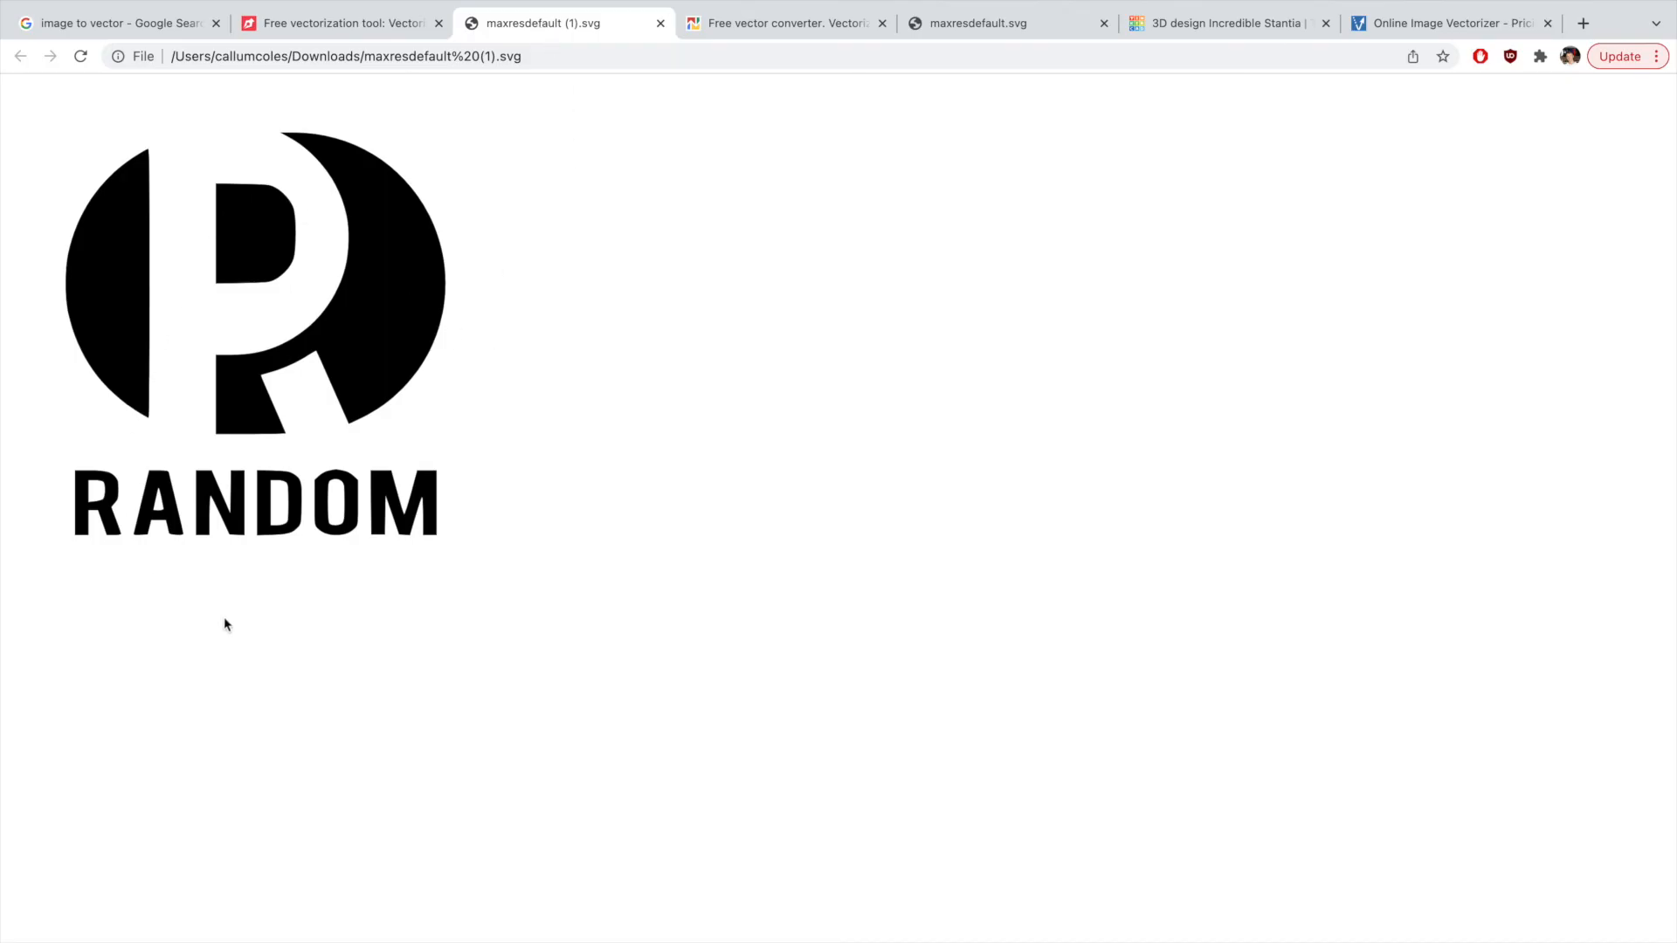
mouse_move(377, 559)
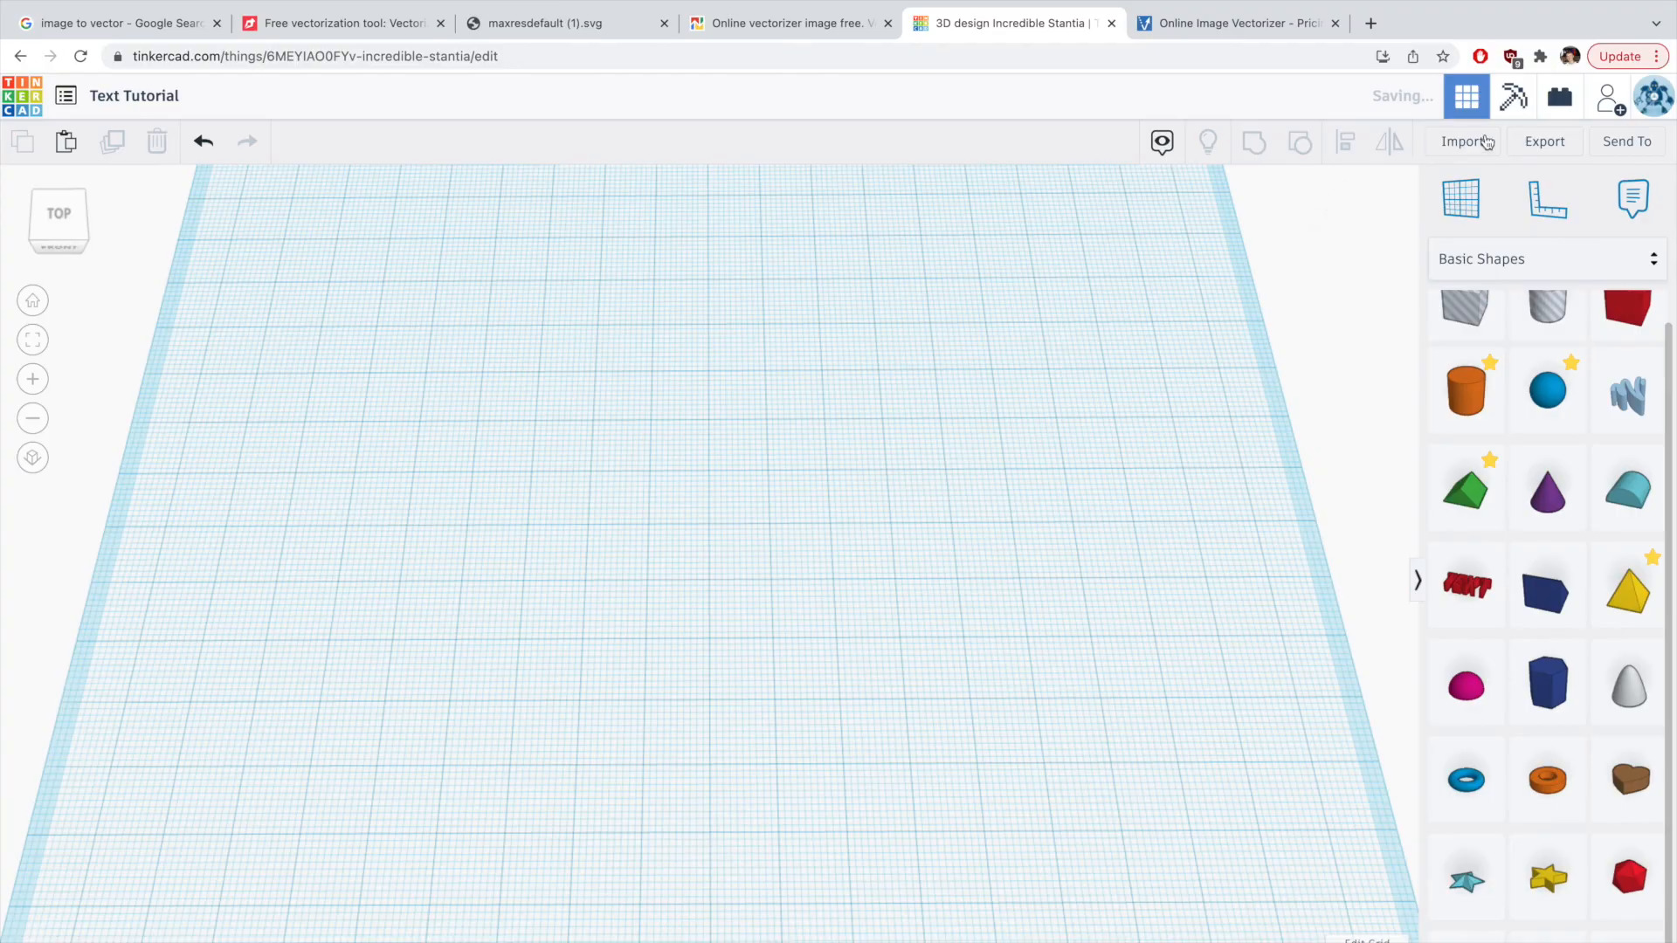
mouse_move(1499, 131)
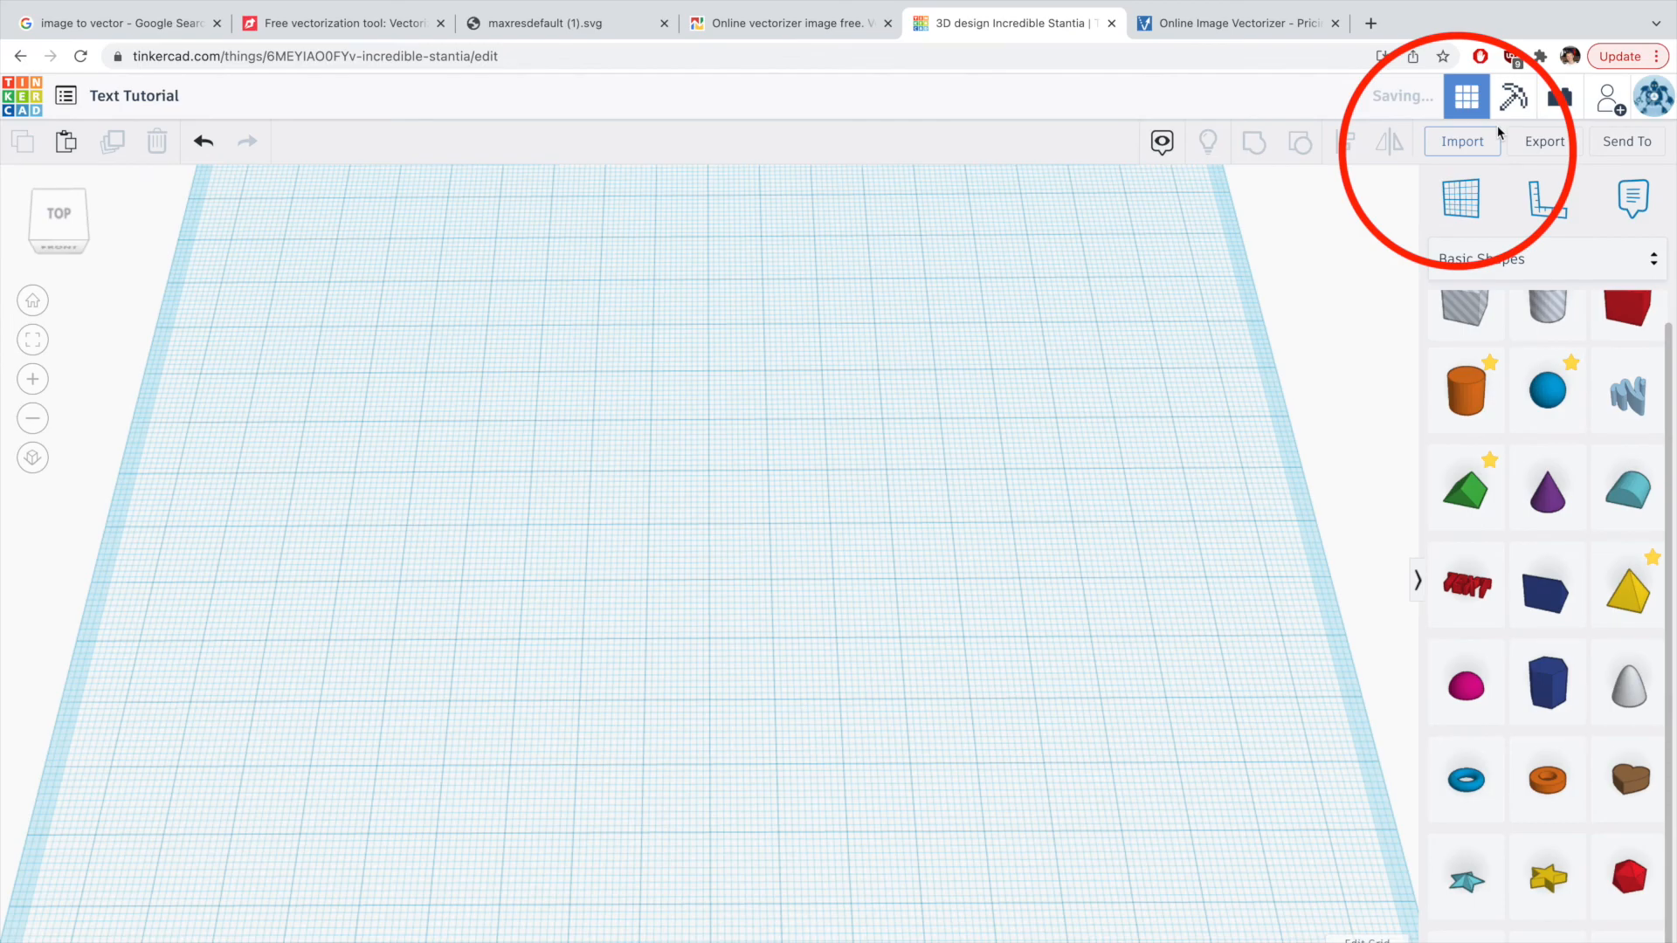
Import maxresdefault (1).svg at 100 mm, placing the logo shapes on a red square plate.
left_click(1461, 142)
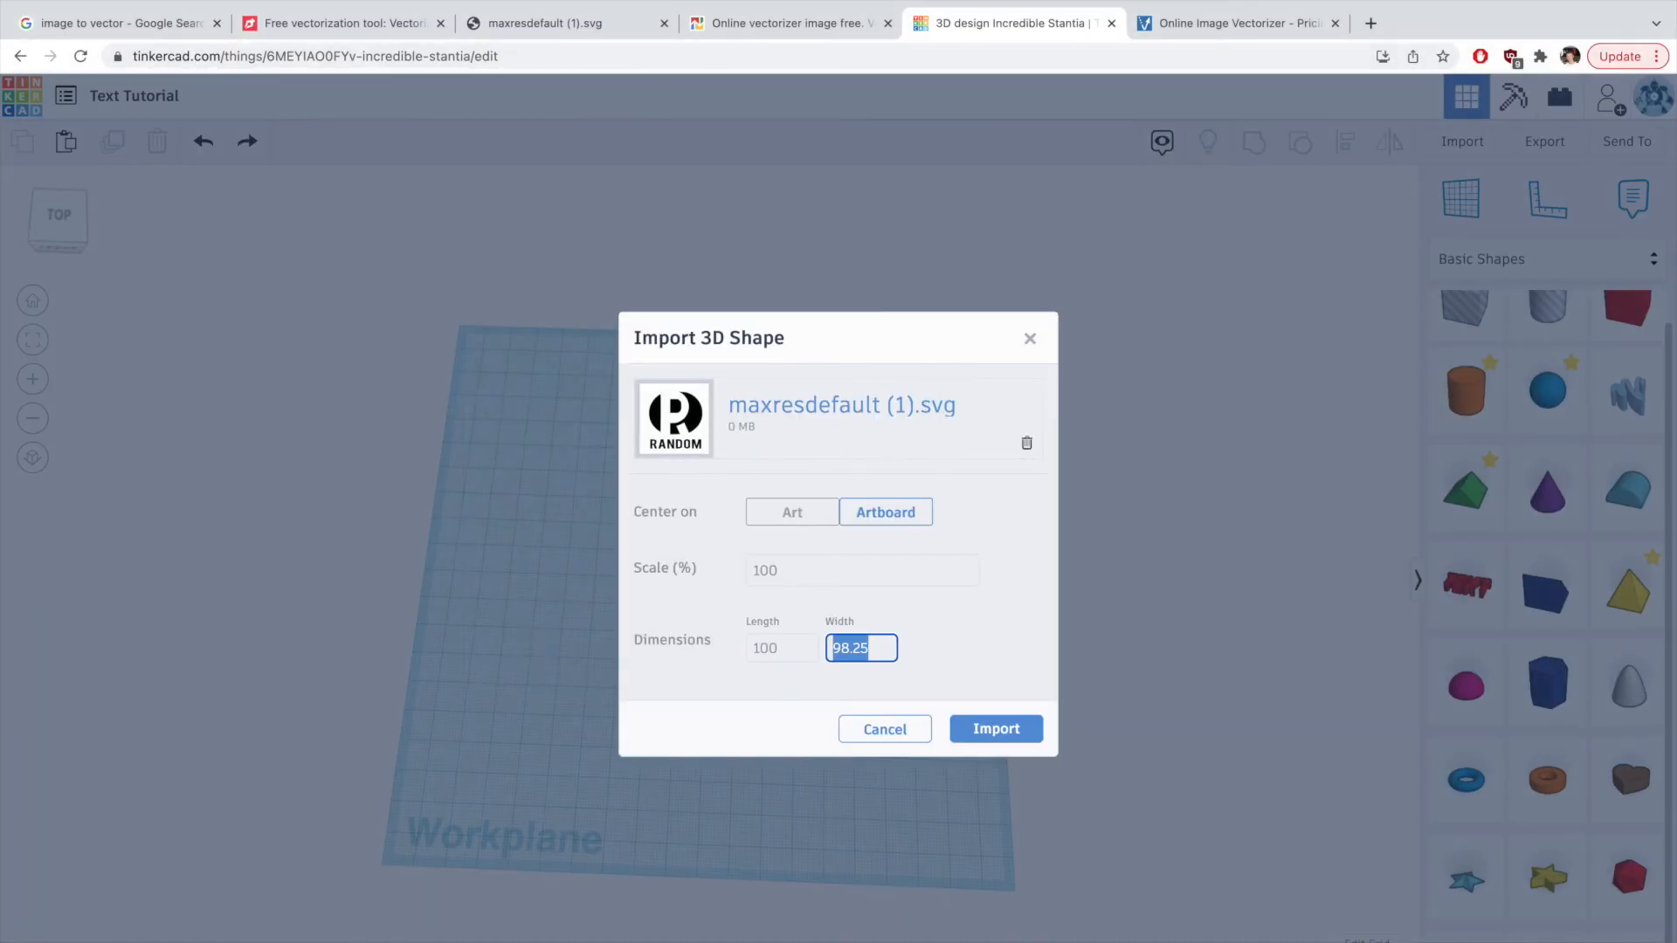
left_click(995, 728)
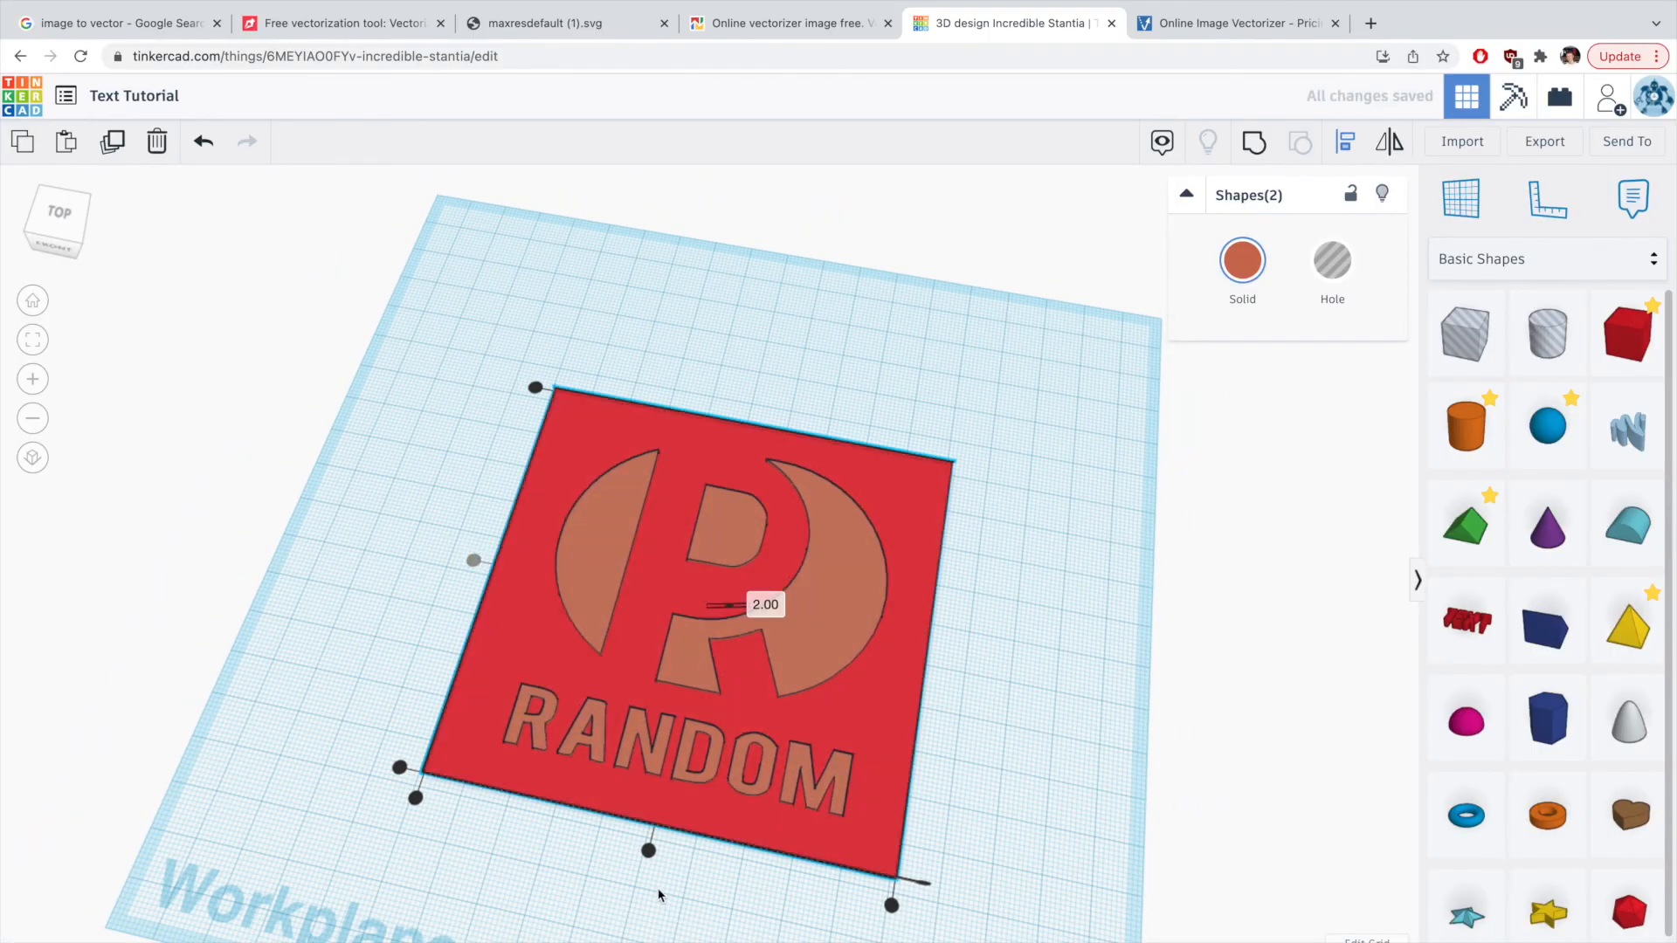
Group the plate and logo into one shape and export the selected shape as .STL.
left_click(1057, 792)
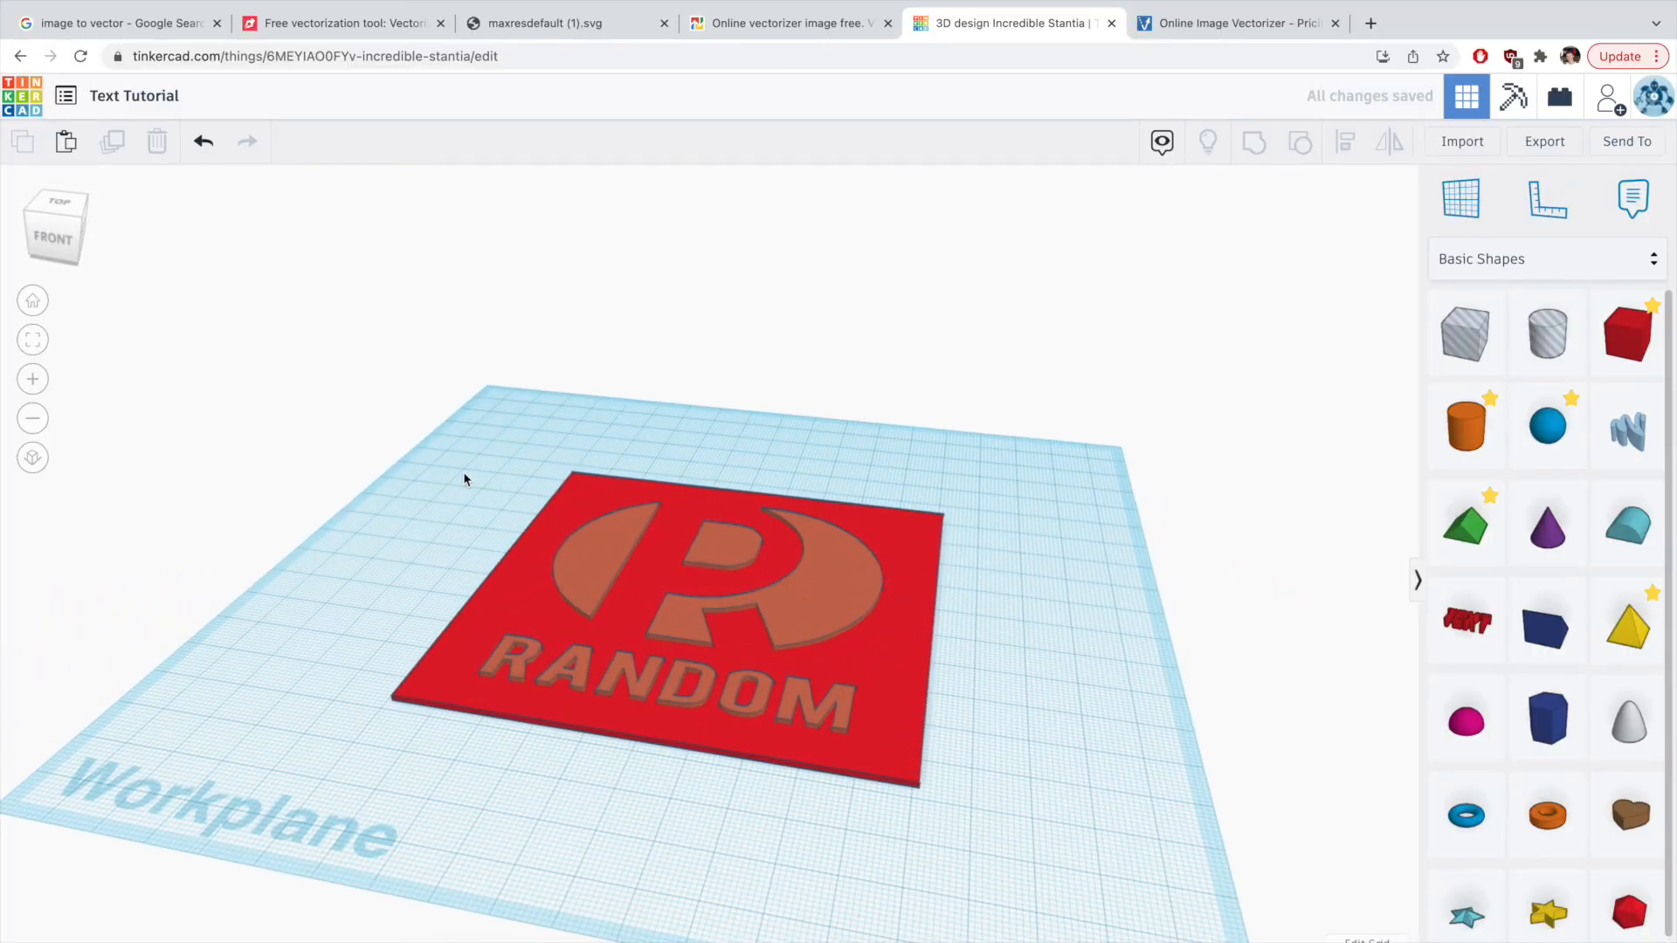
left_click(699, 607)
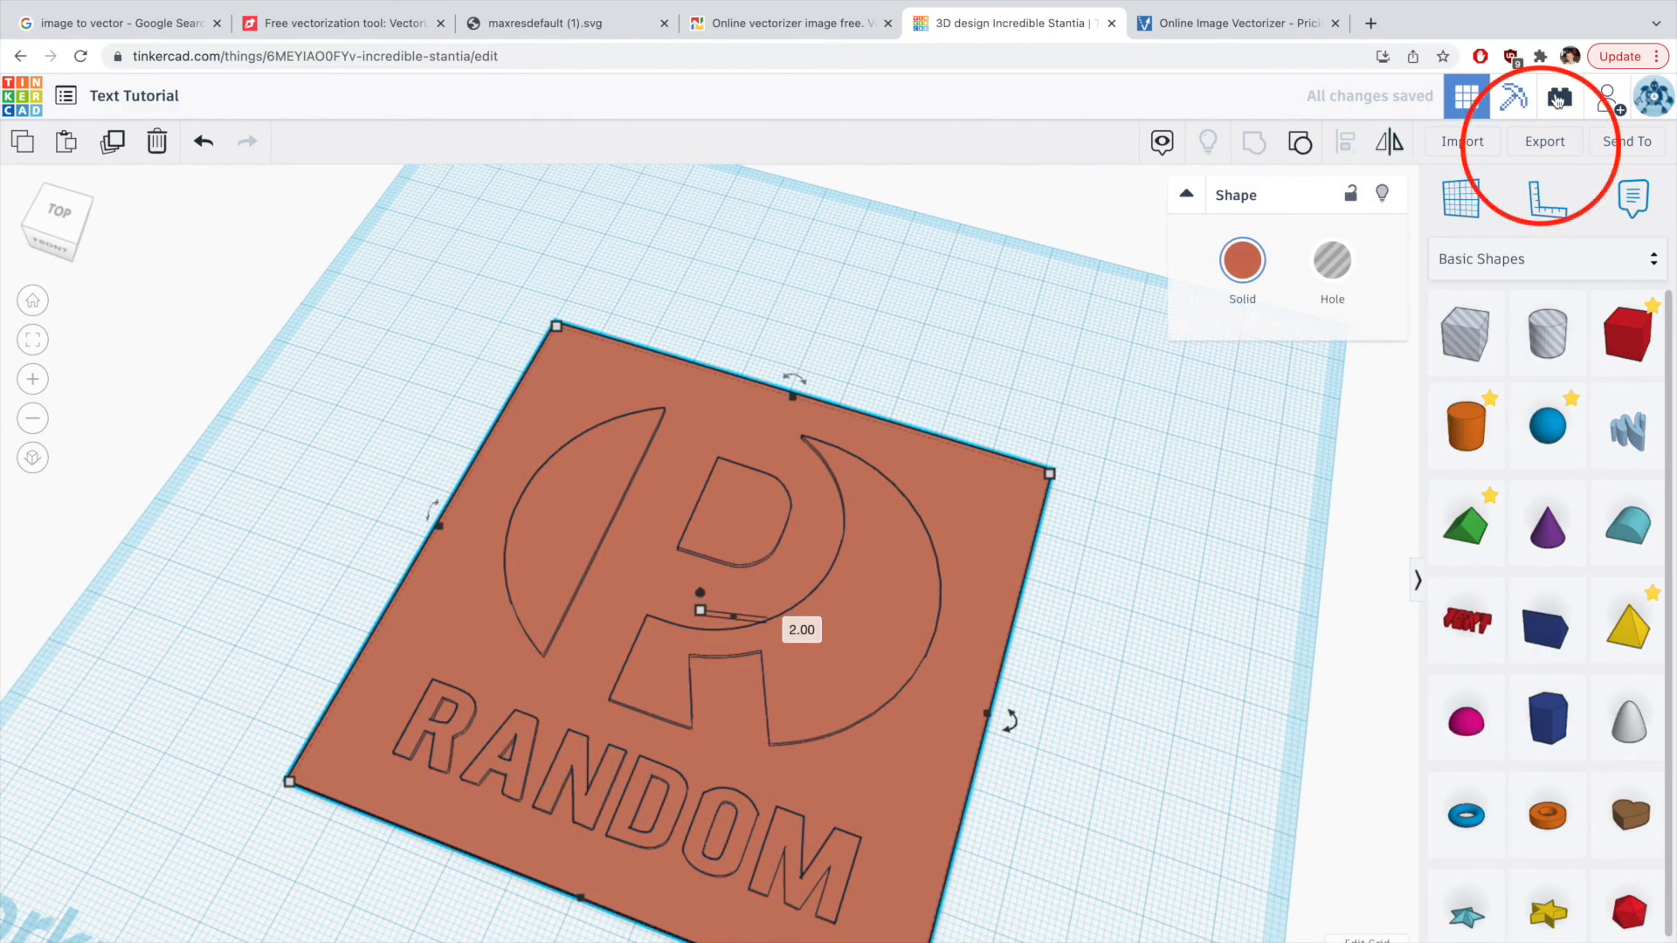
left_click(1544, 142)
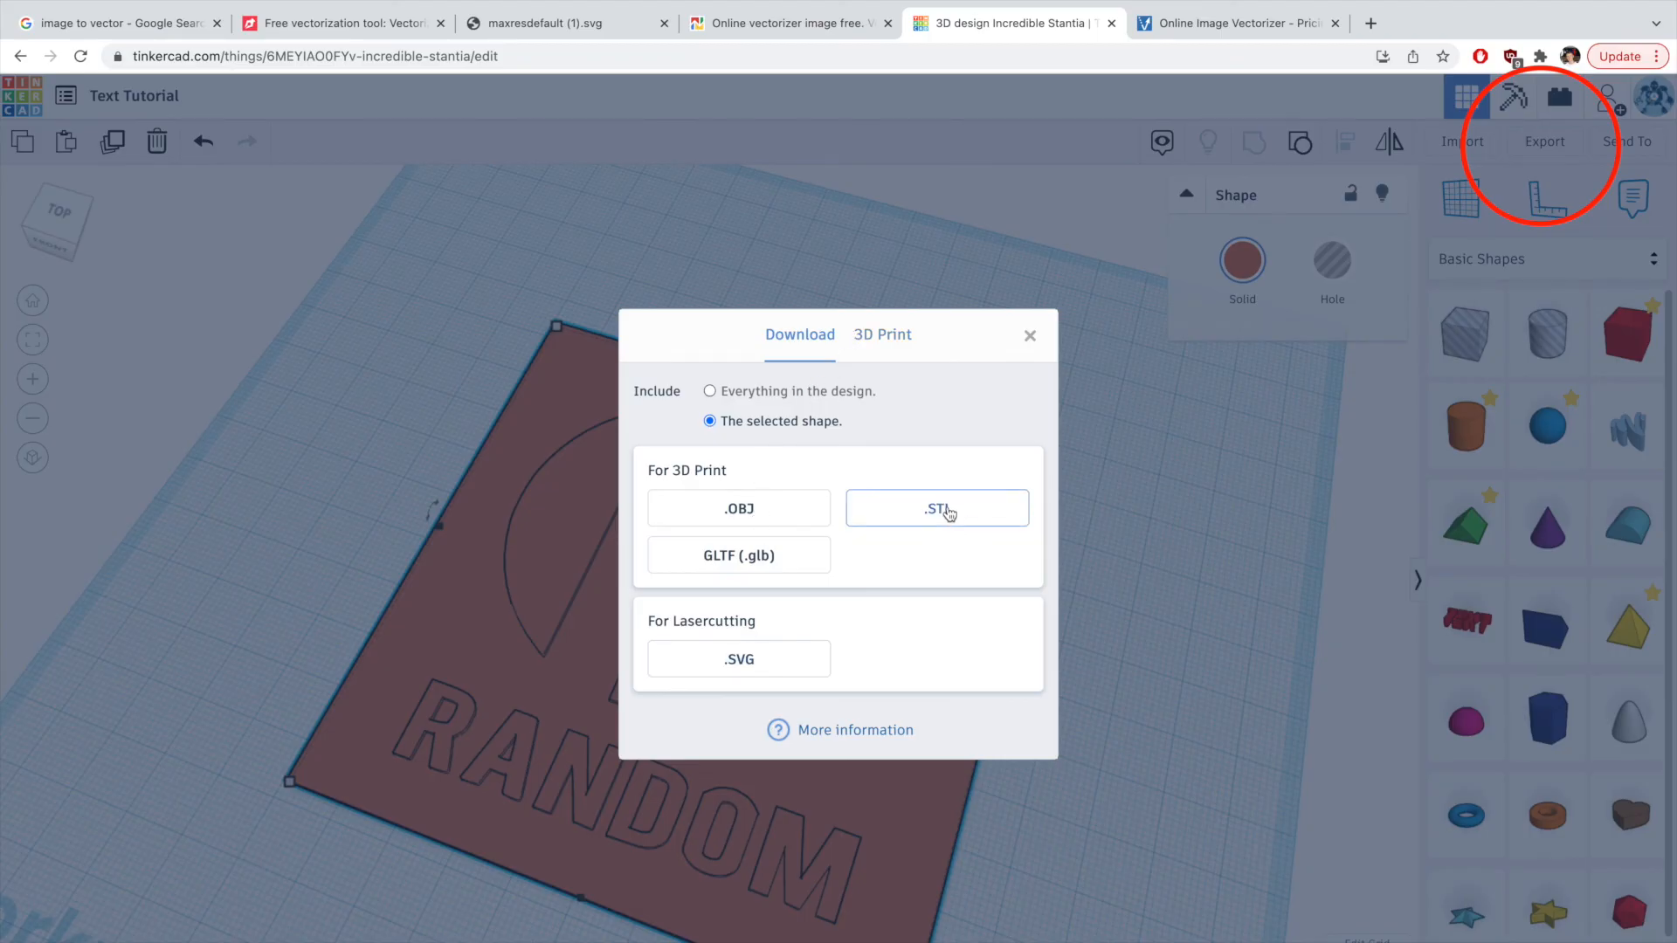
left_click(1030, 336)
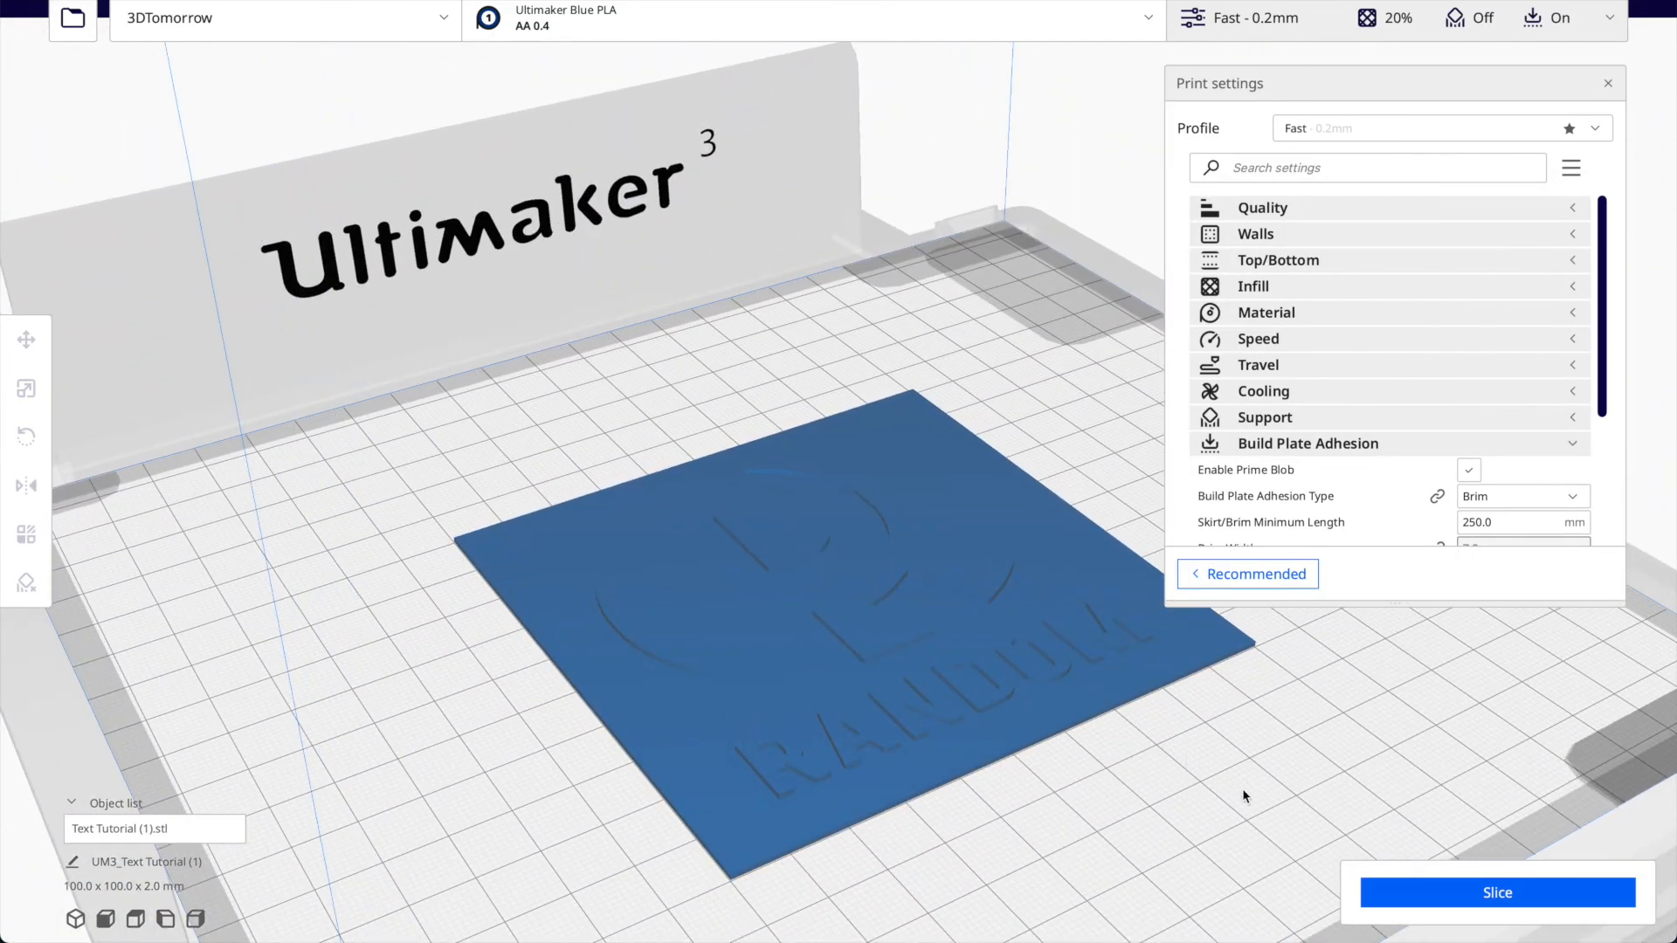
Slice the plate (1 h 26 min, 17 g) and scrub the layer preview from layer 1 back to 10.
left_click(1496, 890)
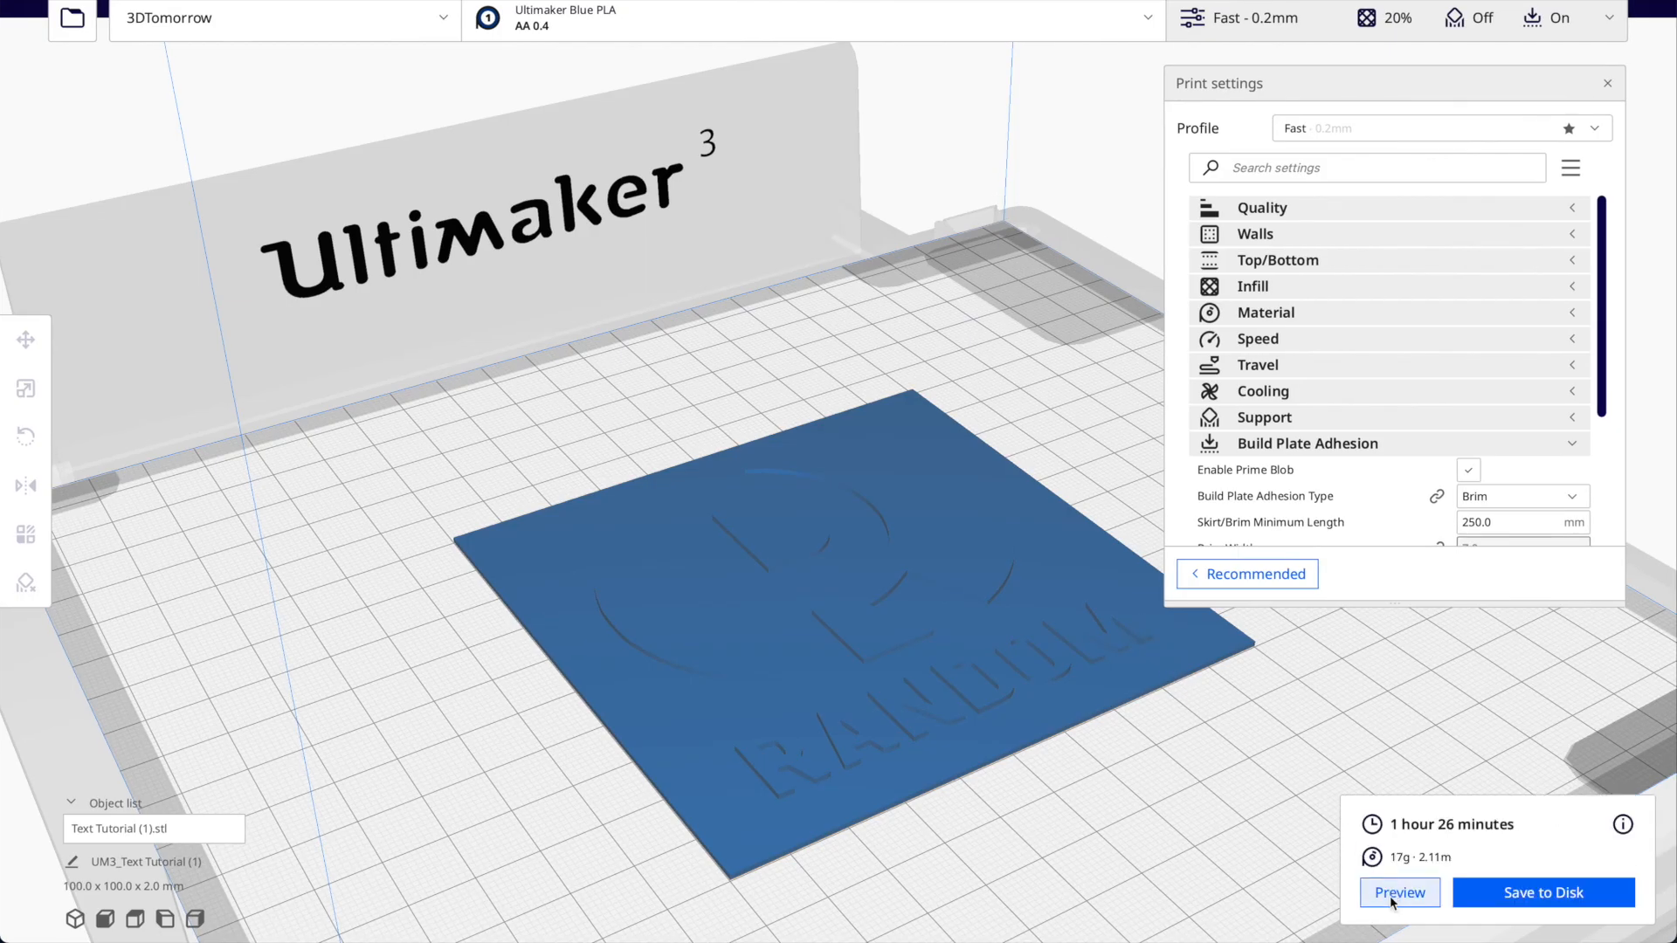
left_click(1397, 917)
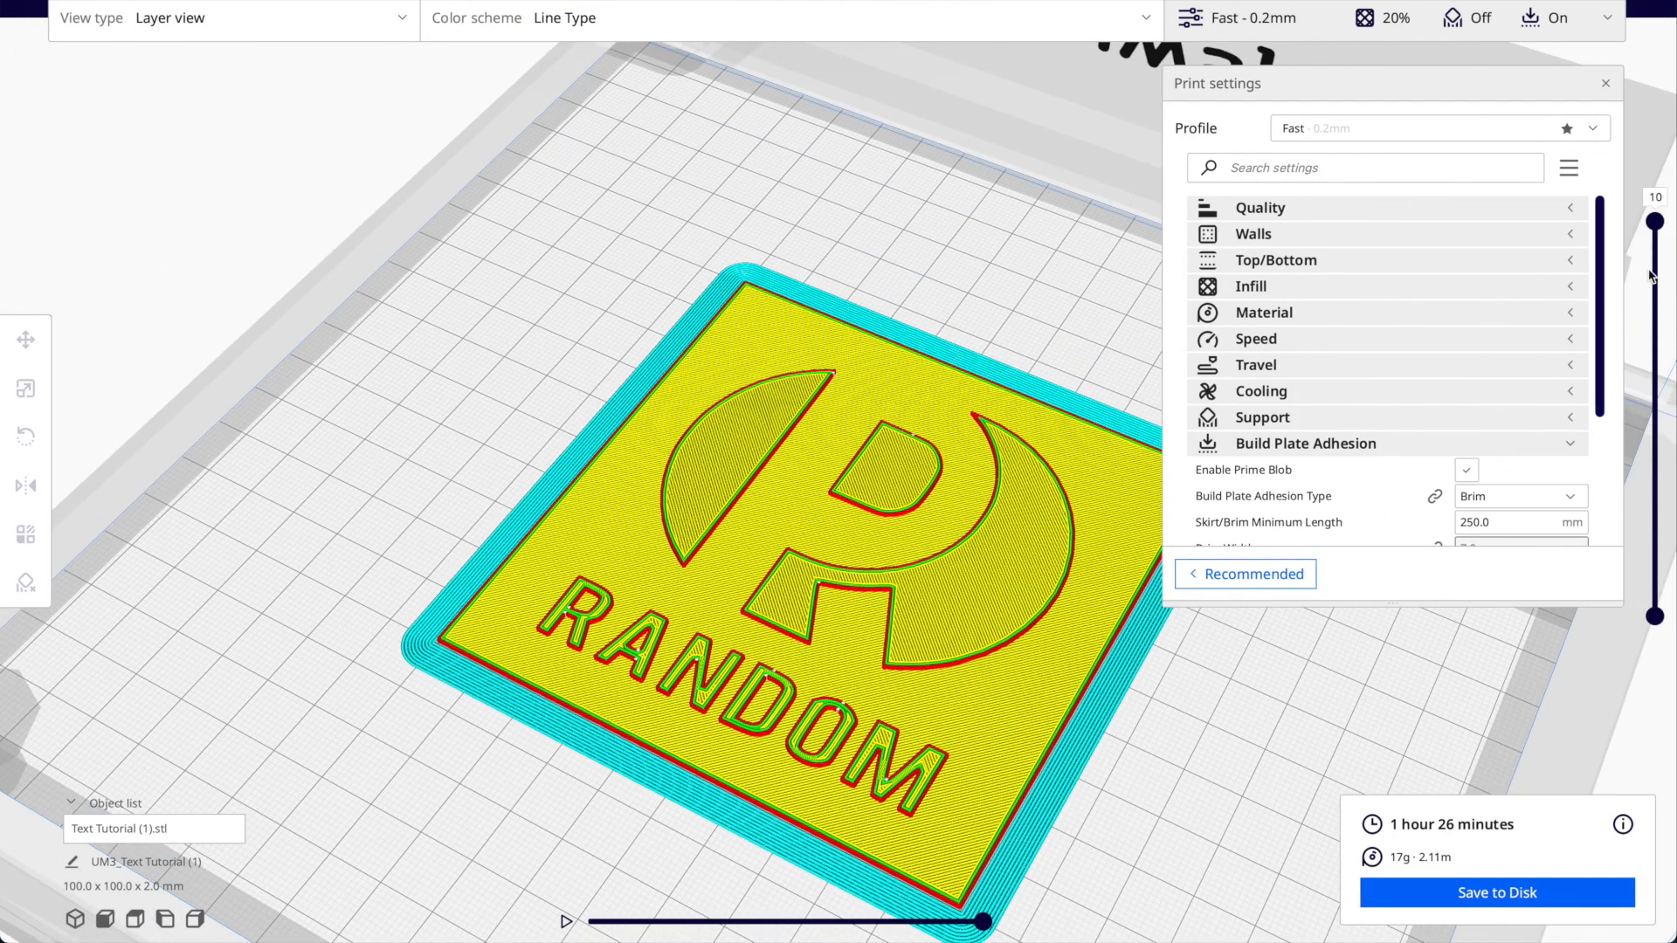
left_click_drag(1655, 222, 1655, 582)
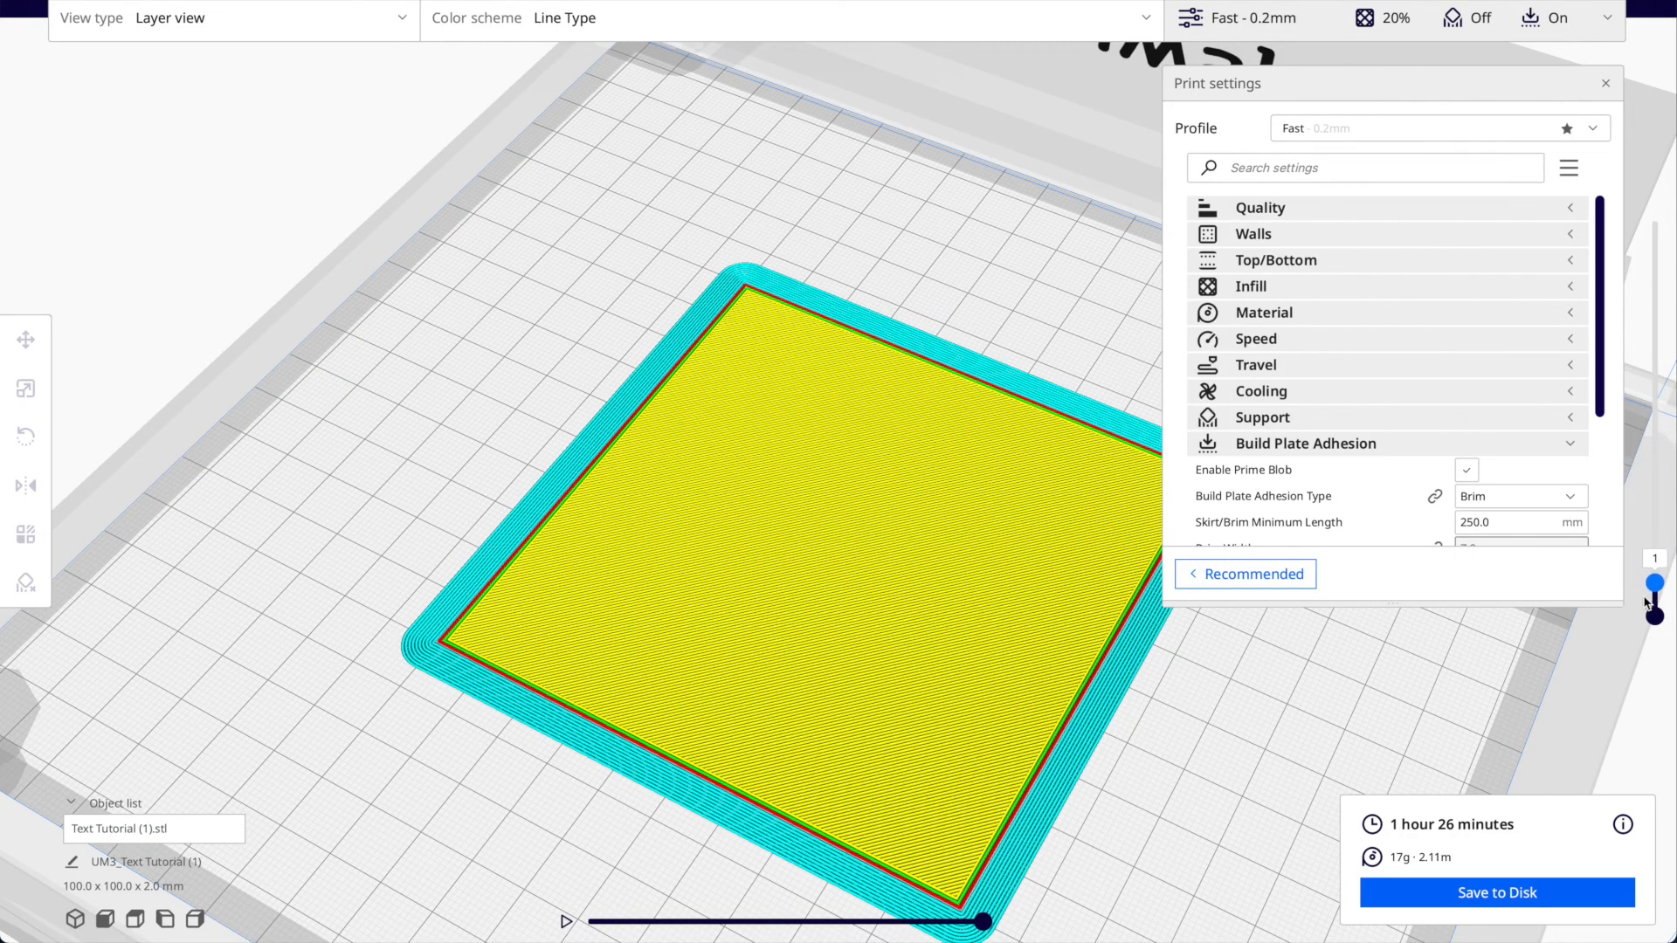
left_click_drag(1655, 582, 1655, 213)
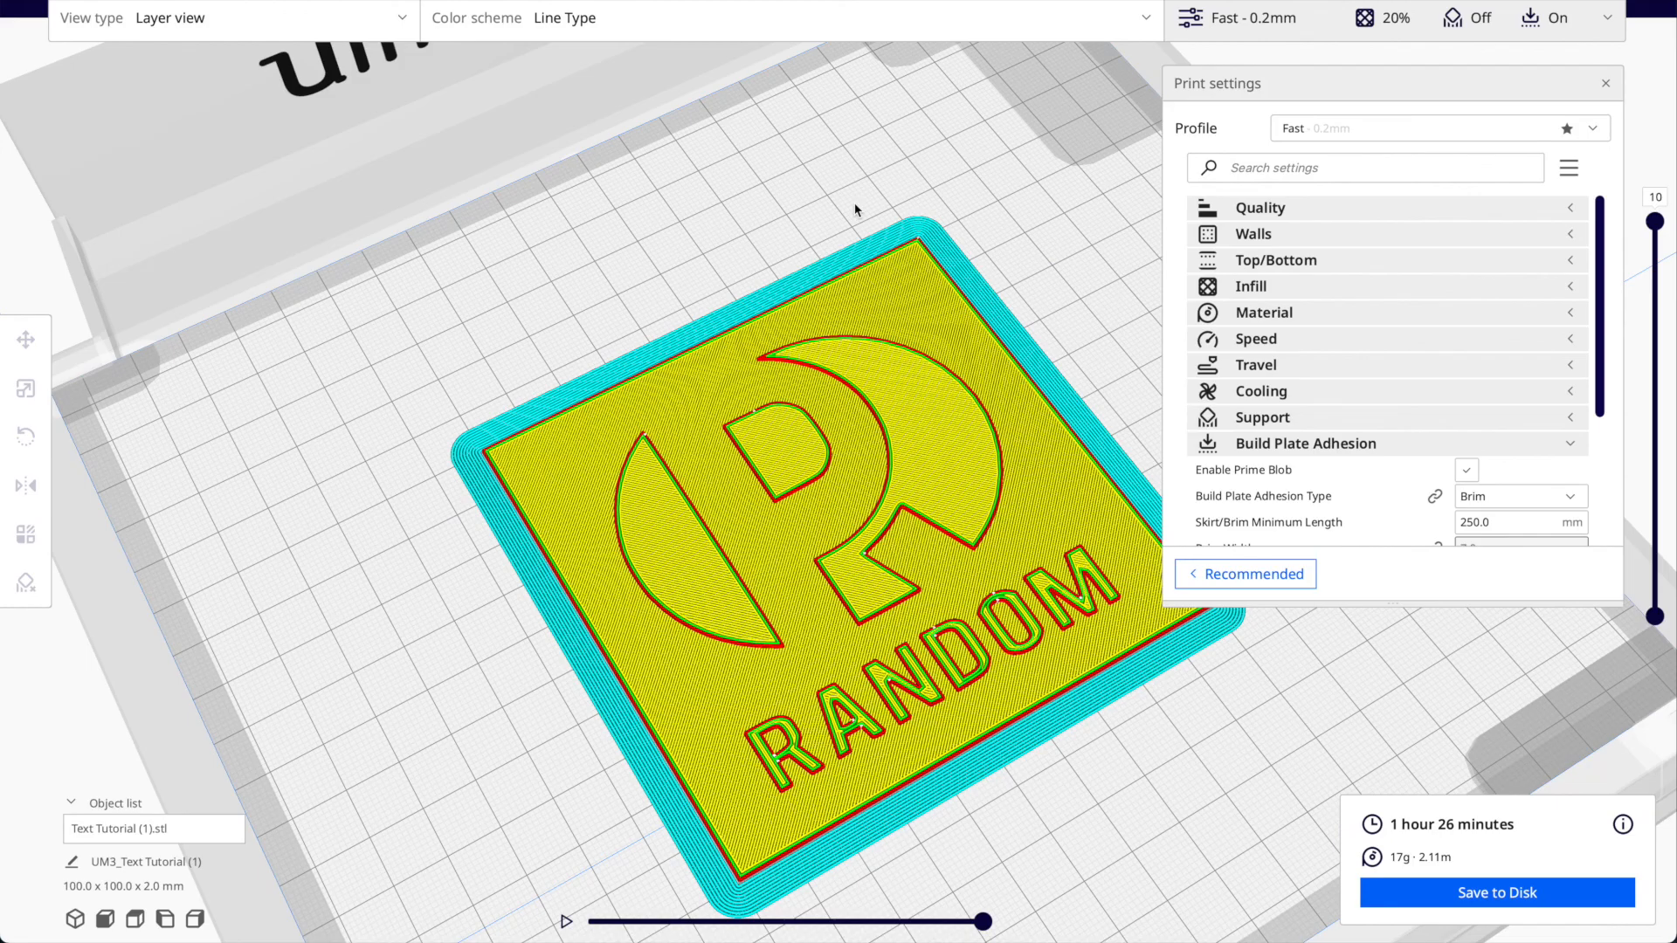
mouse_move(981, 317)
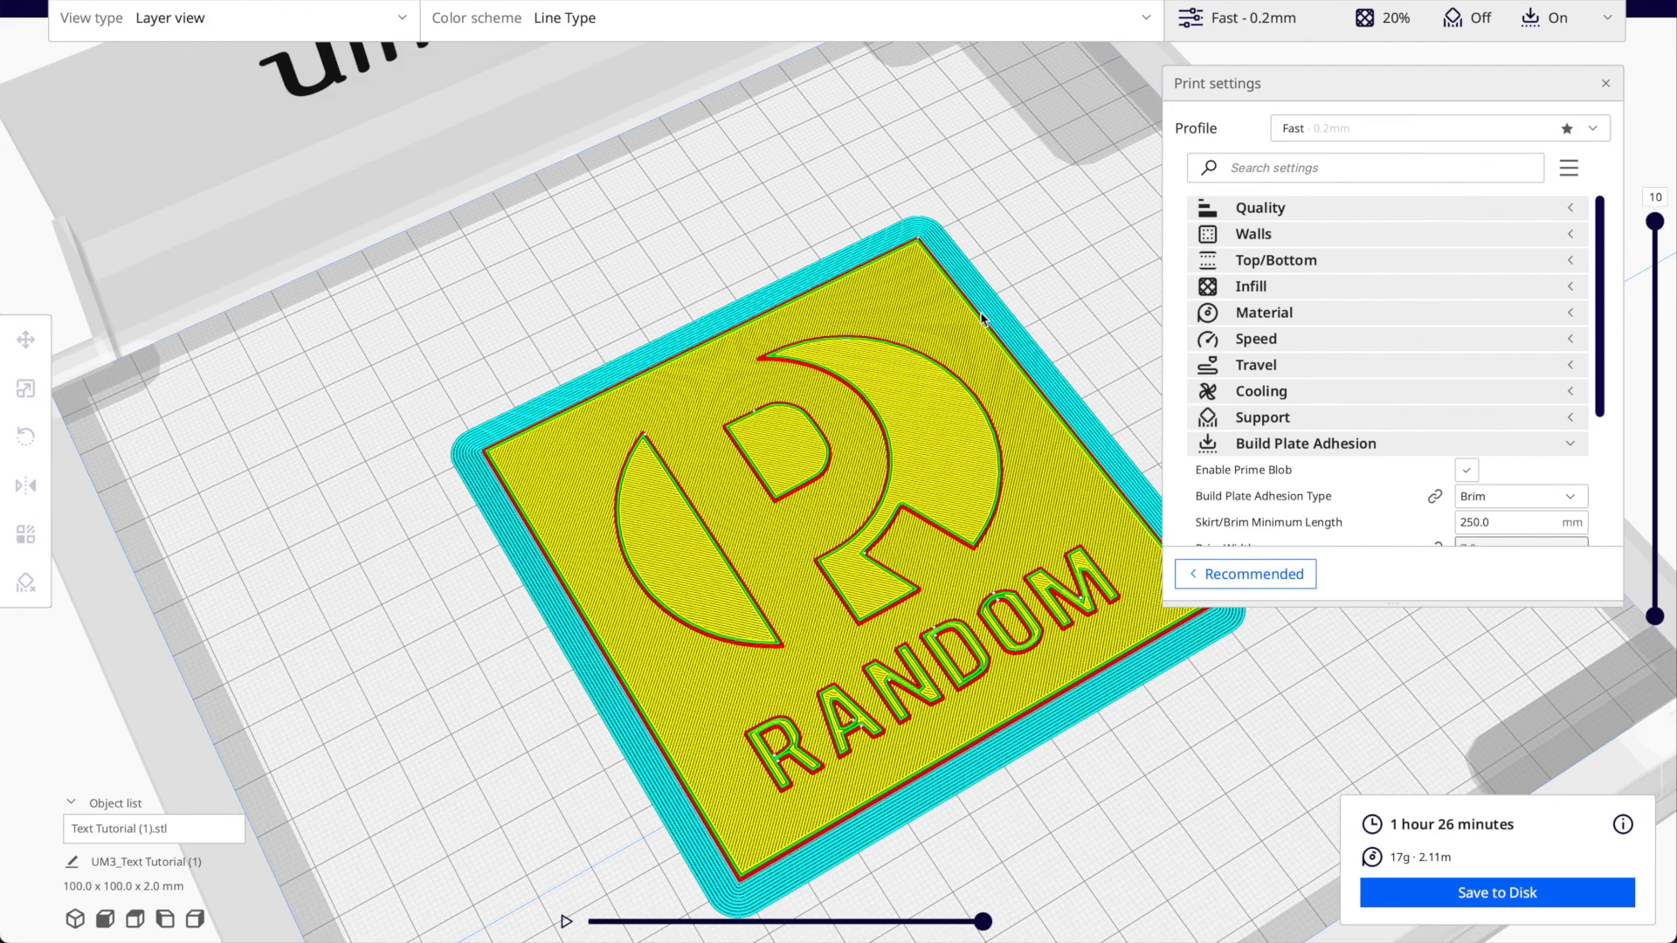